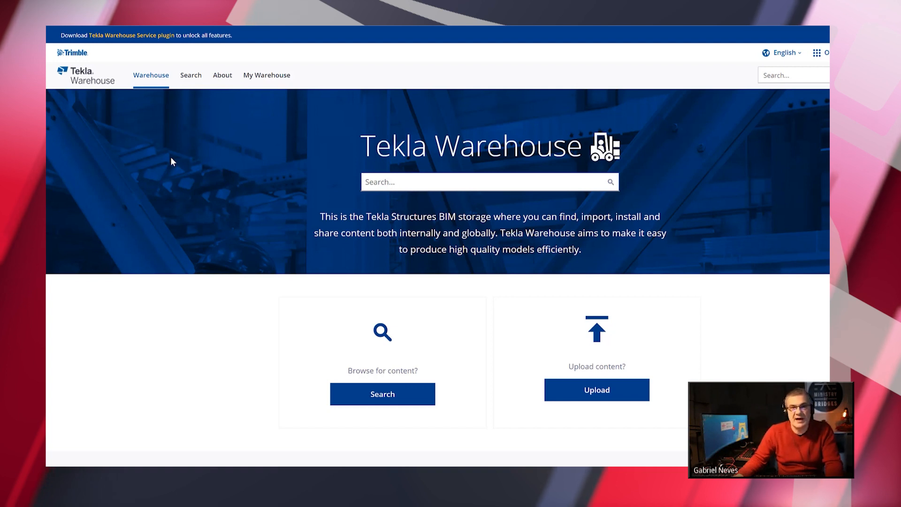
Search the Warehouse catalogue for 'grasshopper' and scroll through the 14 matching results
left_click(489, 182)
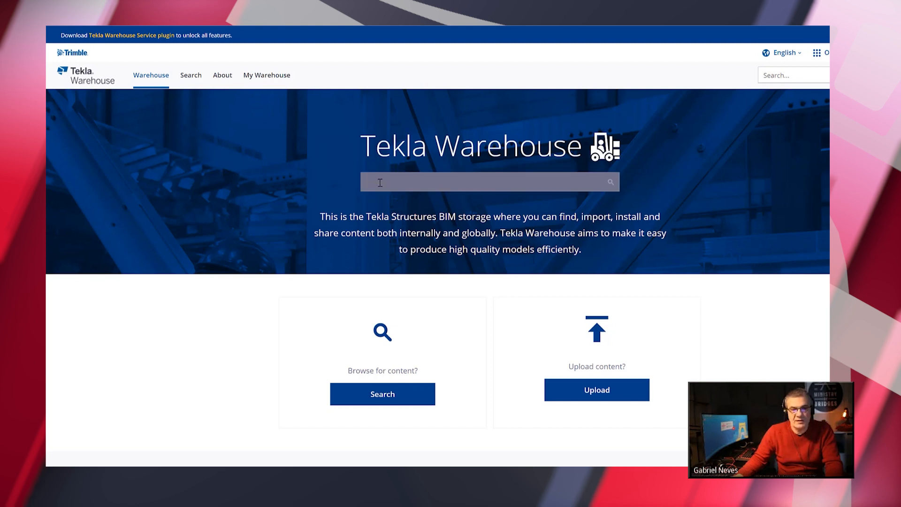
left_click(489, 182)
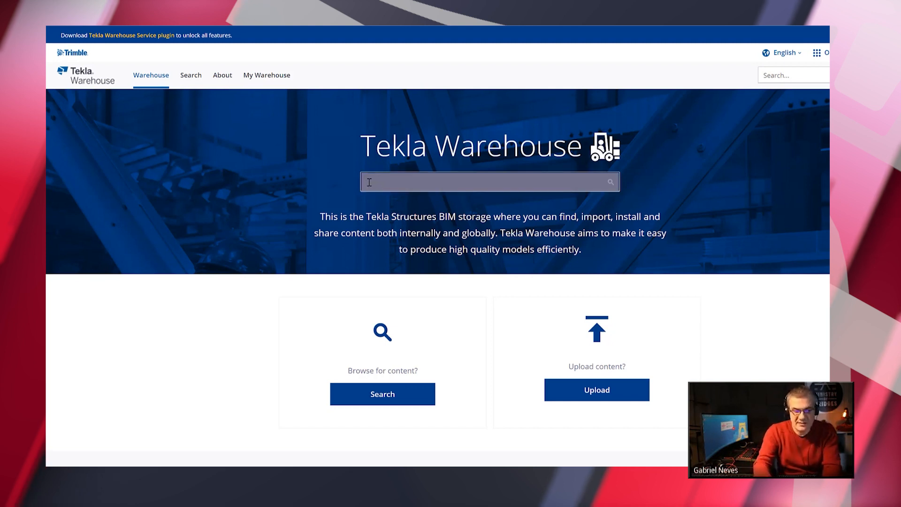
type("grasshopper")
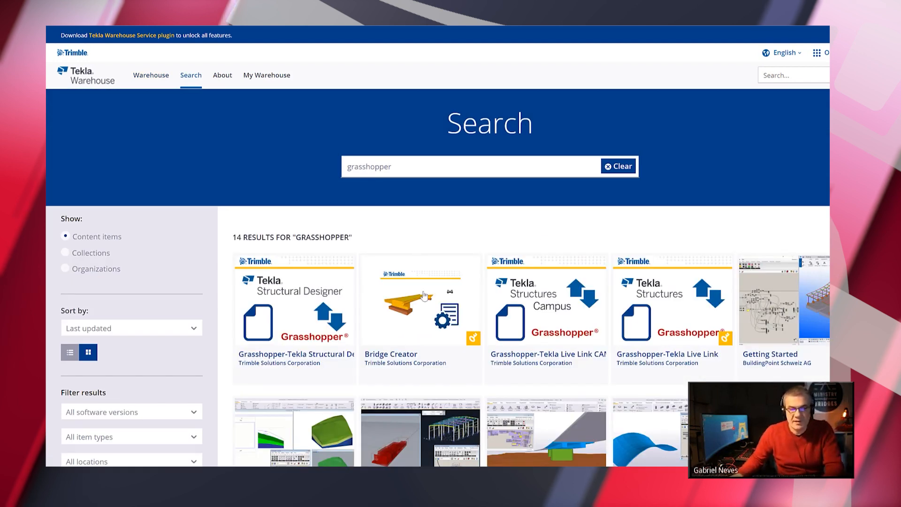
scroll("down", 3)
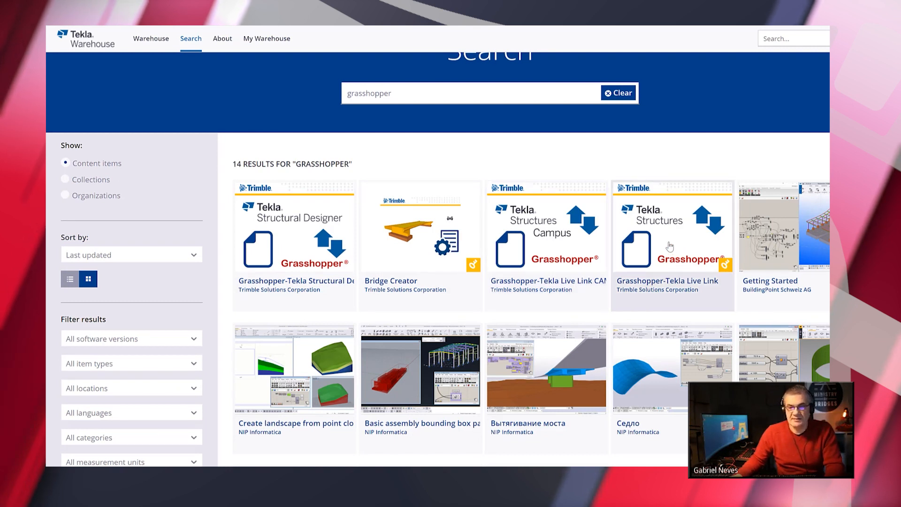
Open the Grasshopper-Tekla Live Link item and scroll through its demo videos and 22 versions
left_click(671, 241)
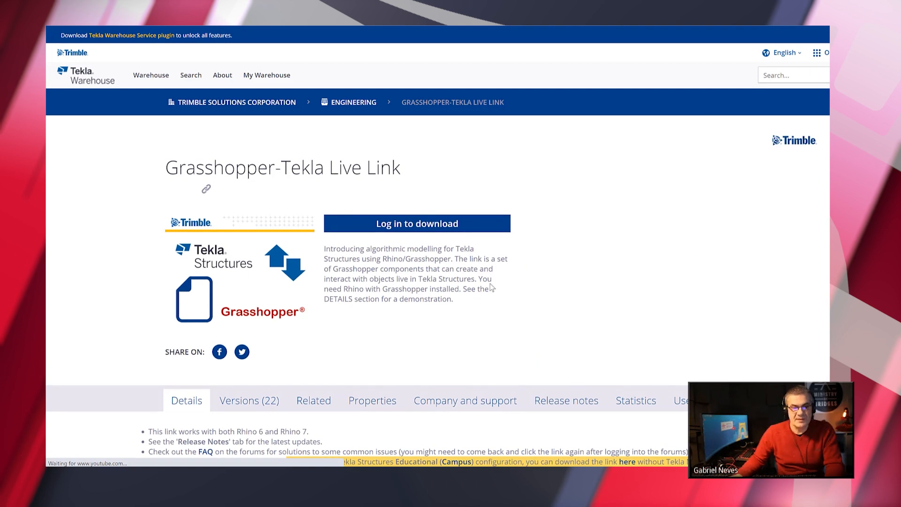
scroll("down", 3)
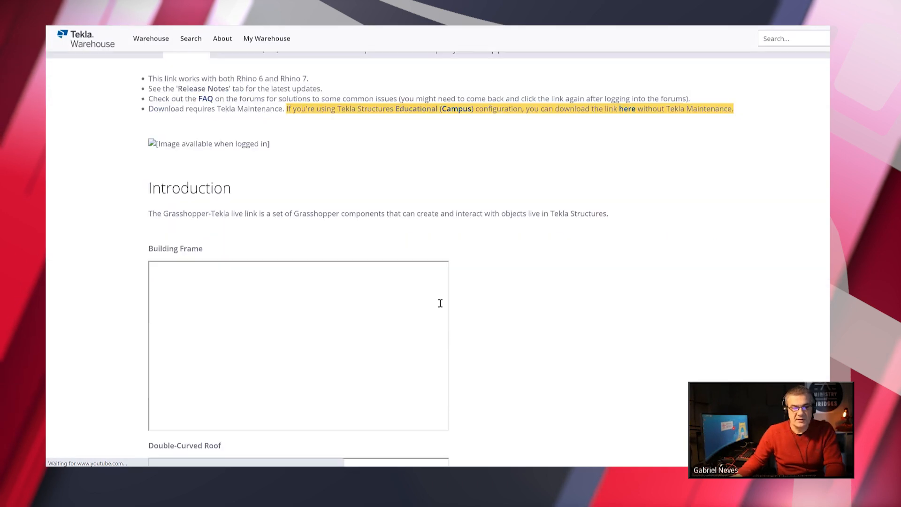
scroll("down", 3)
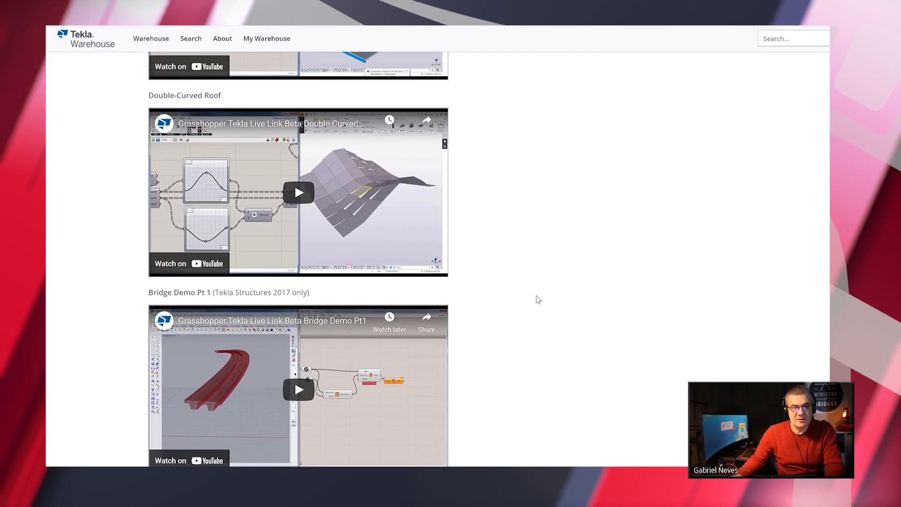
scroll("down", 3)
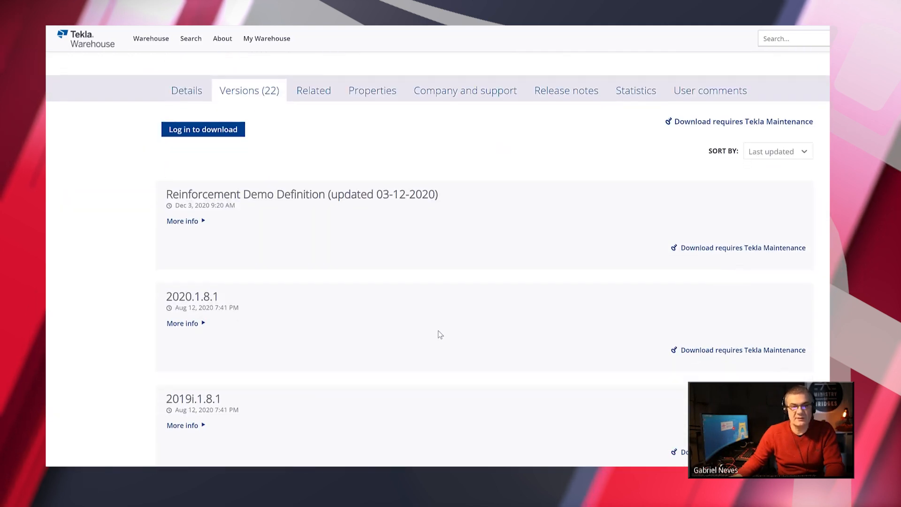
scroll("down", 3)
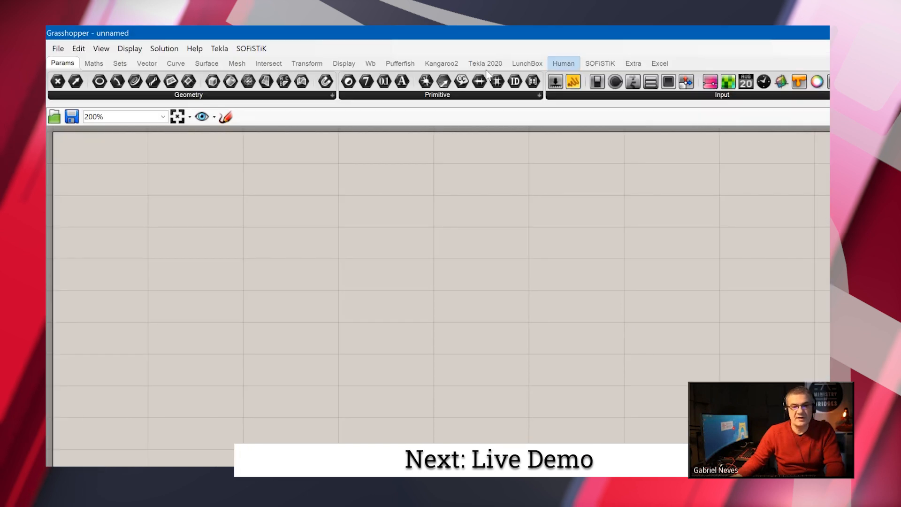
Display the Tekla 2020 component ribbon, briefly checking another tab before returning to it
left_click(484, 63)
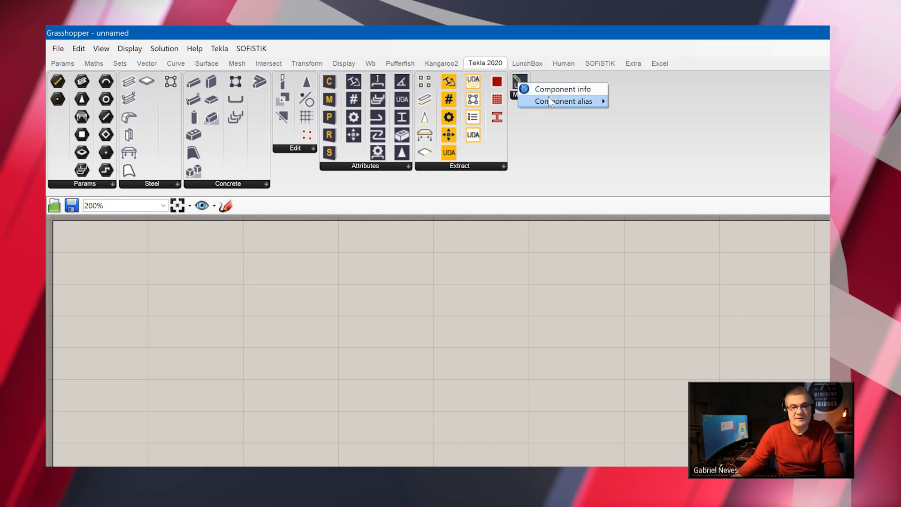
left_click(562, 90)
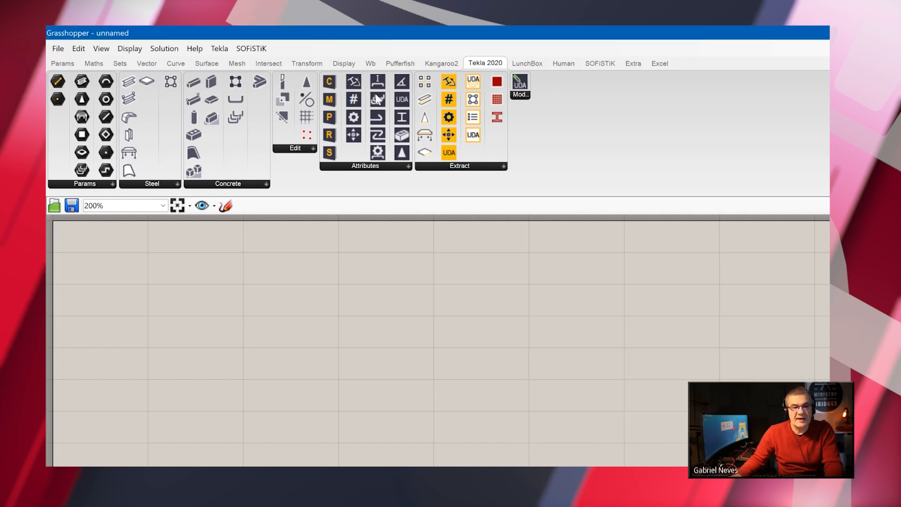
mouse_move(542, 72)
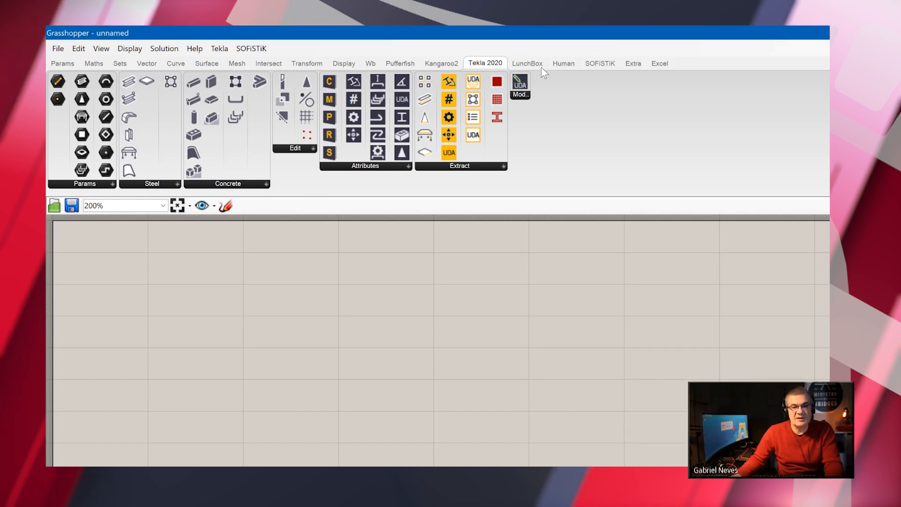
mouse_move(599, 63)
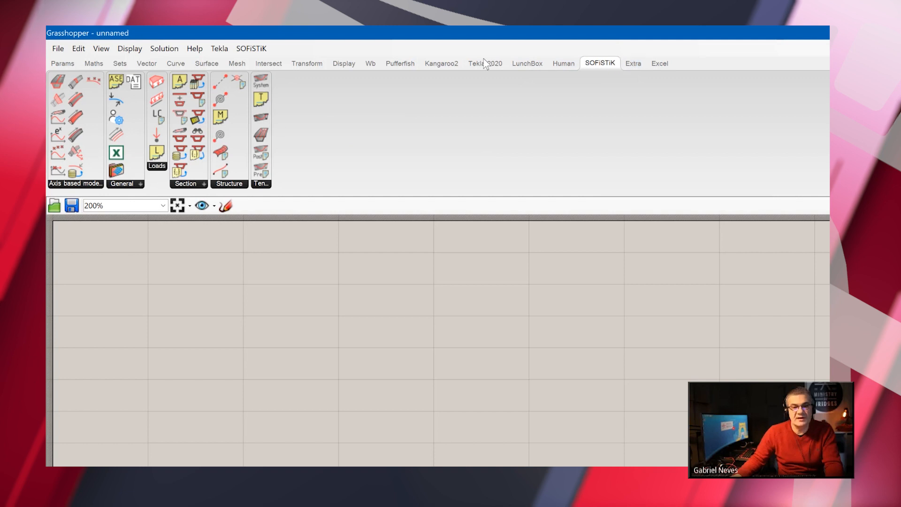
left_click(484, 64)
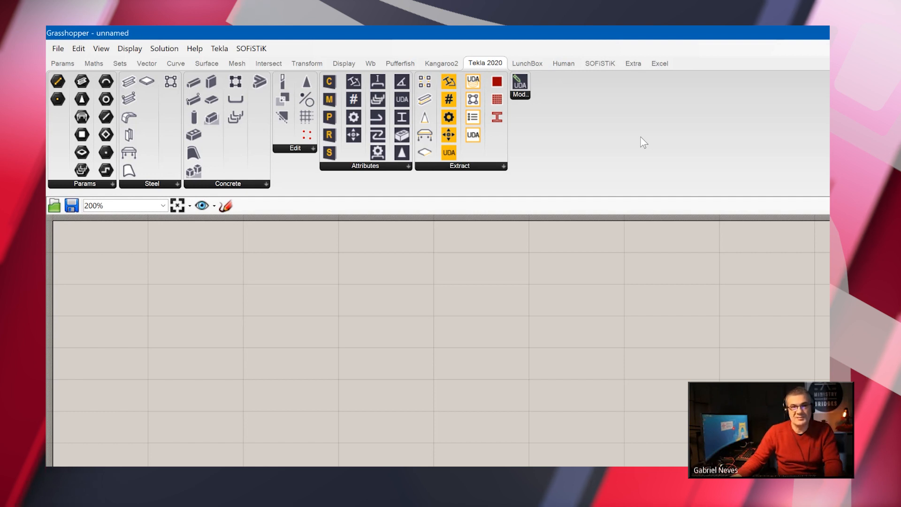
mouse_move(780, 135)
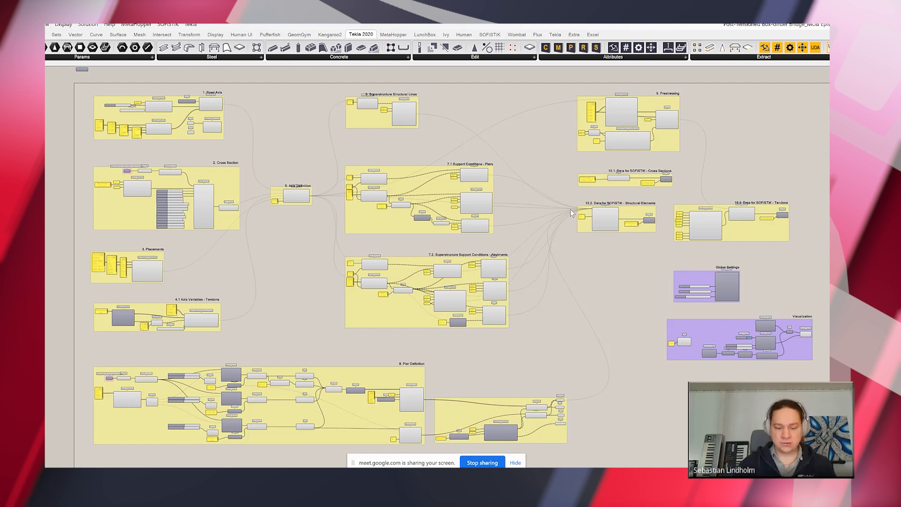
mouse_move(464, 116)
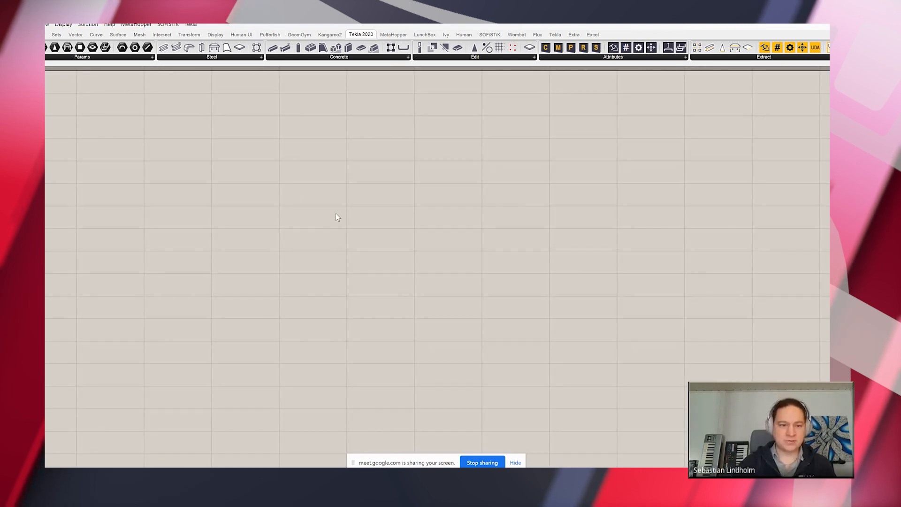
mouse_move(372, 195)
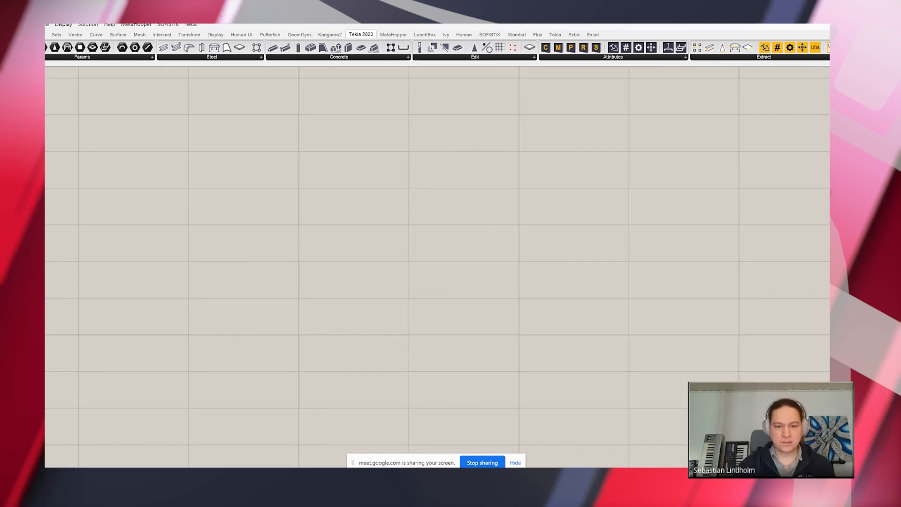
mouse_move(579, 209)
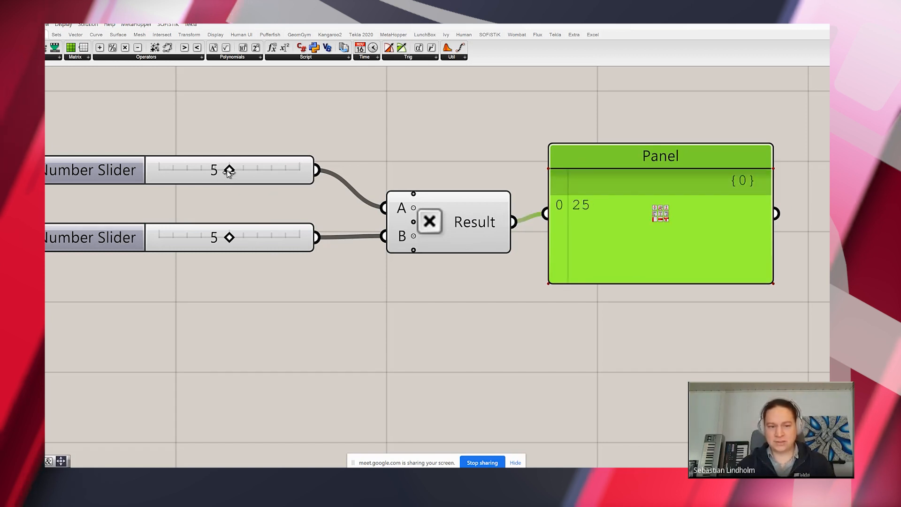
Set slider A to 7 and slider B to 8 so the multiplication panel shows 56
left_click_drag(229, 170, 257, 170)
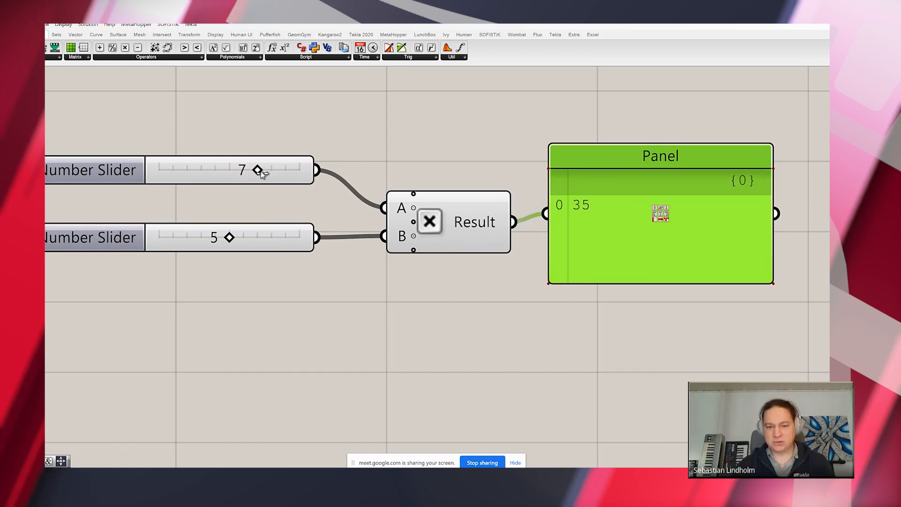
left_click_drag(228, 238, 257, 238)
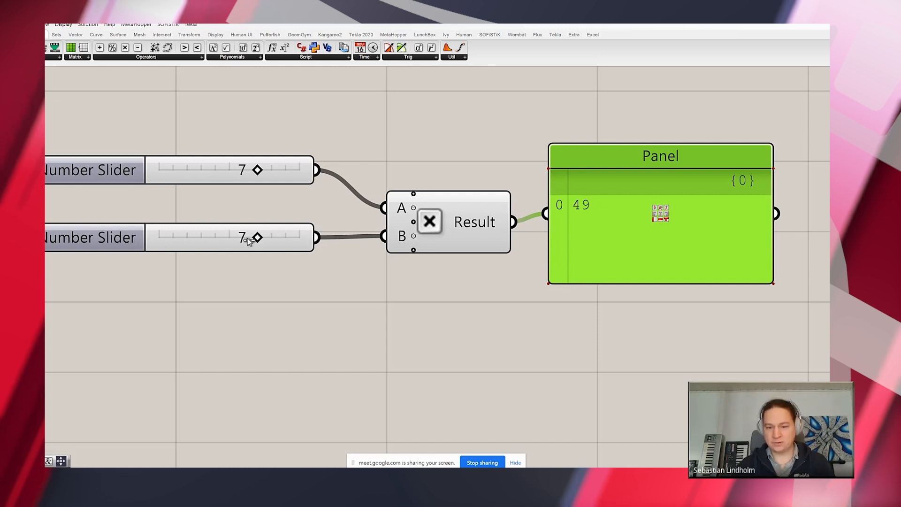
left_click_drag(257, 237, 266, 238)
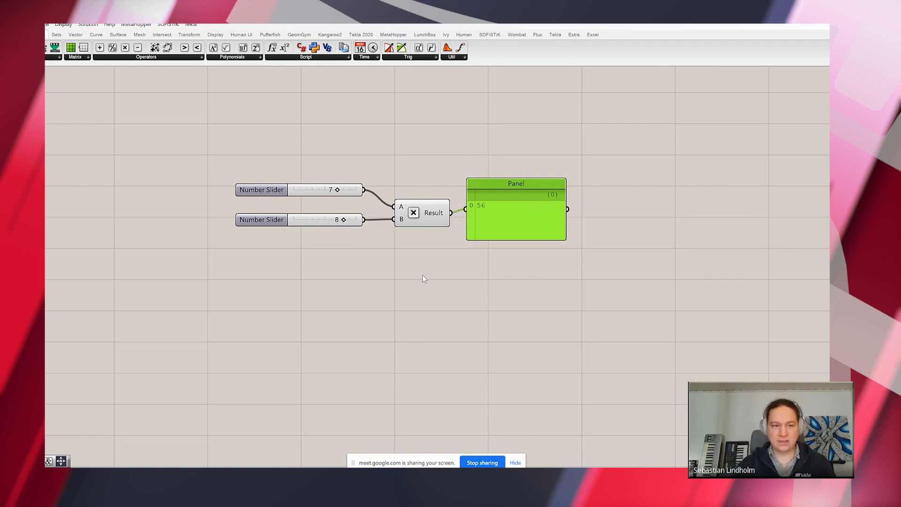
left_click_drag(424, 278, 470, 251)
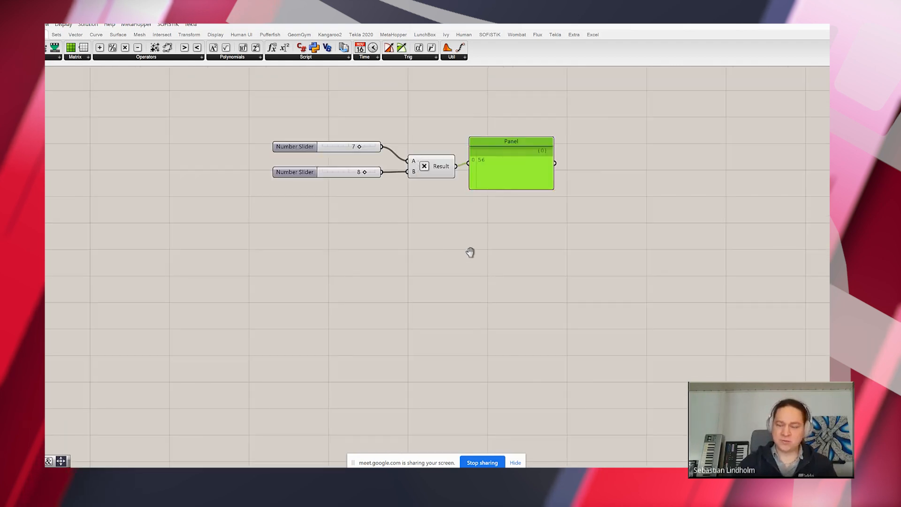
scroll("down", 3)
type("sw")
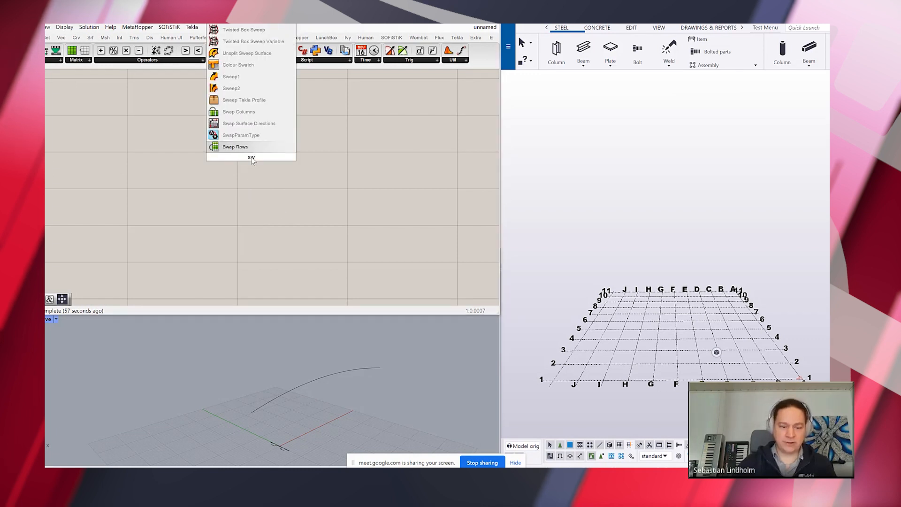
Add a Sweep1 component with a curve parameter referencing the road alignment curve as its rail
left_click(231, 88)
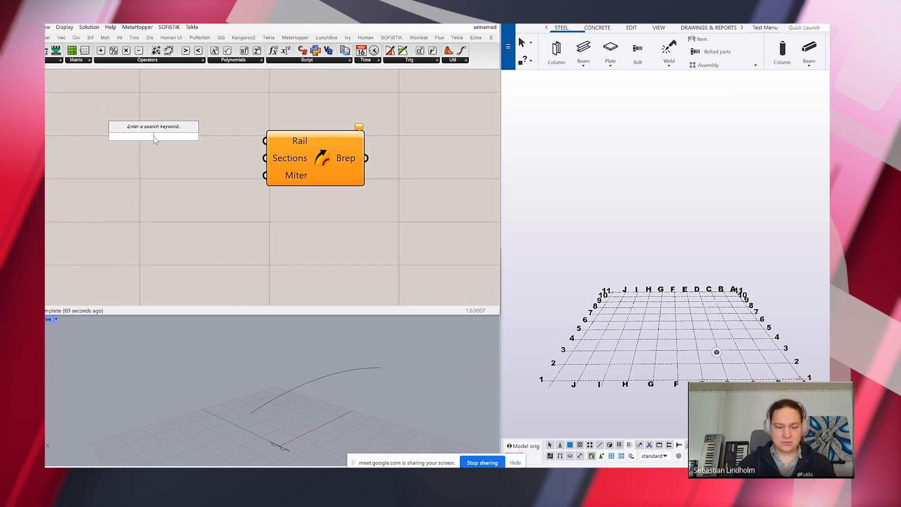
left_click(154, 135)
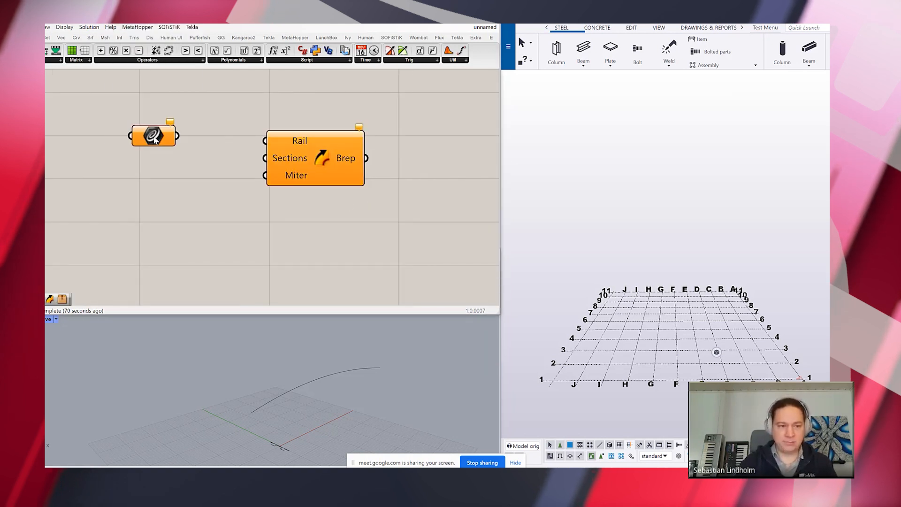
right_click(154, 136)
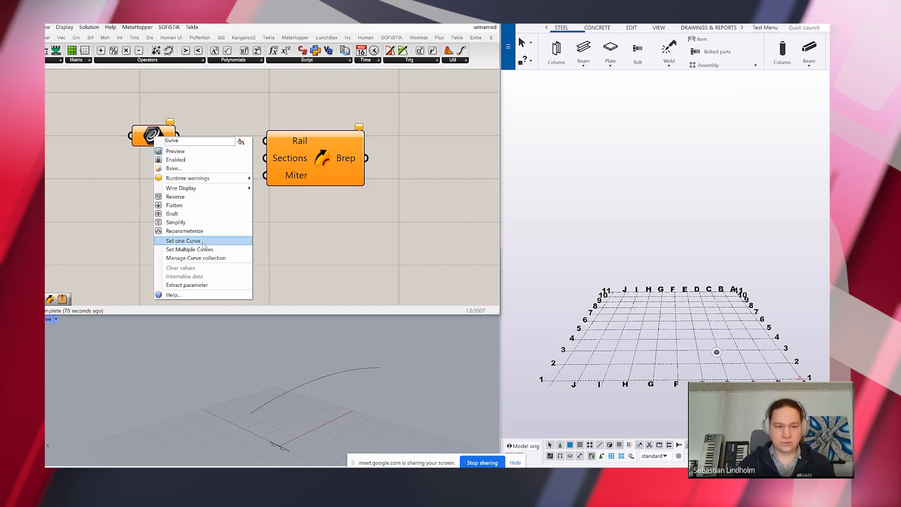
left_click(183, 240)
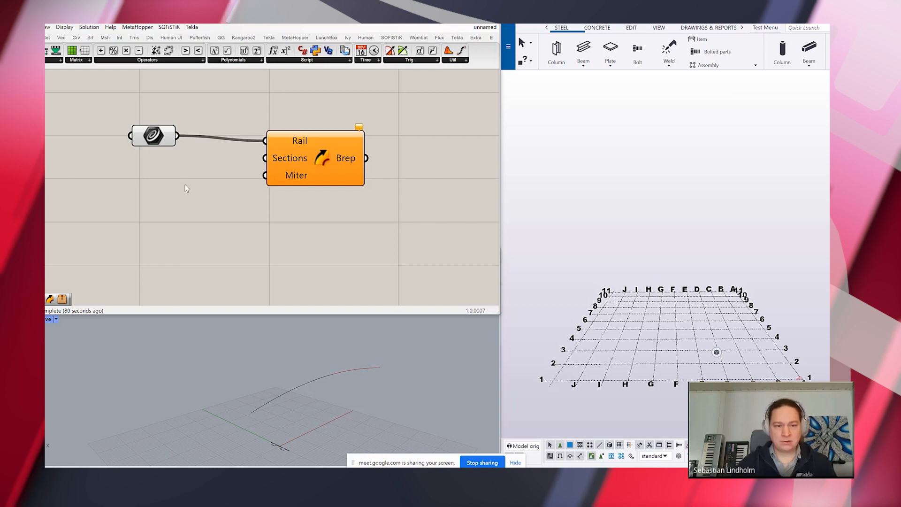
Add a second curve parameter referencing the cross-section curve for the sweep section
double_click(185, 178)
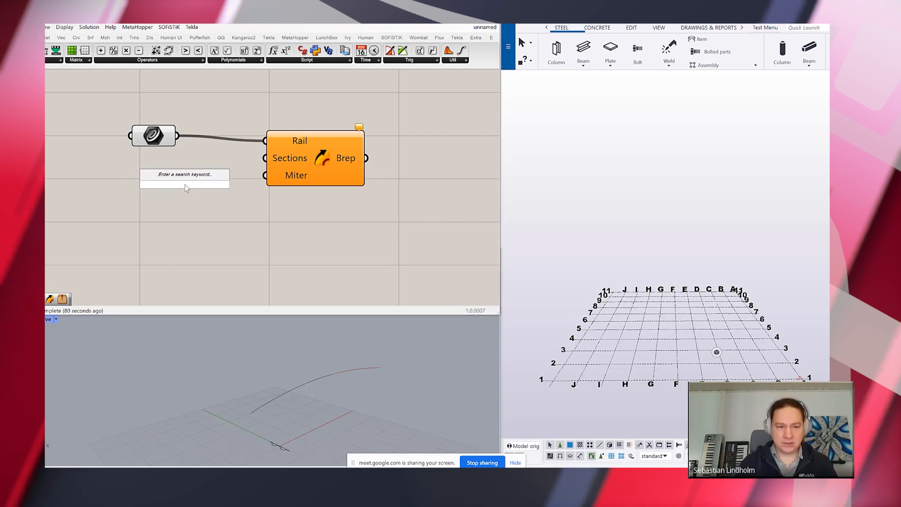
left_click(184, 178)
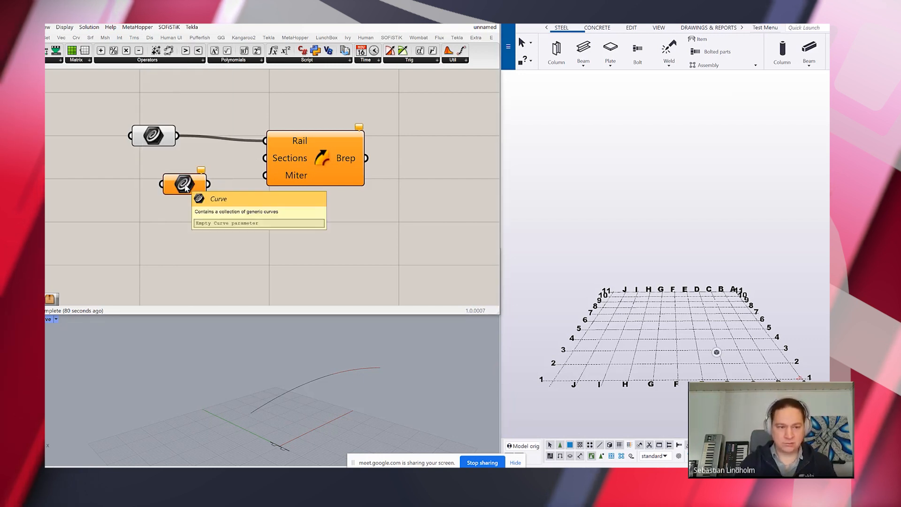
right_click(183, 184)
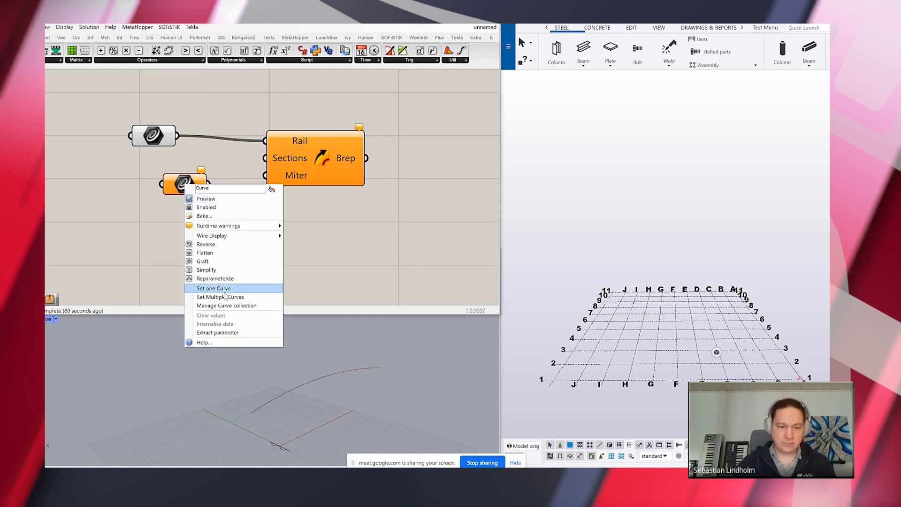
left_click(213, 287)
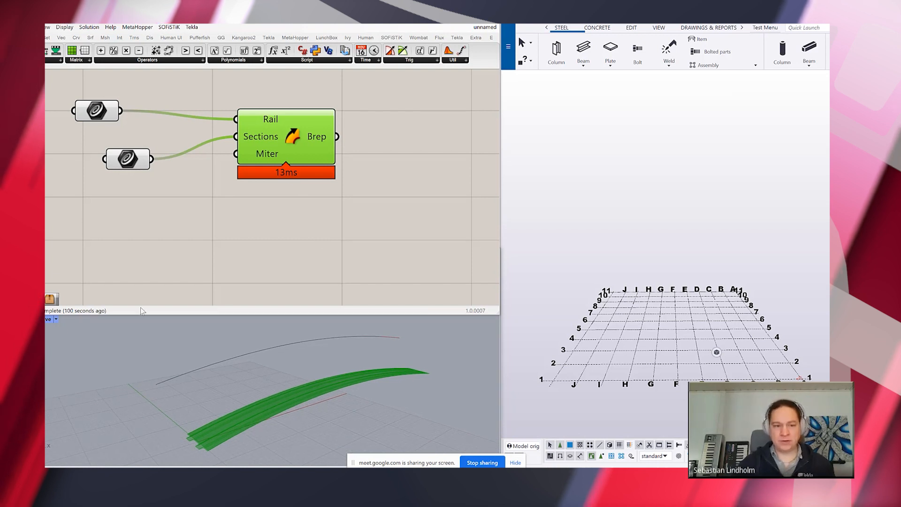
mouse_move(224, 437)
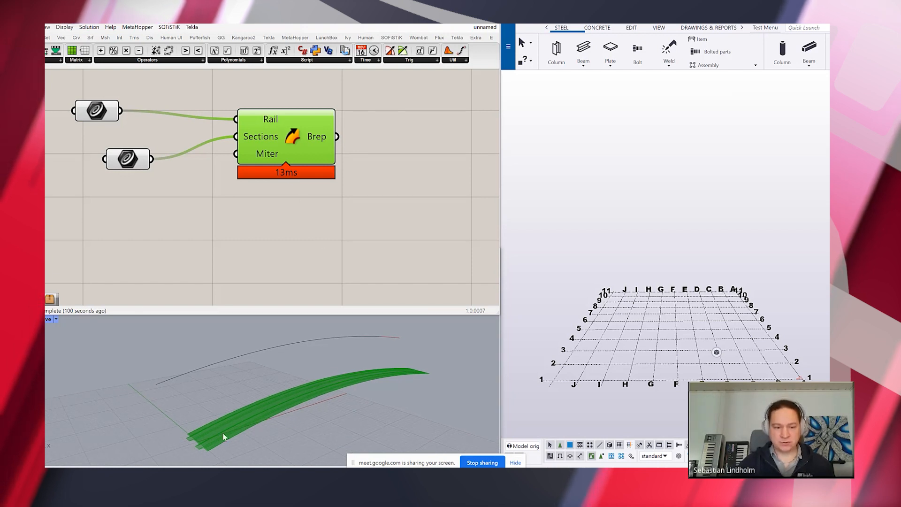
mouse_move(251, 373)
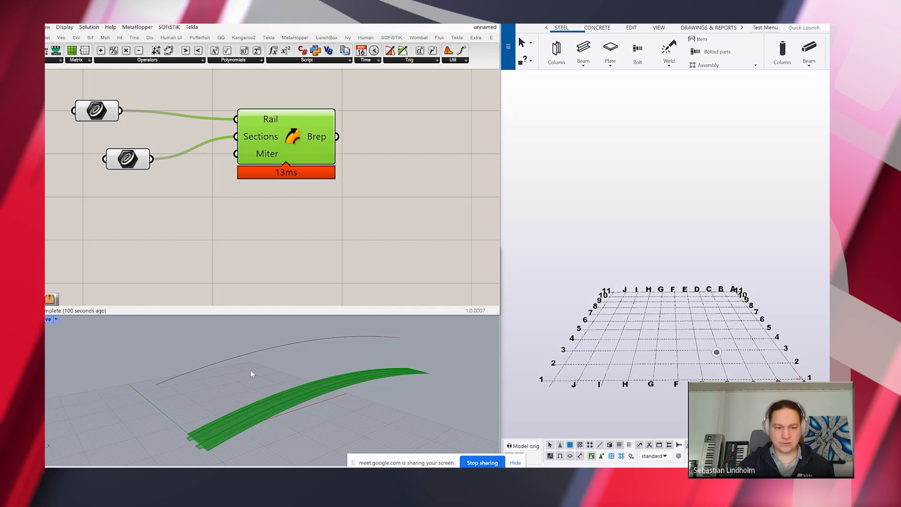
mouse_move(725, 315)
type("ali")
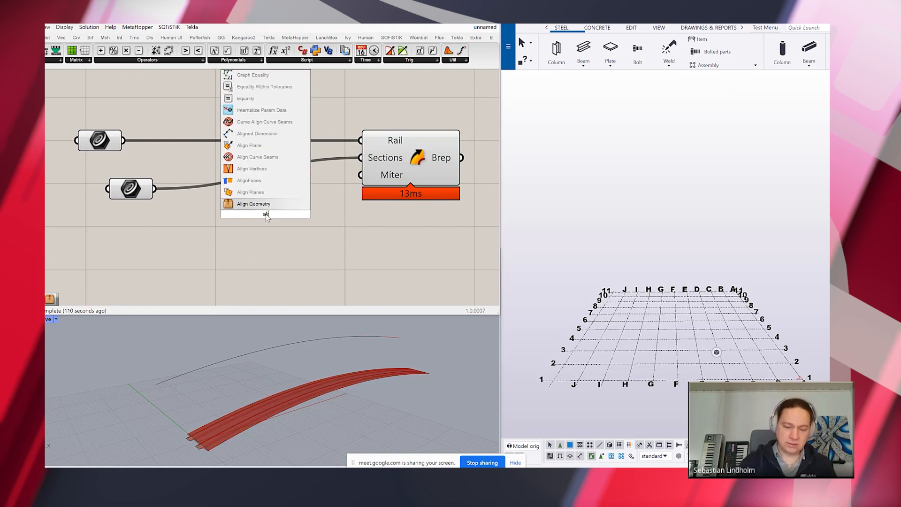
Align the cross-section to the rail curve before sweeping, and add a Cap Holes component for the deck ends
left_click(253, 203)
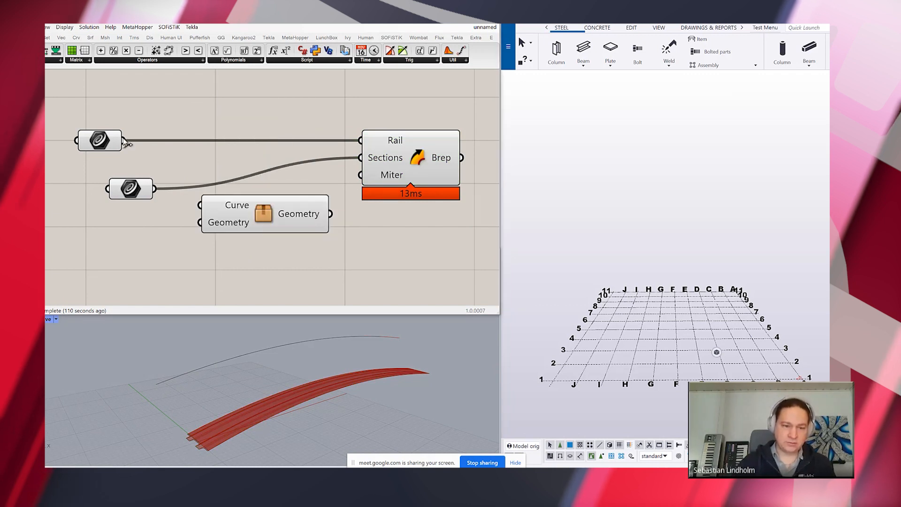
left_click_drag(124, 141, 200, 222)
type("cap")
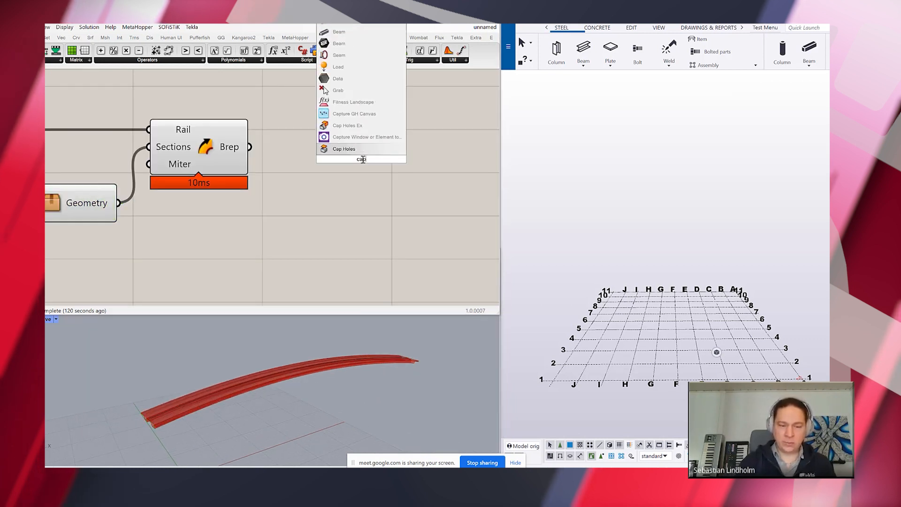
left_click(343, 149)
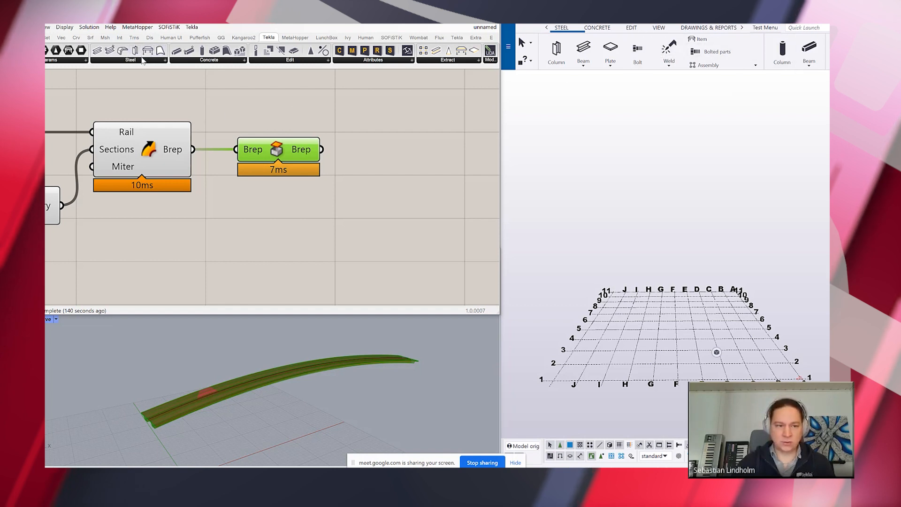
Browse the Tekla toolbar's Edit and Attributes groups and choose the reinforcement catalog component
left_click(290, 60)
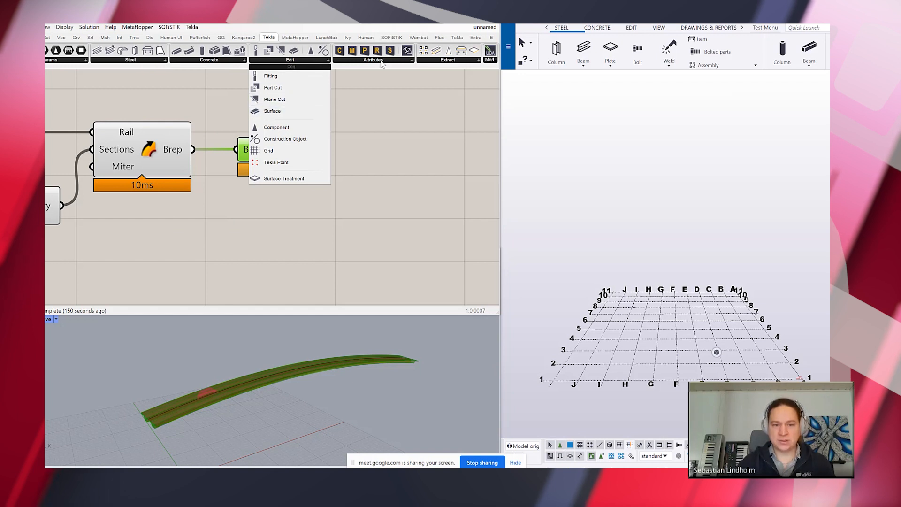
left_click(373, 59)
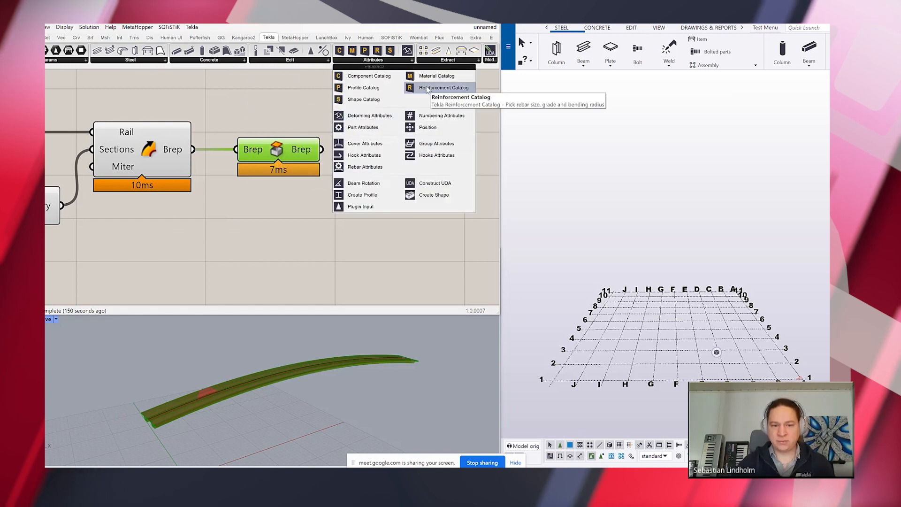
left_click(447, 60)
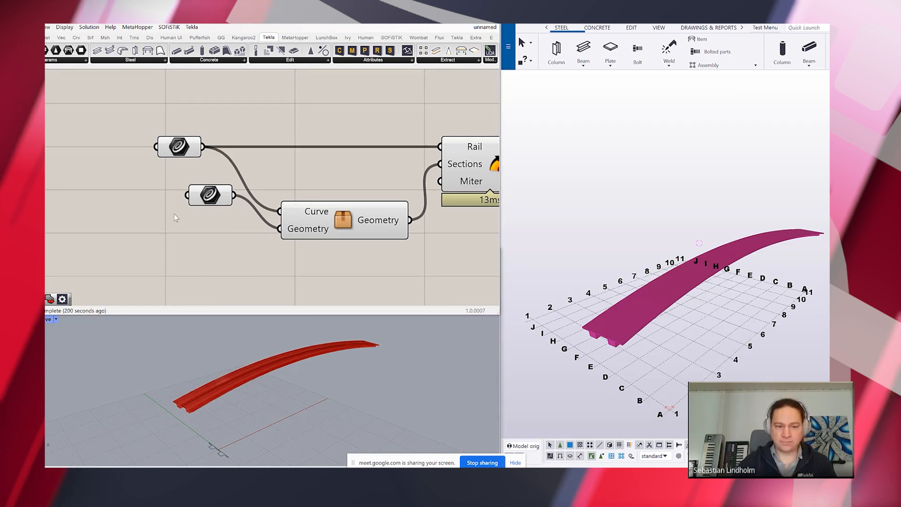
Wire the capped deck solid into a Tekla item so the curved bridge deck appears in Tekla
left_click_drag(210, 195, 169, 236)
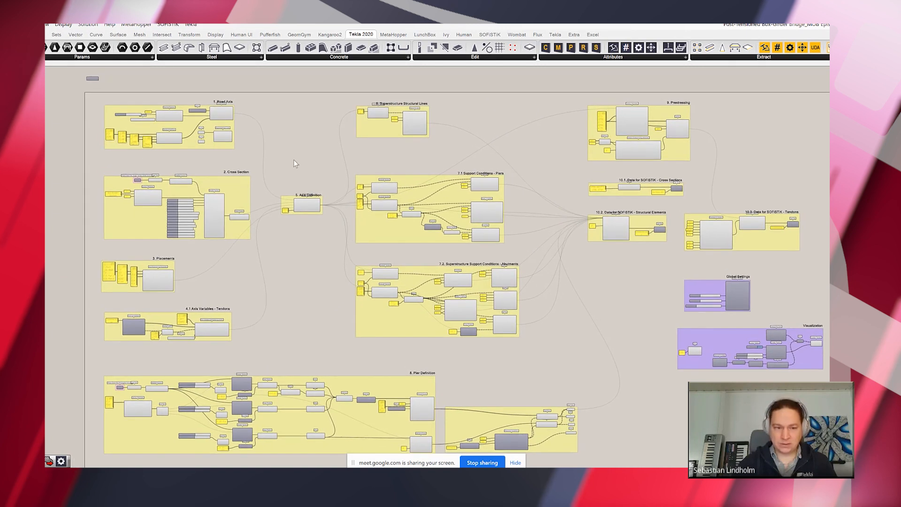
mouse_move(274, 143)
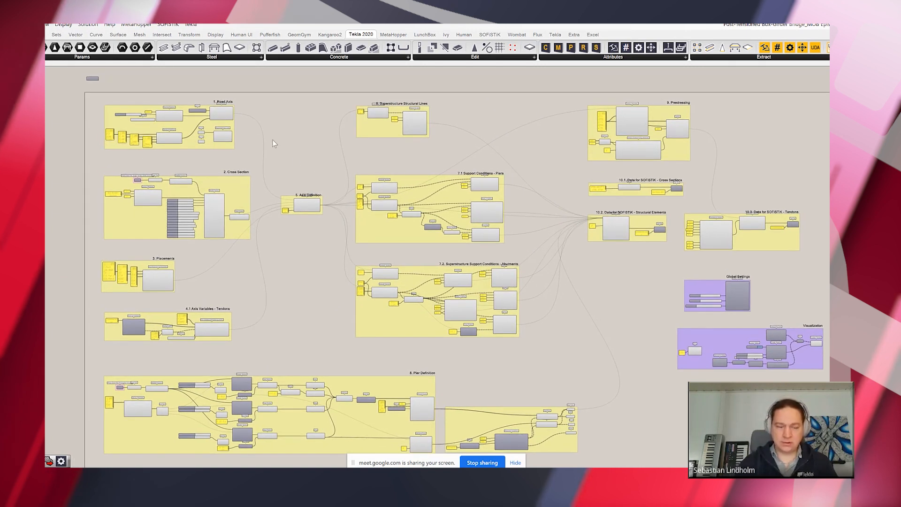
mouse_move(432, 164)
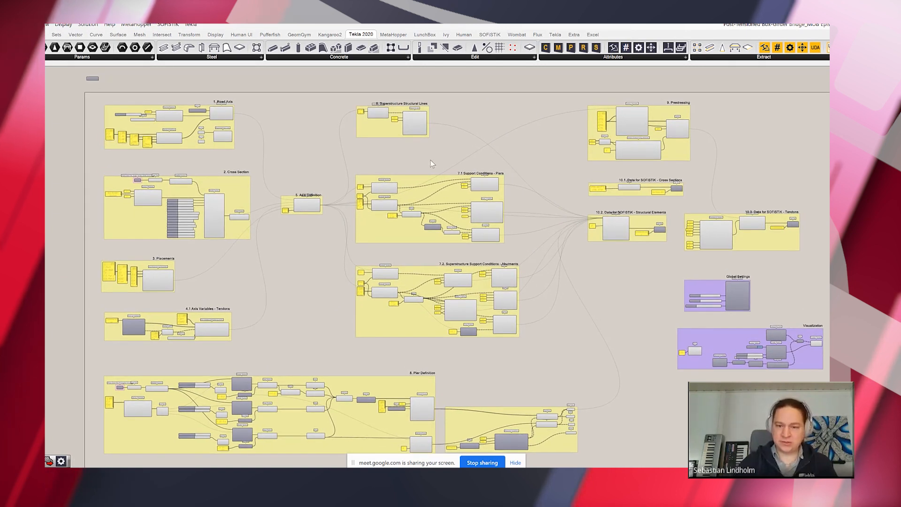
left_click_drag(78, 92, 261, 333)
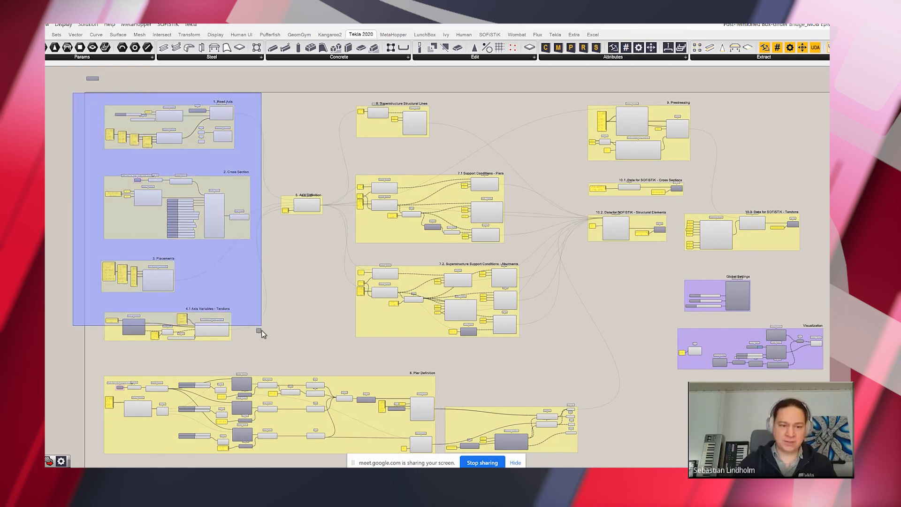
left_click(261, 333)
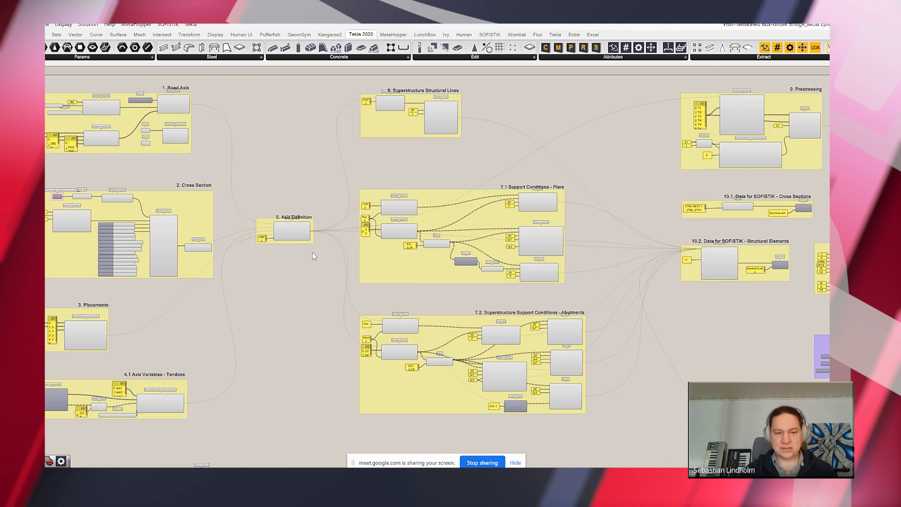
mouse_move(294, 258)
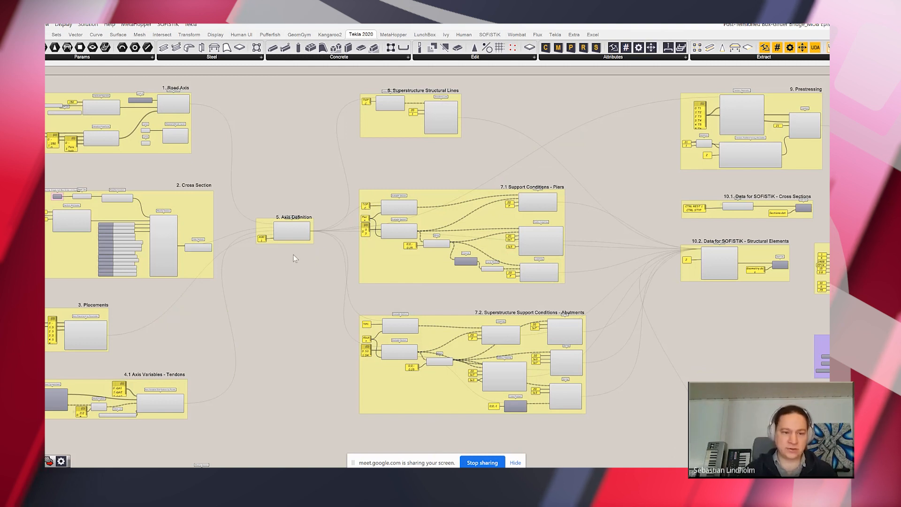
mouse_move(289, 258)
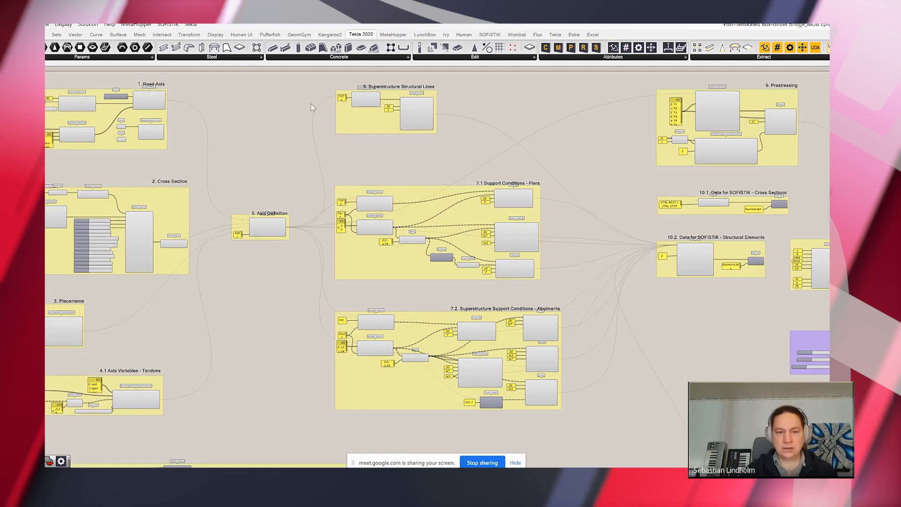
mouse_move(545, 342)
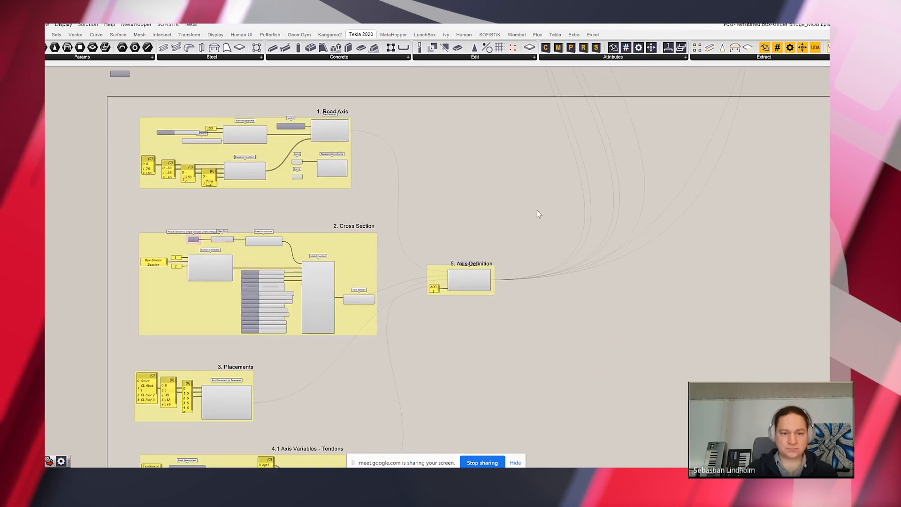
Feed the Road Axis curve into a Construction Object so it appears as a construction line in Tekla
scroll("down", 3)
type("construcion")
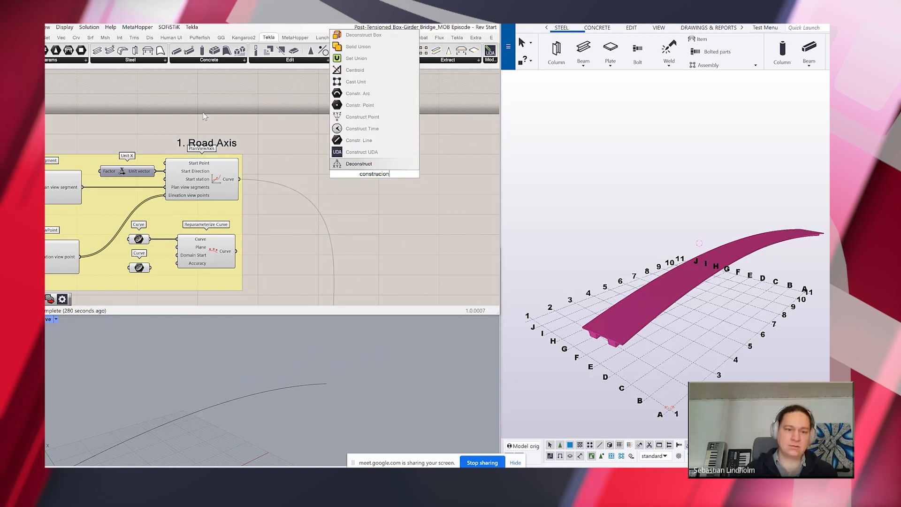
left_click(315, 115)
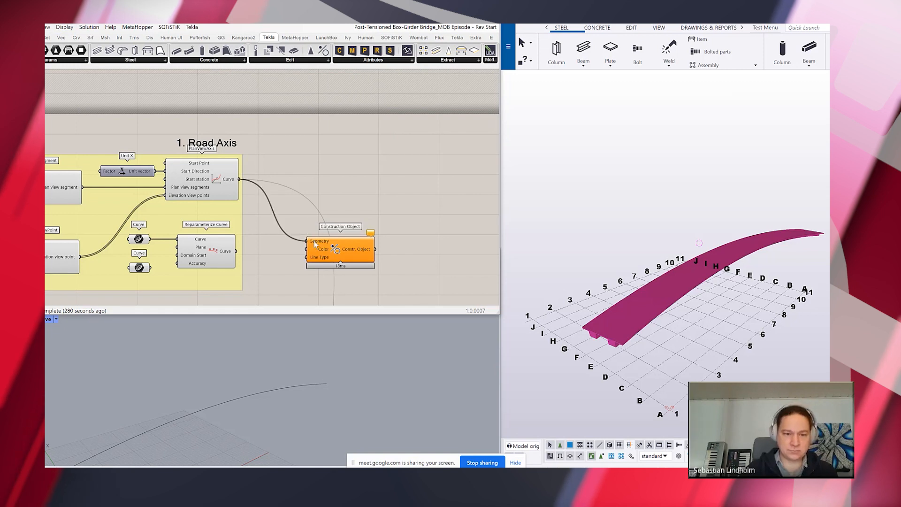
right_click(742, 209)
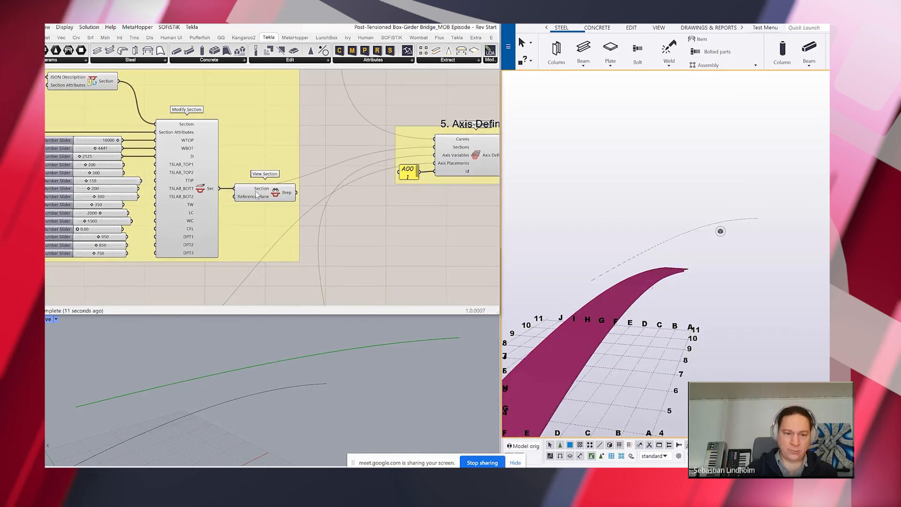
Place Interpolate Solid from the Axis Definition component to build the box-girder deck solid
left_click(261, 192)
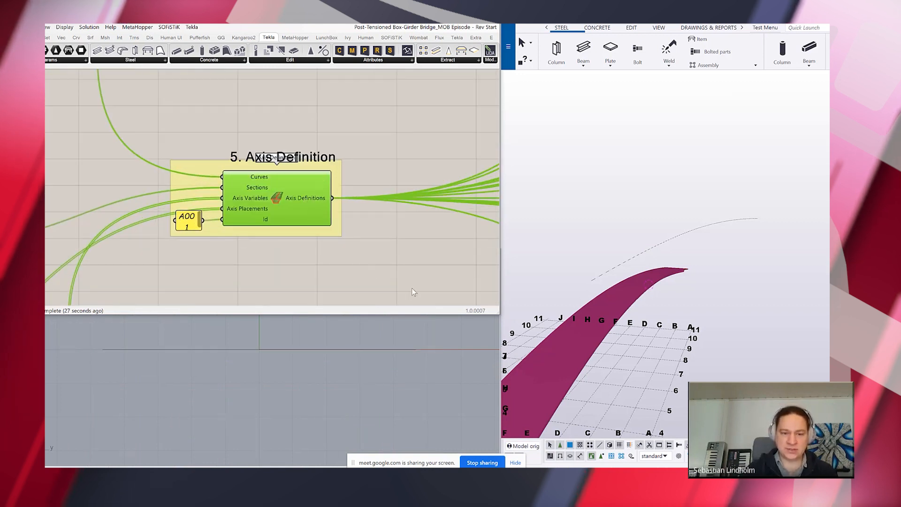
left_click_drag(413, 292, 376, 257)
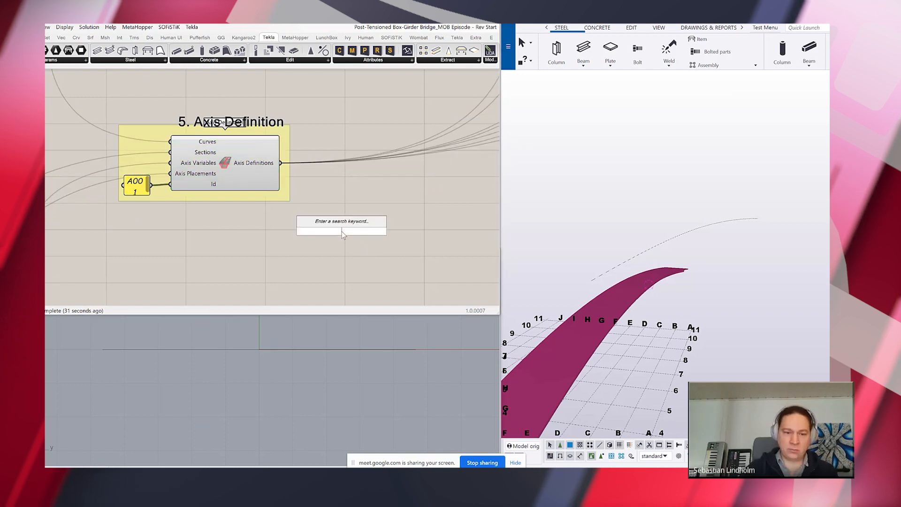
type("soli")
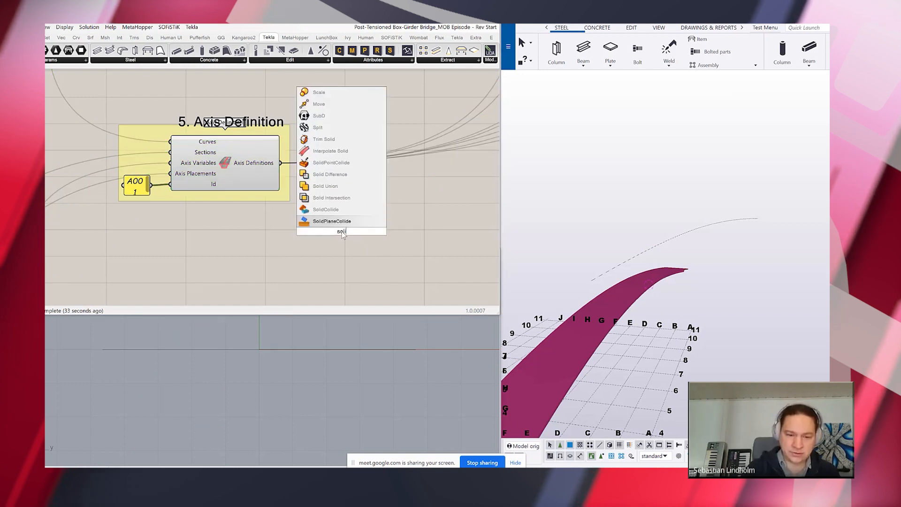
left_click(331, 151)
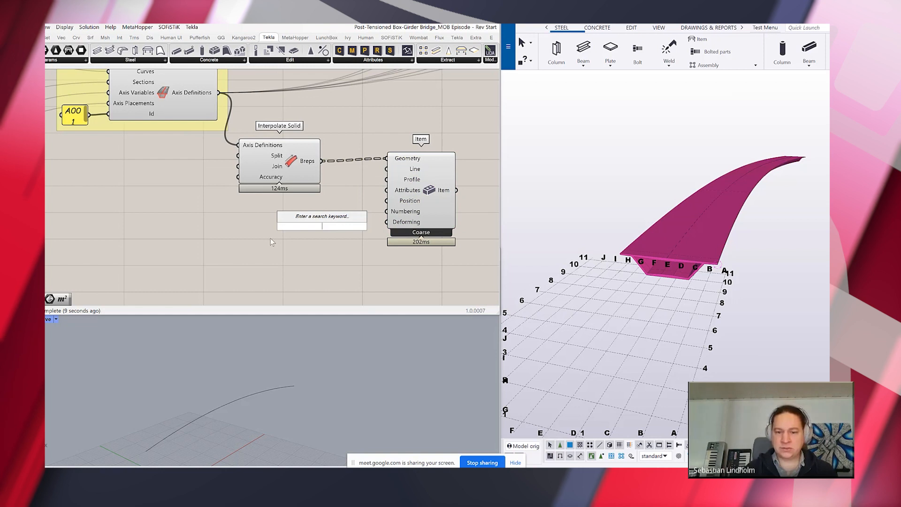
left_click(372, 51)
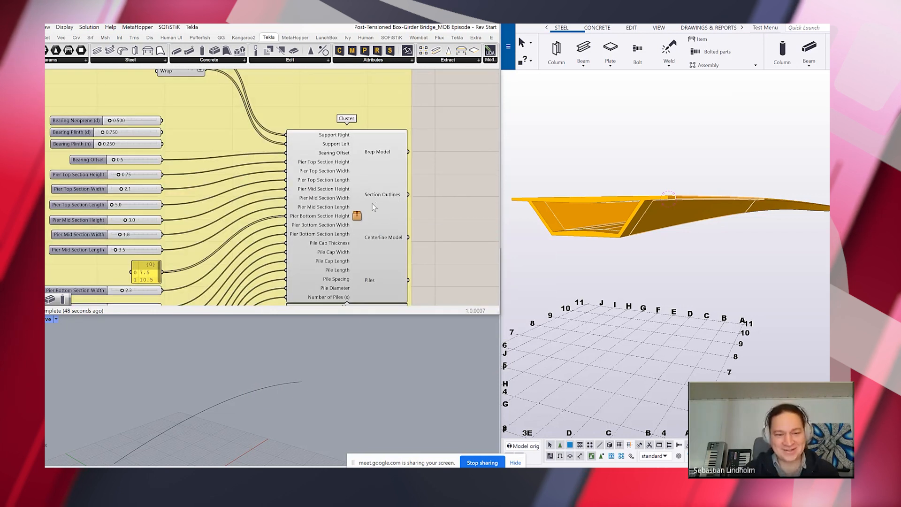
mouse_move(358, 215)
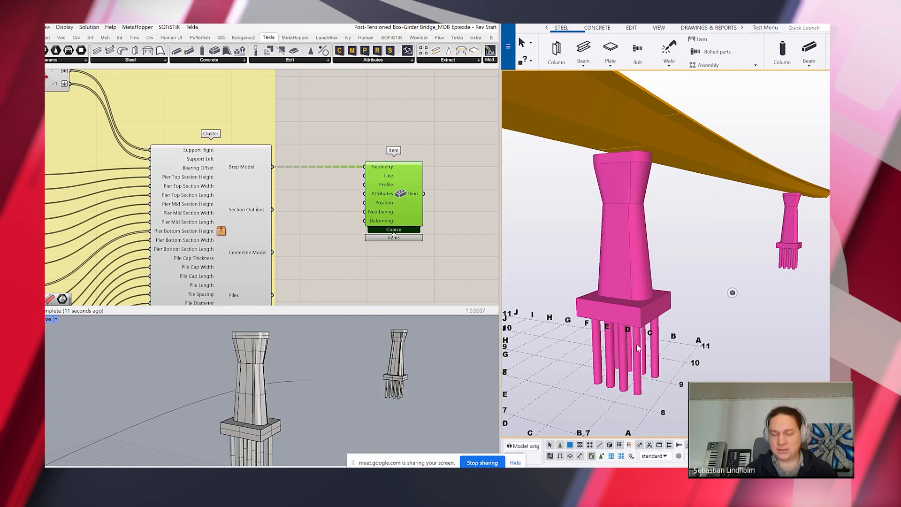
mouse_move(638, 345)
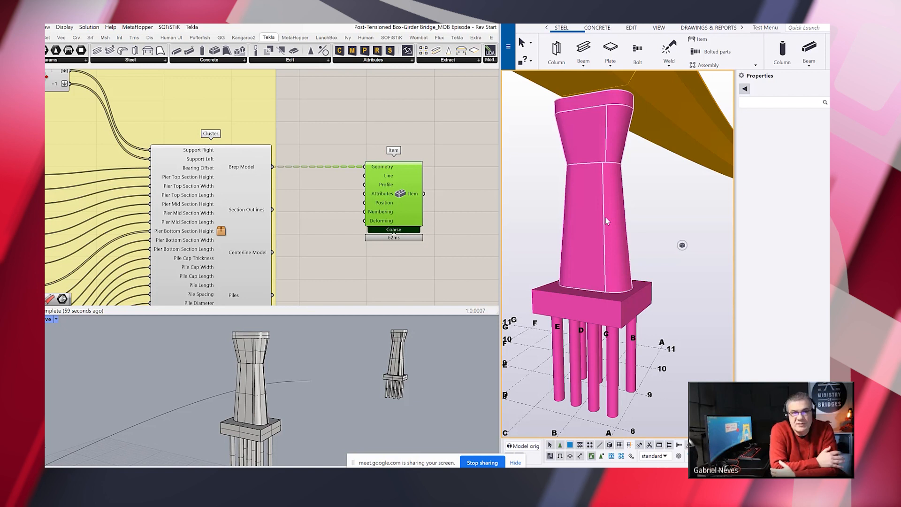
mouse_move(589, 256)
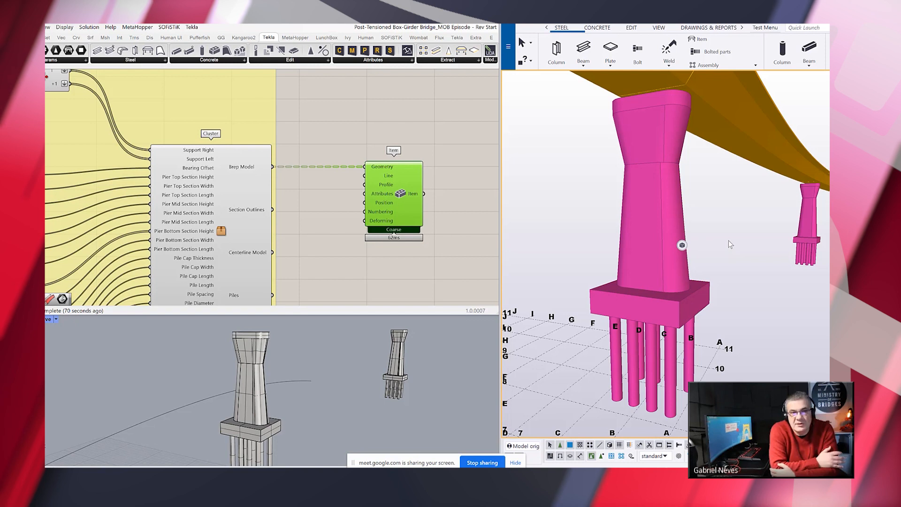
mouse_move(740, 226)
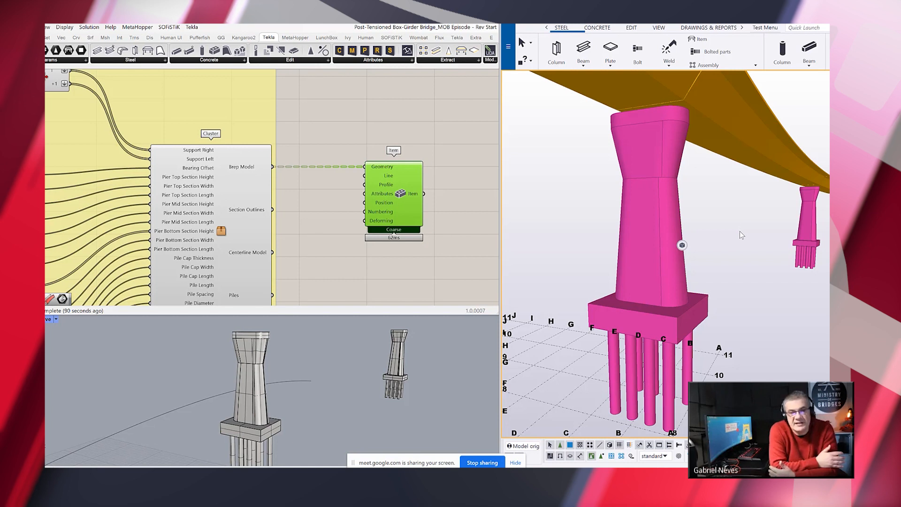
mouse_move(741, 271)
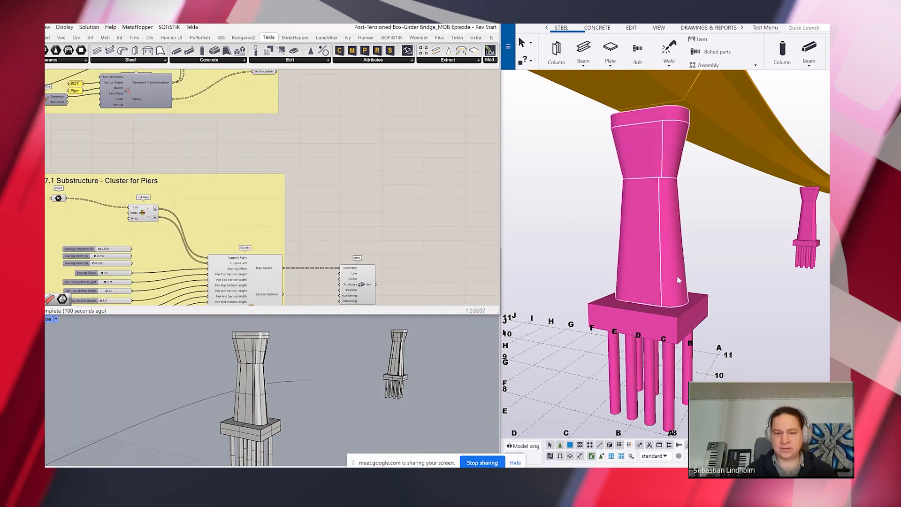
mouse_move(601, 240)
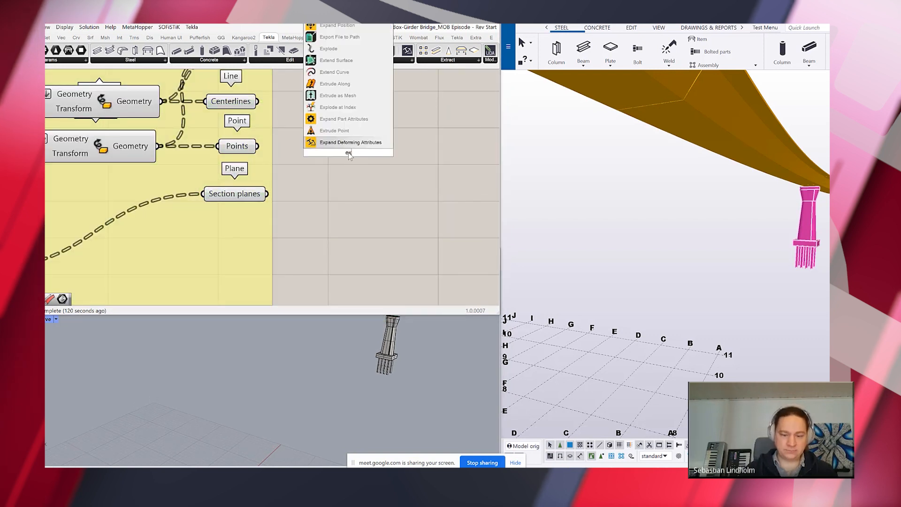
Explode the pier centerline tree and feed its first branch into a Tekla Column component
type("explode")
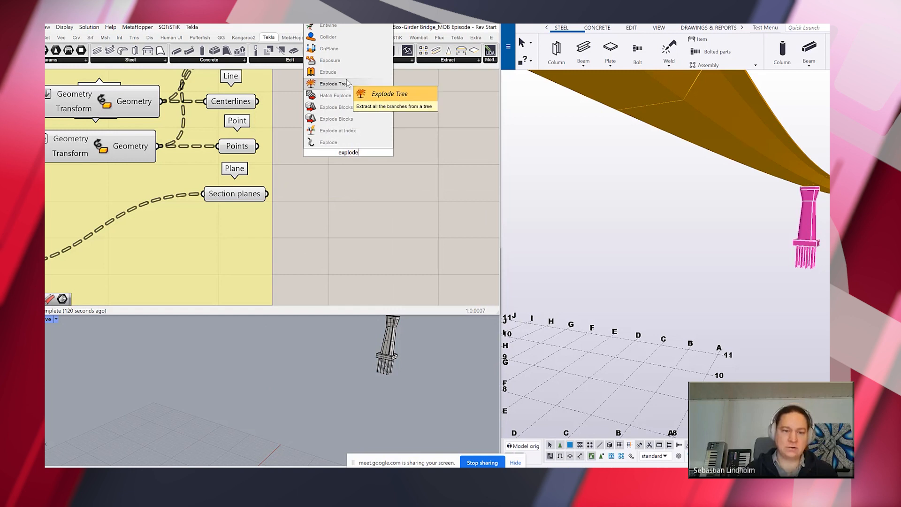
left_click(333, 83)
type("column")
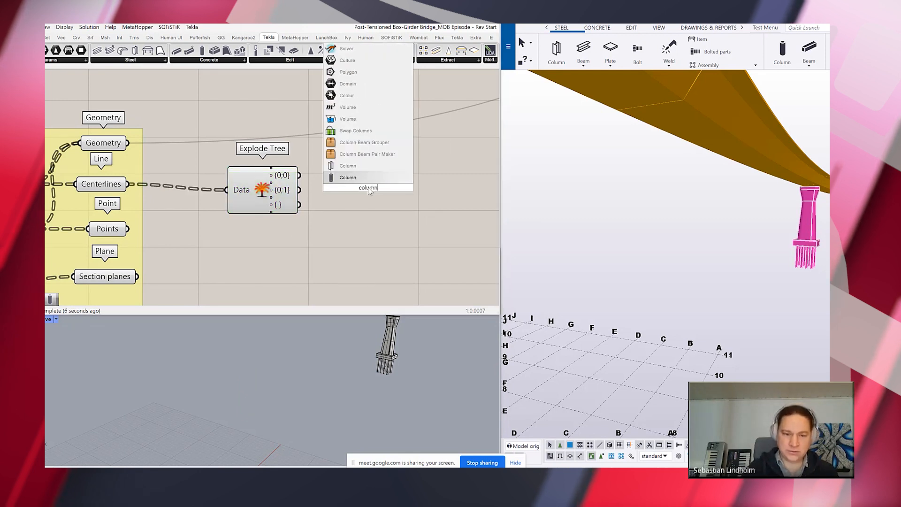
left_click(348, 177)
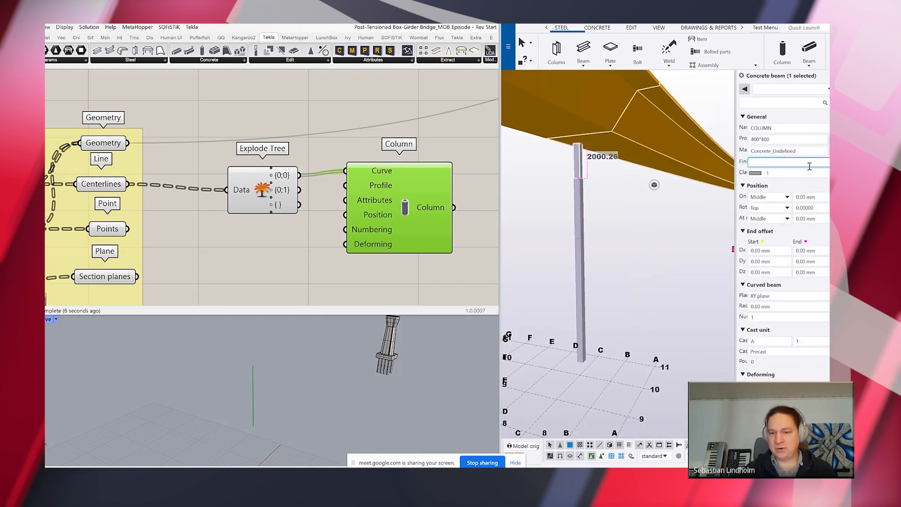
Apply the saved PIERAV3000*5000*3000*5000 profile preset to the pier column
left_click(788, 89)
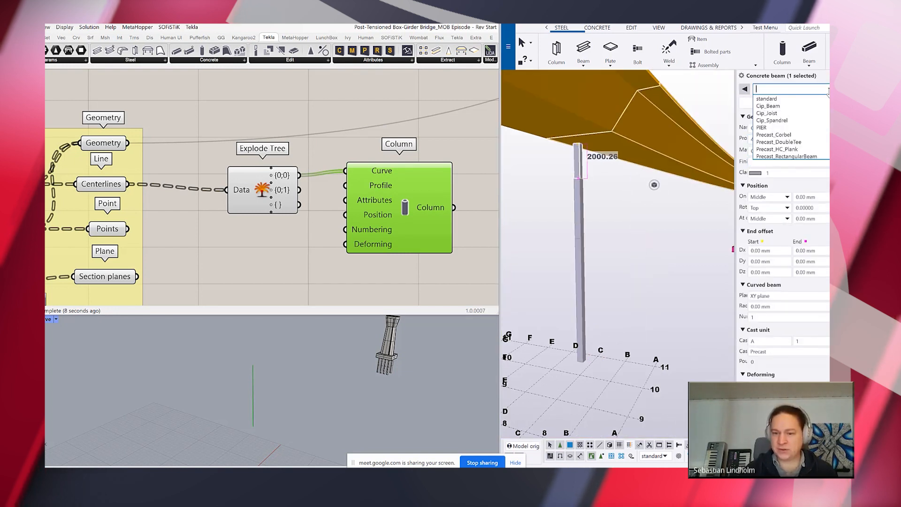
left_click(760, 128)
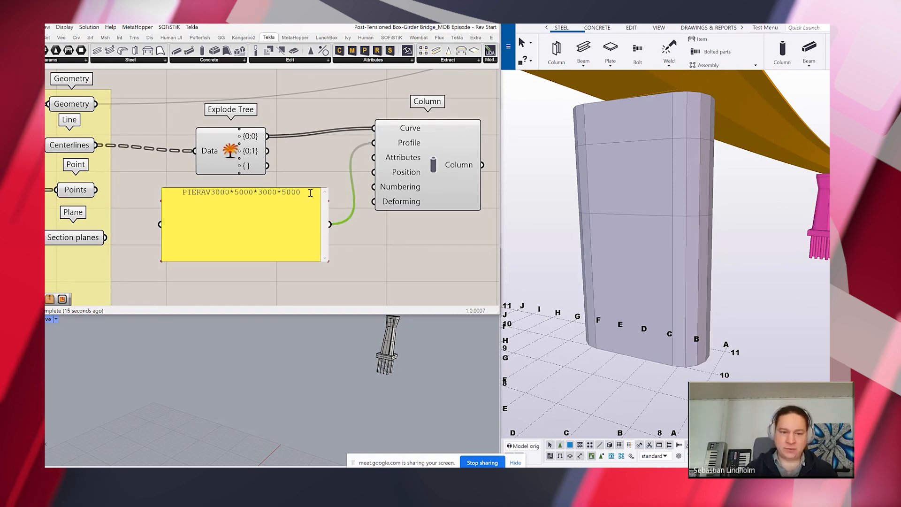
type("PIERAV3000*5000*3000*5000")
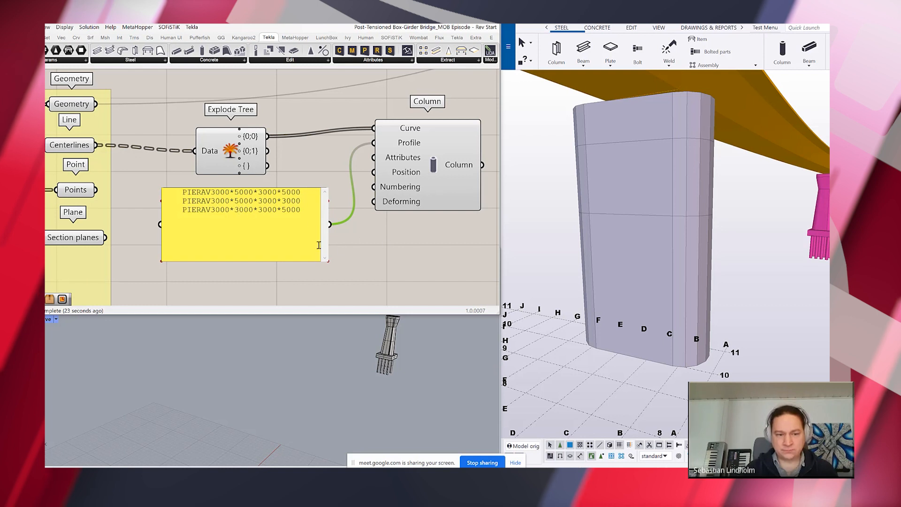
right_click(244, 230)
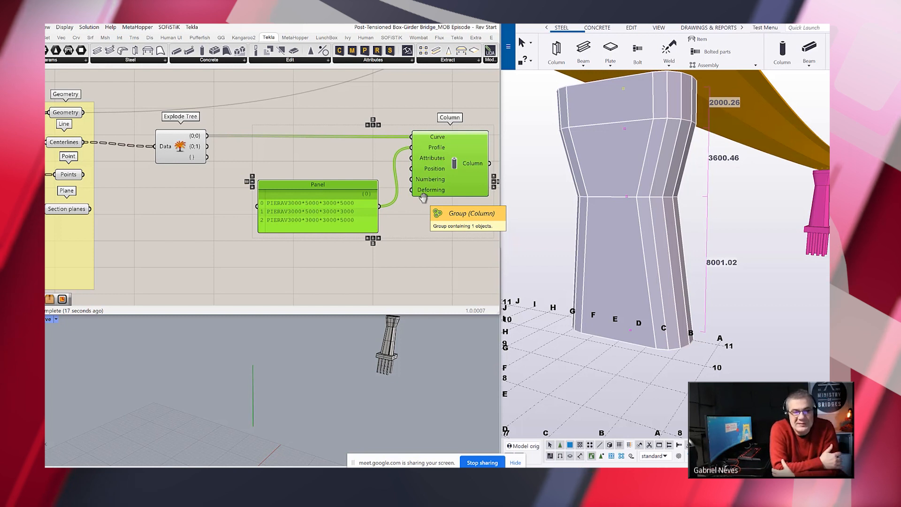
mouse_move(419, 208)
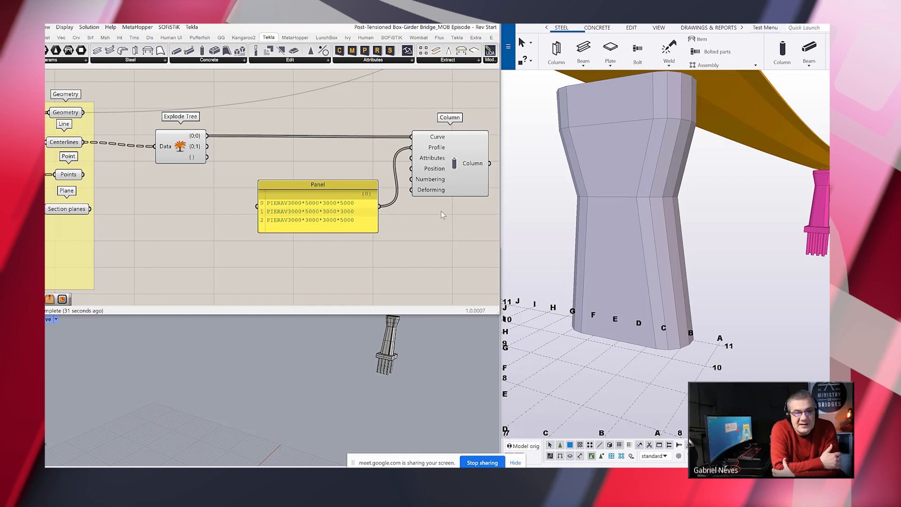
mouse_move(447, 225)
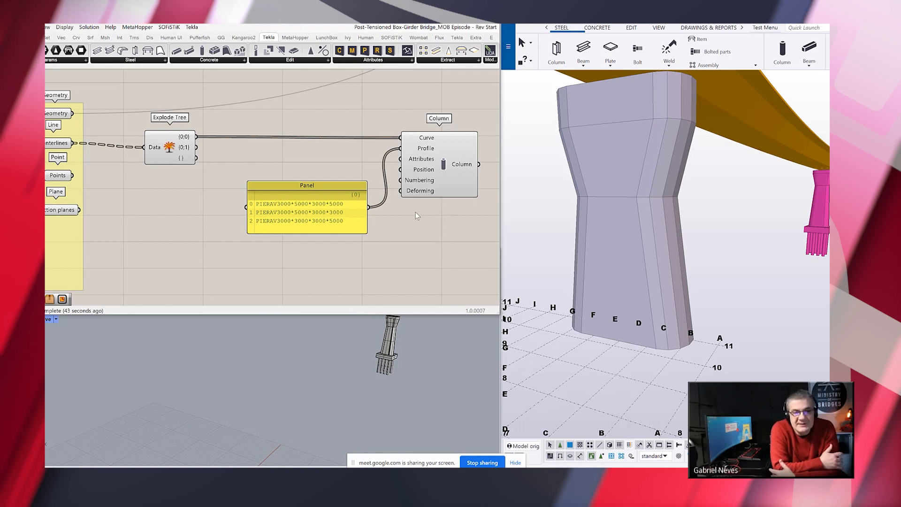
mouse_move(417, 224)
type("list item")
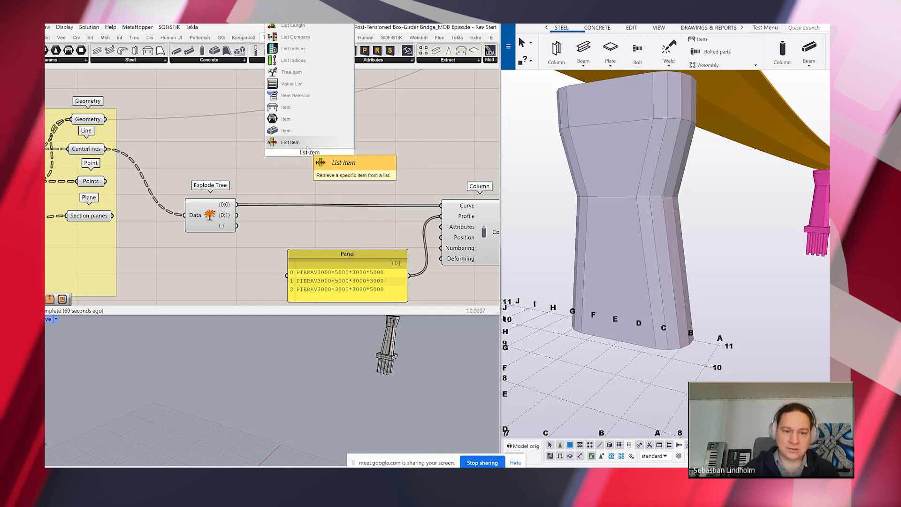
Add a List Item fed by the exploded centerlines to pick piers individually
left_click(343, 162)
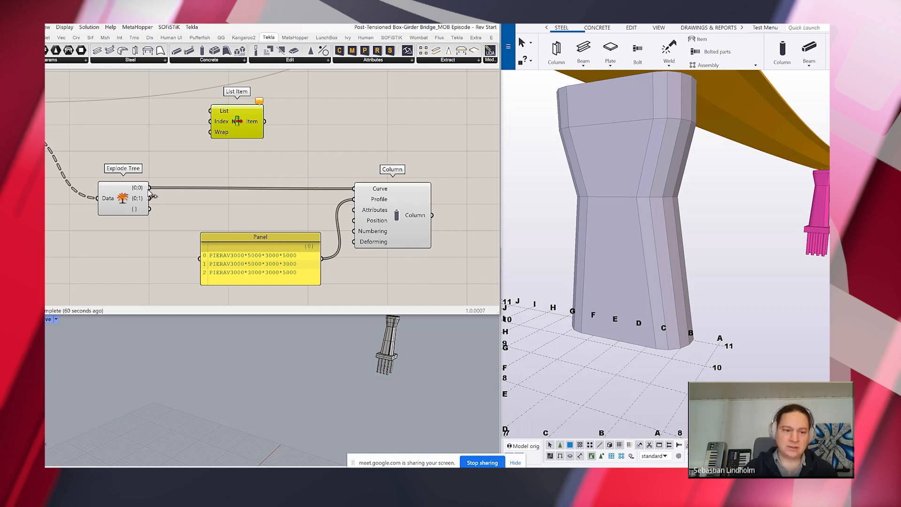
left_click_drag(236, 121, 270, 107)
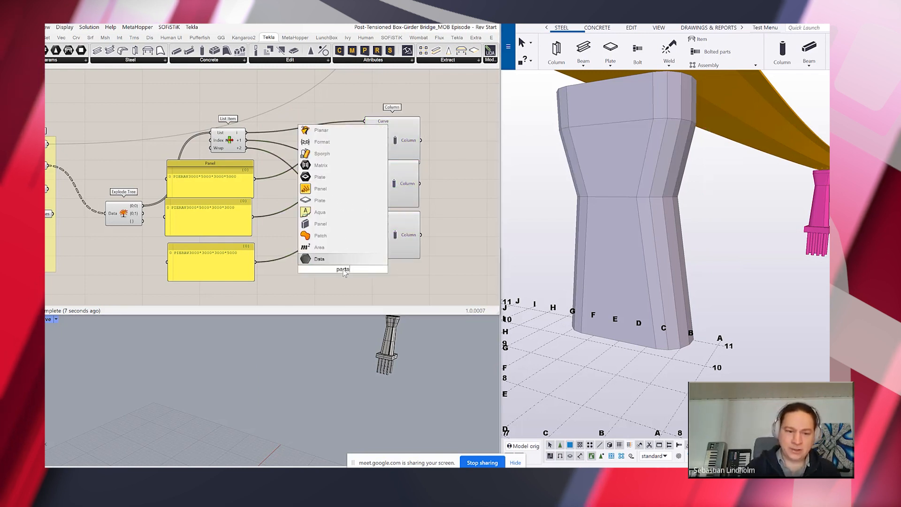
Add a Part Attributes component to carry class 4 into the pier columns
type("part attr")
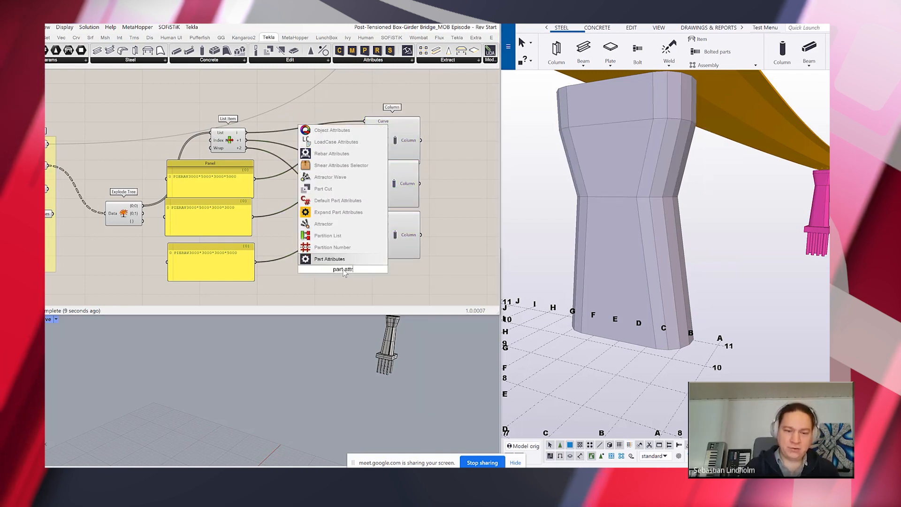
left_click(329, 258)
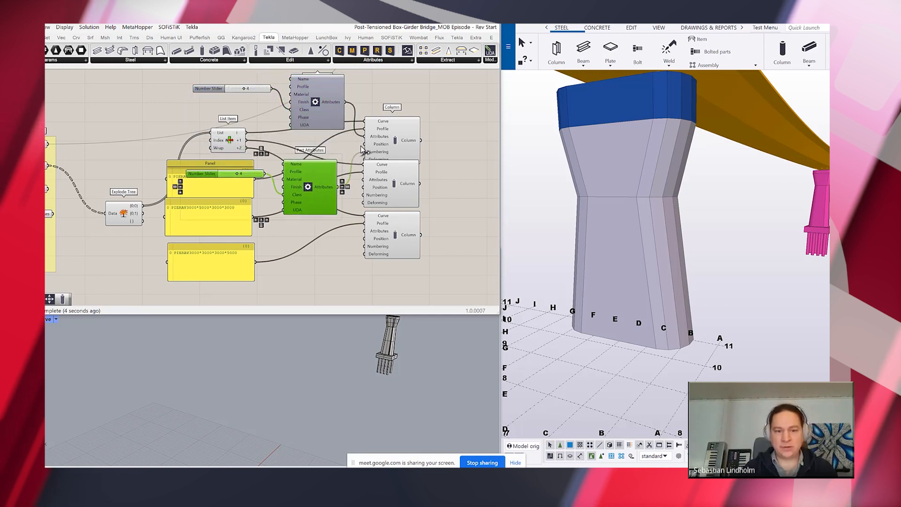
mouse_move(372, 185)
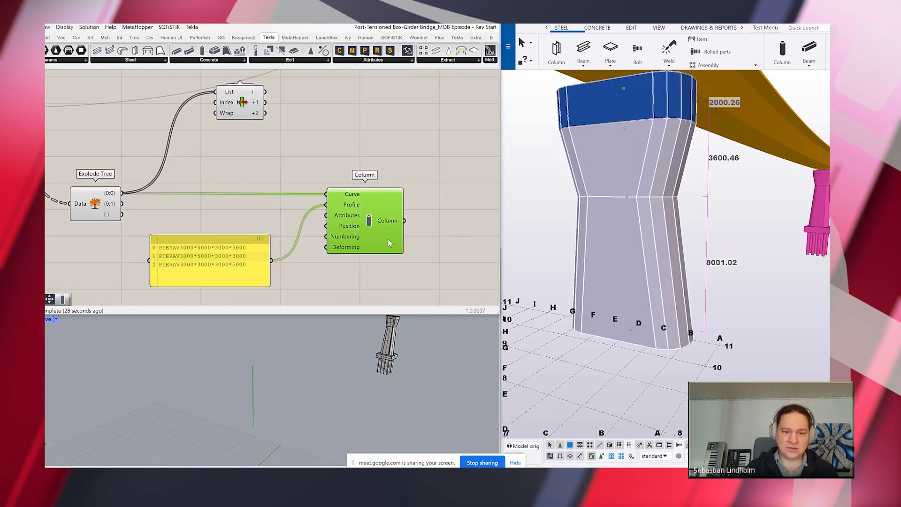
mouse_move(650, 251)
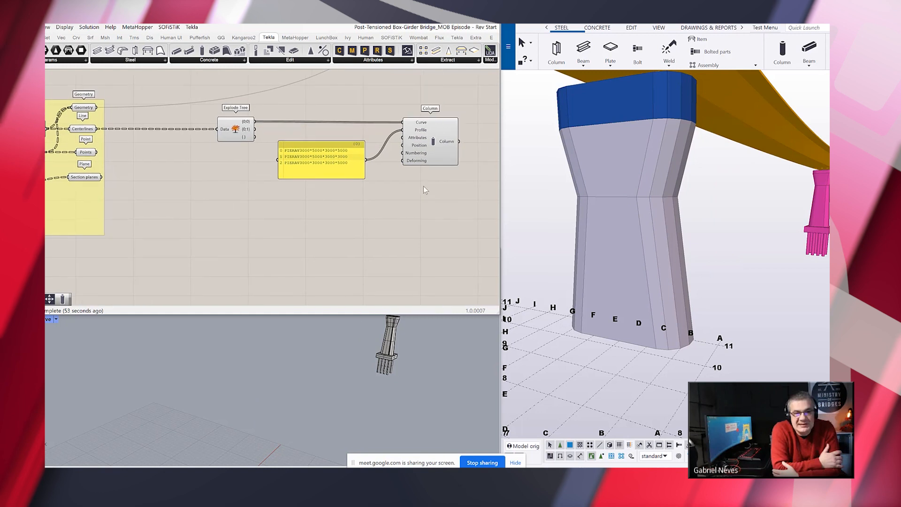
mouse_move(428, 191)
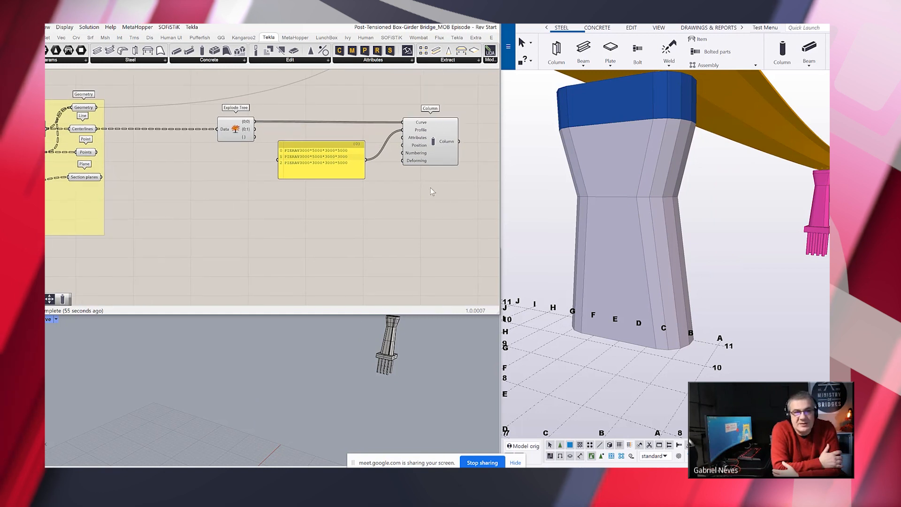
mouse_move(428, 200)
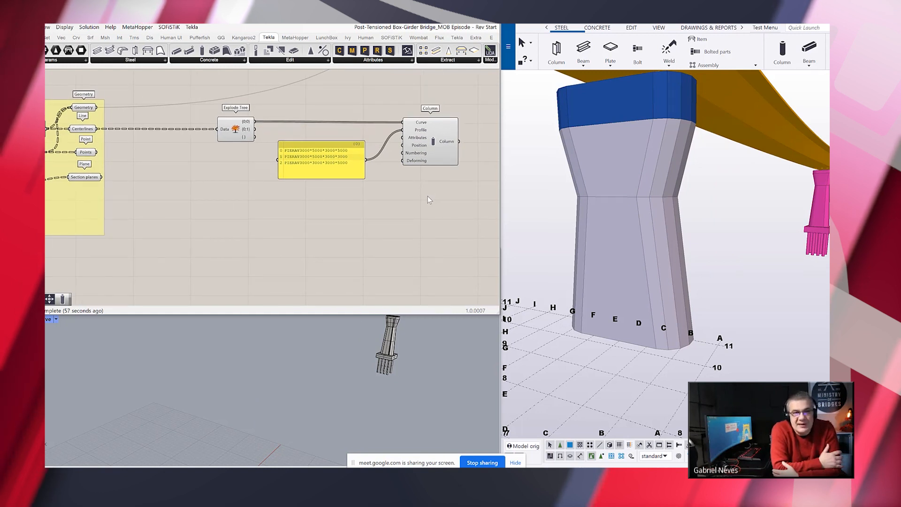
mouse_move(397, 191)
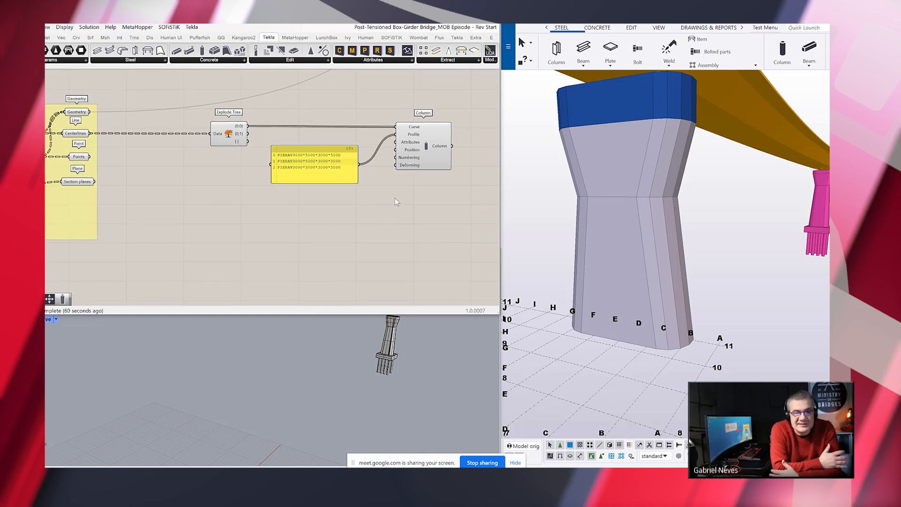
mouse_move(396, 190)
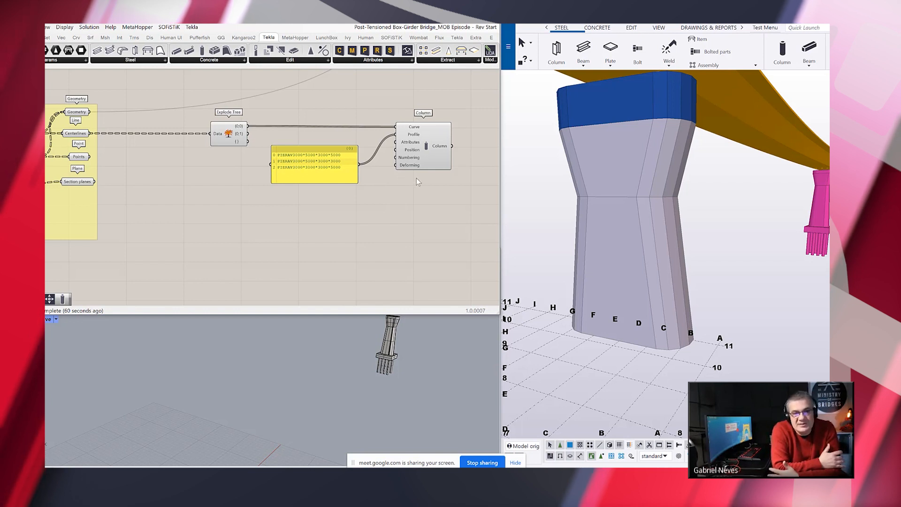
mouse_move(411, 187)
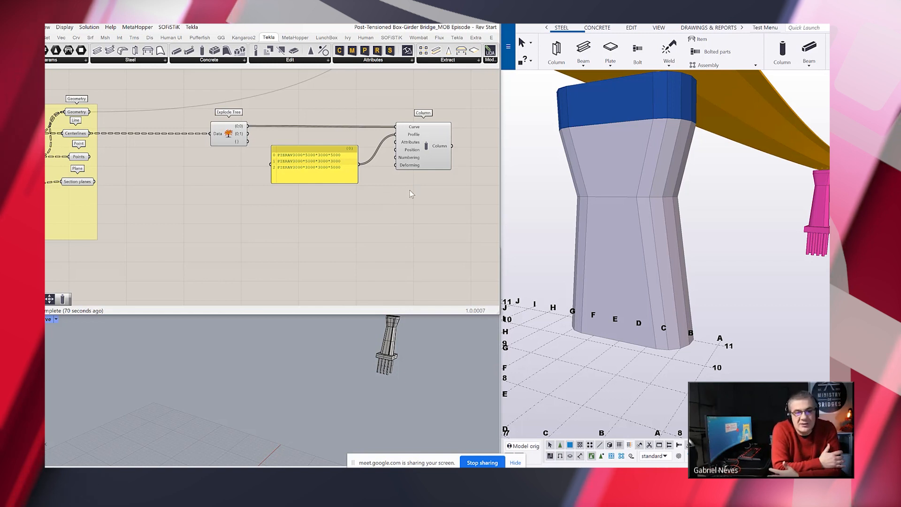
mouse_move(378, 200)
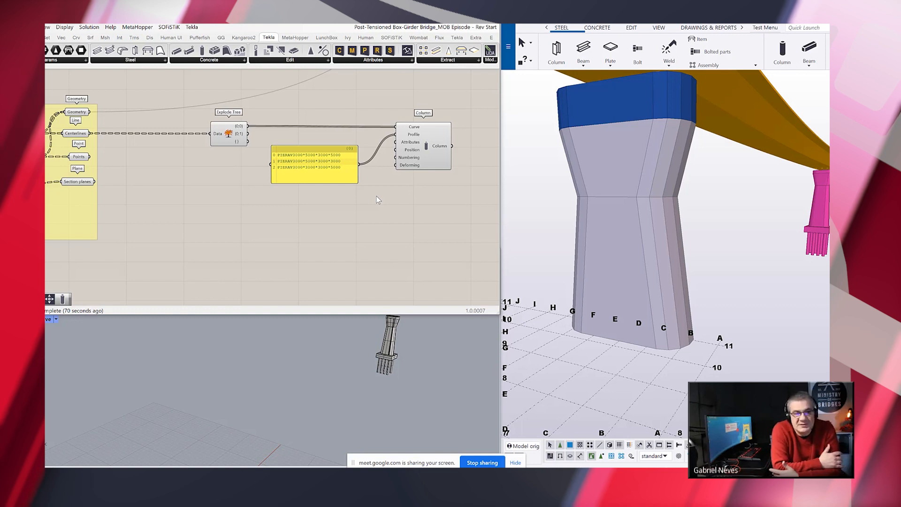
mouse_move(379, 191)
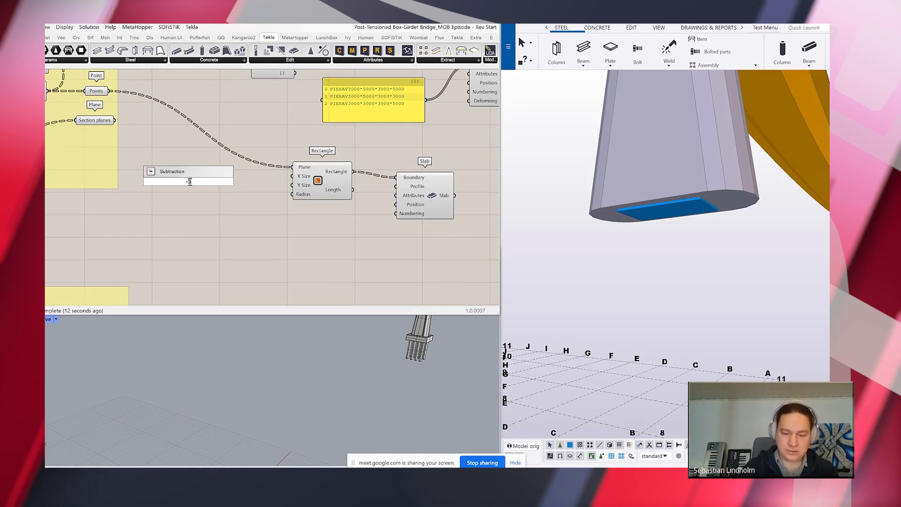
Drive the footing slab with the -5 to 5 panel and adjust its thickness slider
type("//-")
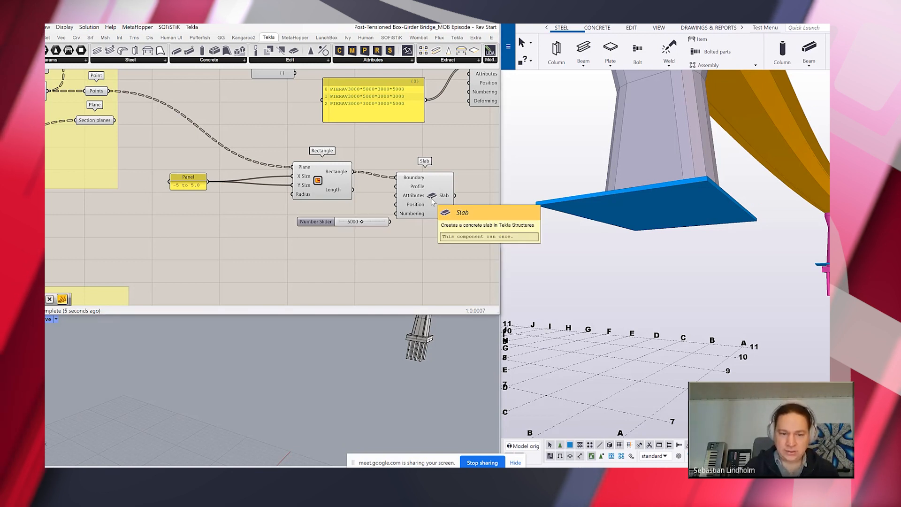
mouse_move(399, 184)
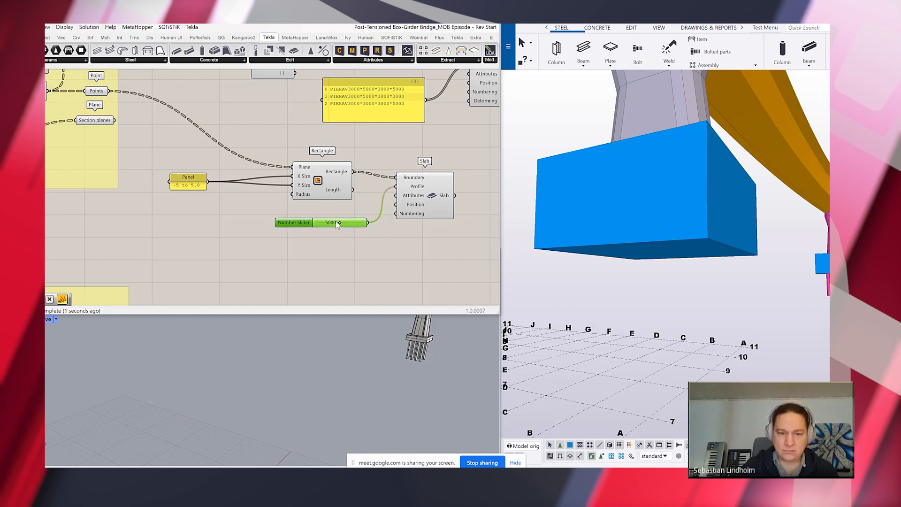
left_click_drag(339, 223, 328, 223)
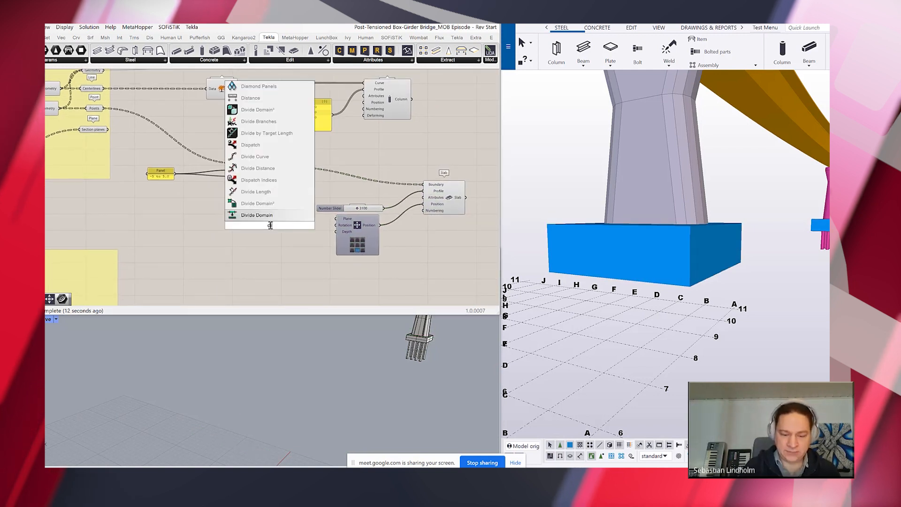
Divide the footing surface and start Line SDL lines from its points along the normals
left_click(257, 215)
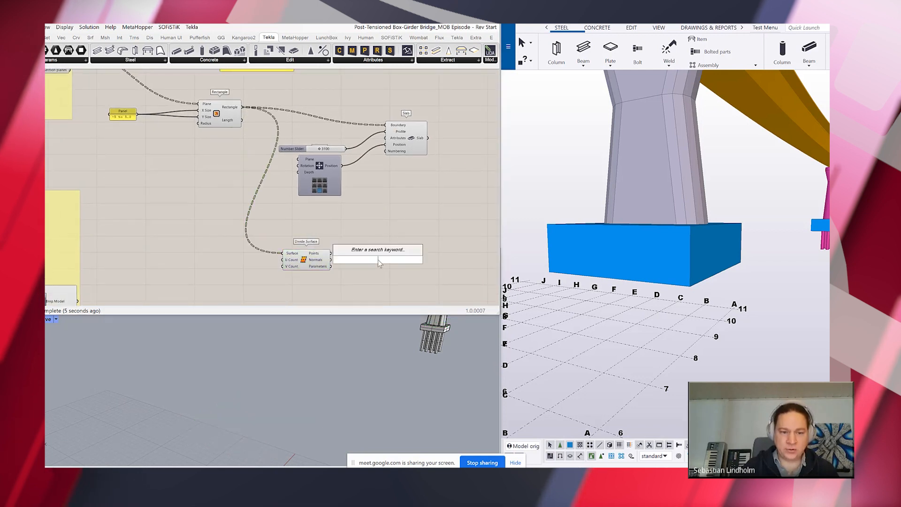
type("line")
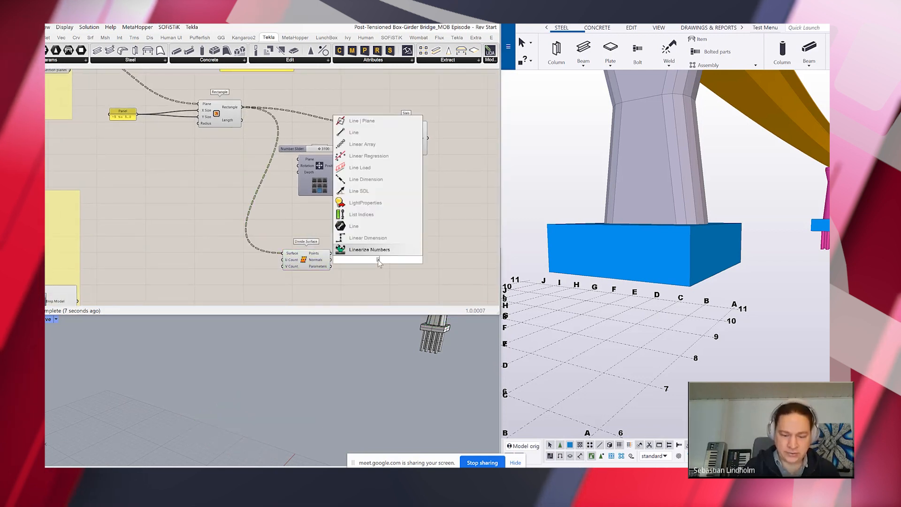
left_click(358, 191)
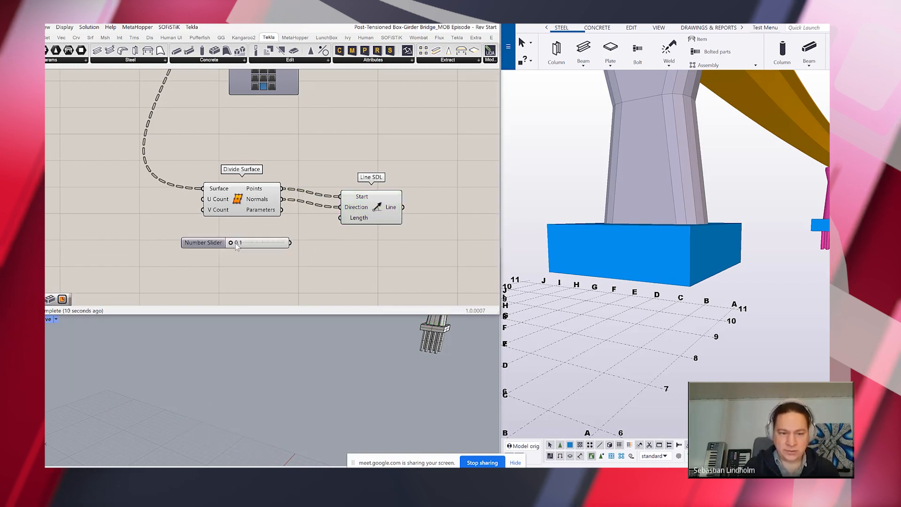
Set the pile line length to 9.7 and feed the lines into a Tekla Column component
left_click_drag(290, 242, 340, 218)
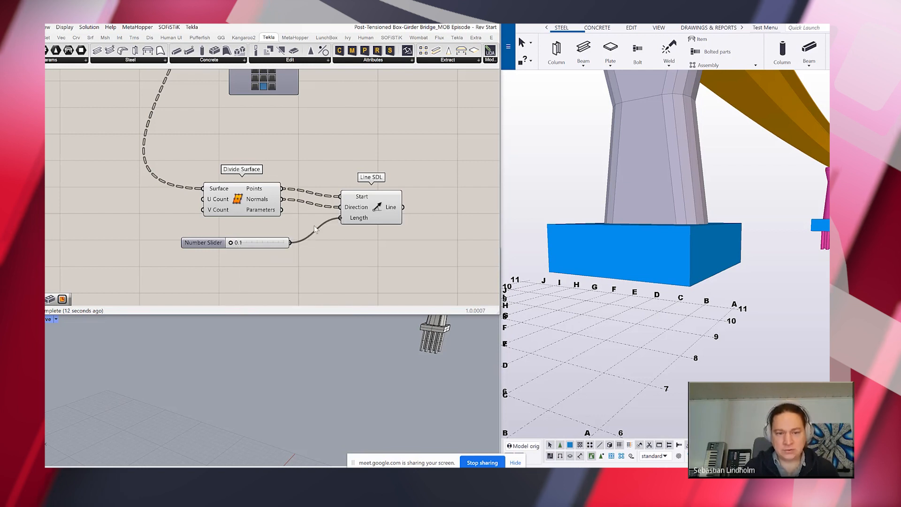
left_click_drag(233, 242, 276, 242)
type("columns")
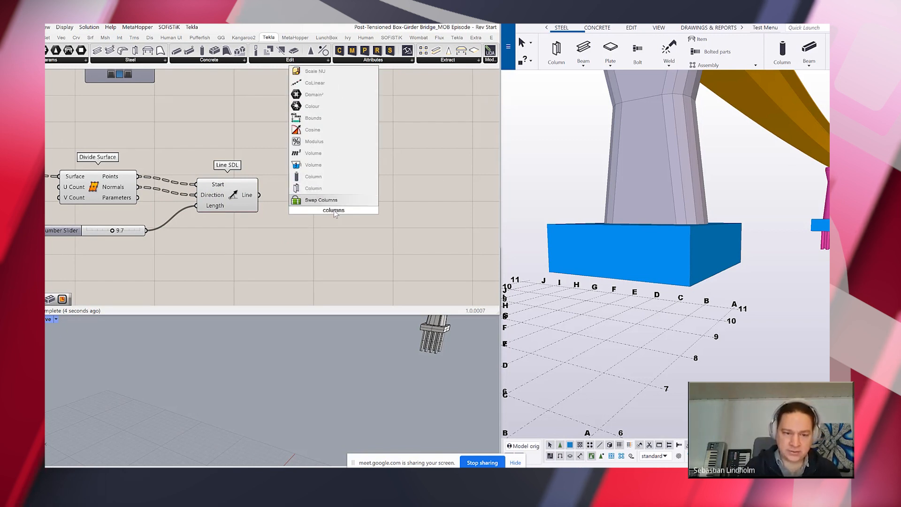
left_click(313, 176)
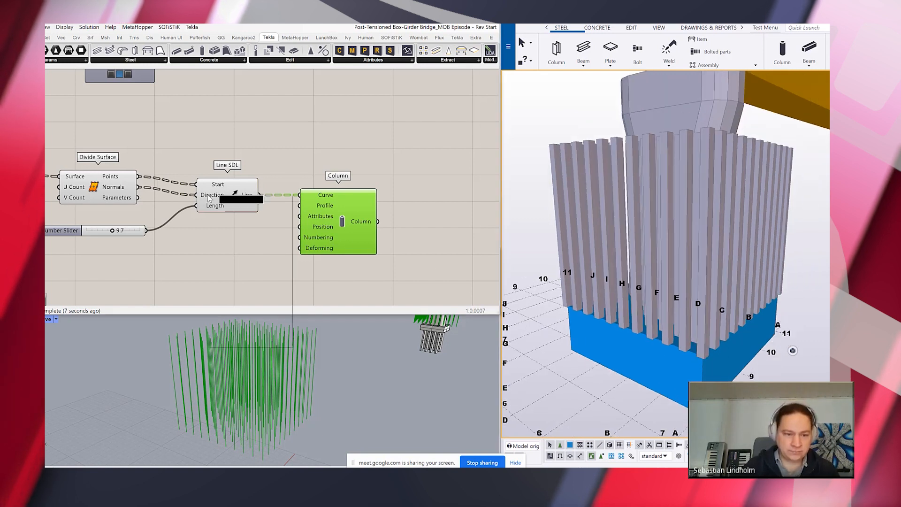
Lower the Divide Surface U/V count slider to 3 for a sparse pile grid
right_click(212, 194)
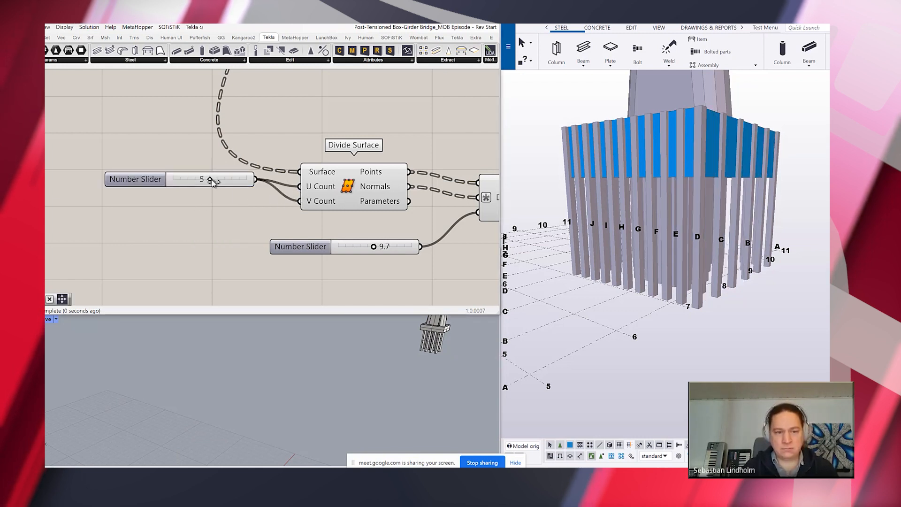
left_click_drag(211, 178, 195, 179)
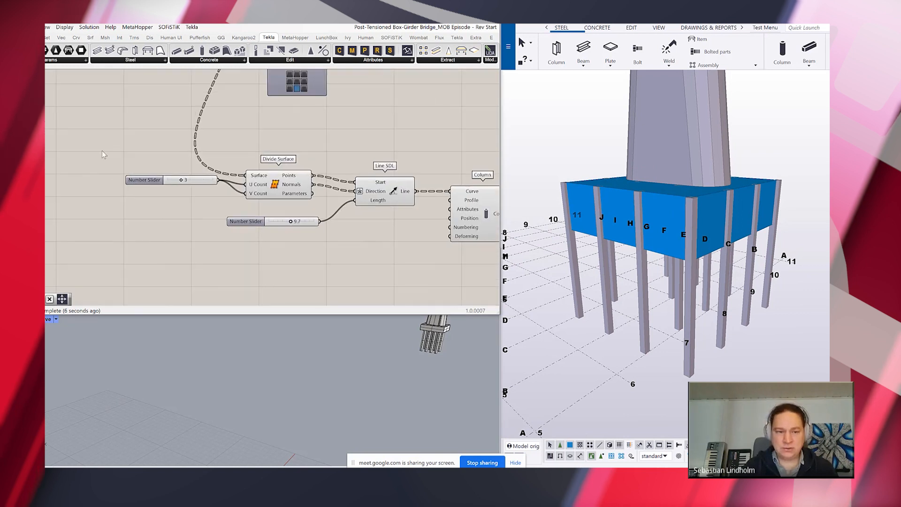
type("offset")
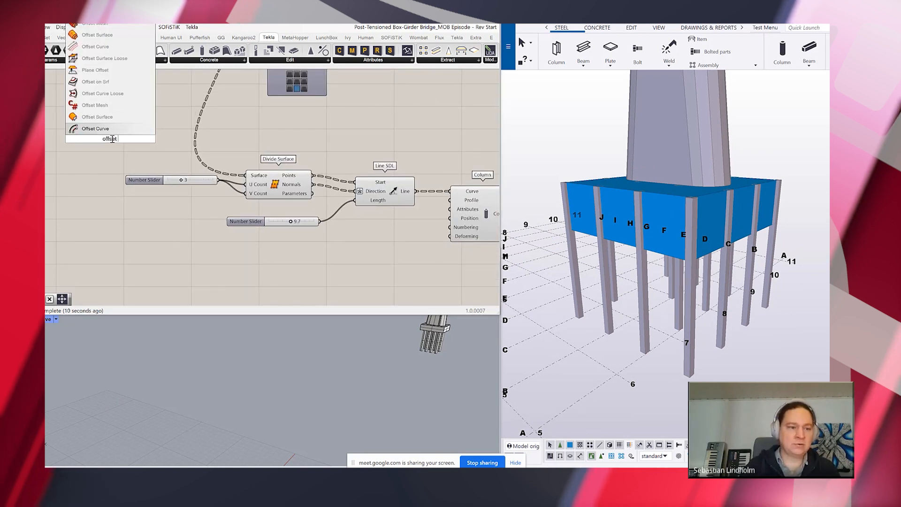
Offset the foundation outline by a -5.0 slider so the piles sit inside the footing edges
left_click(94, 128)
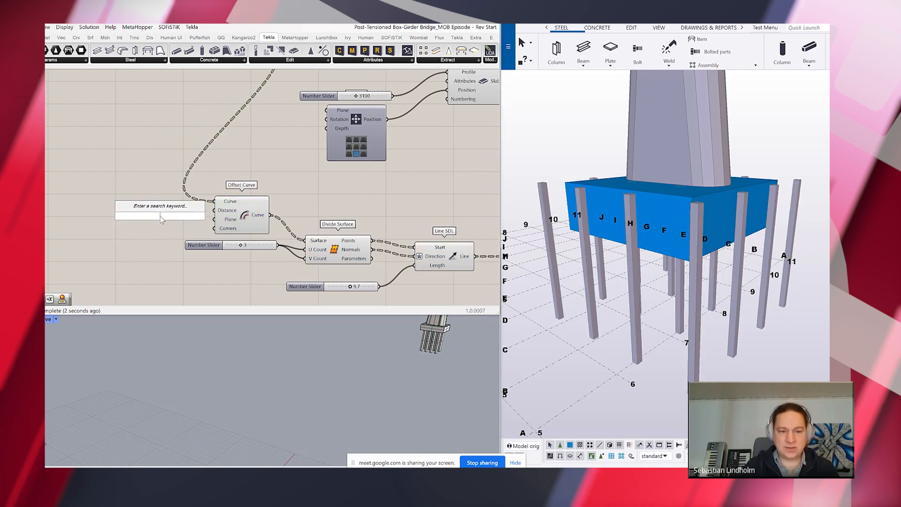
type("-5.0")
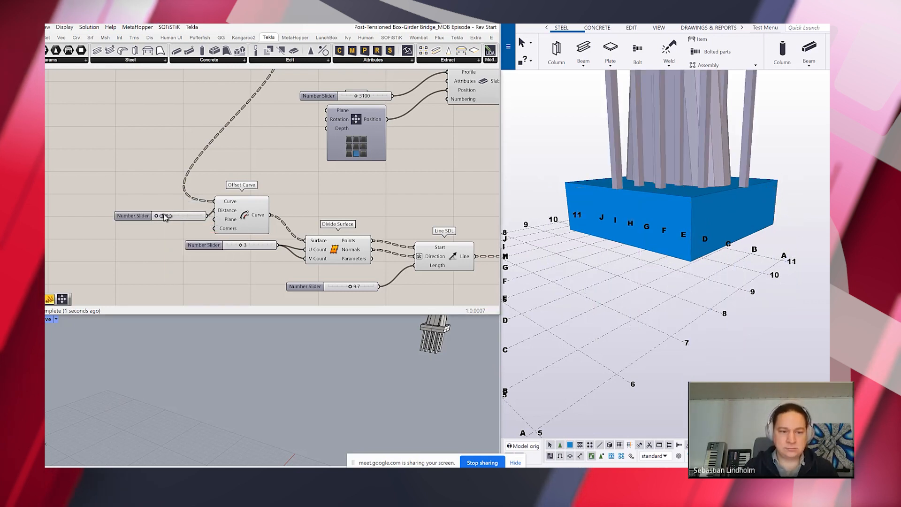
left_click_drag(167, 215, 189, 216)
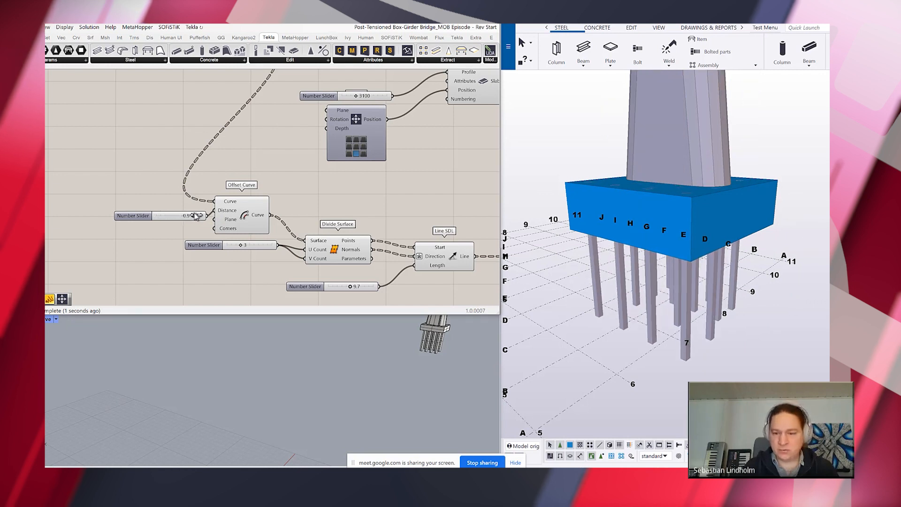
left_click_drag(175, 215, 195, 215)
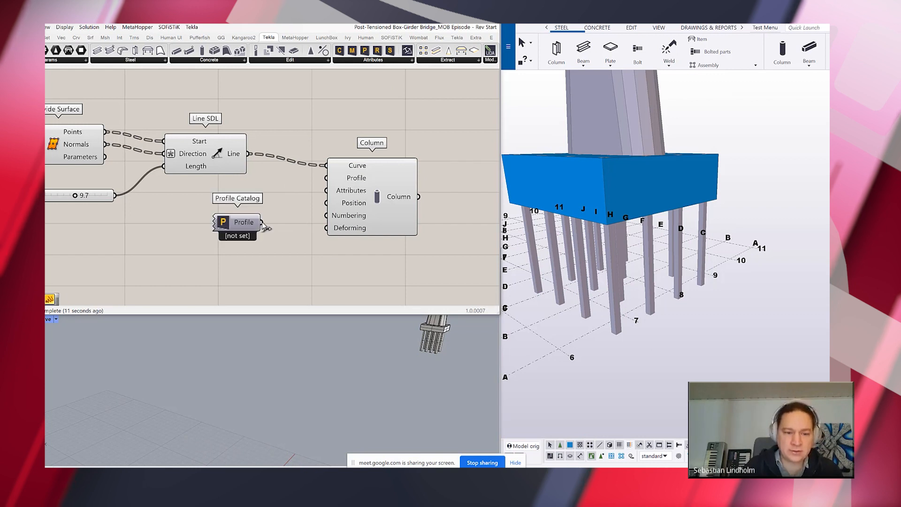
Choose a D50 round profile from Circular sections in the Tekla catalogue for the pile columns
left_click(236, 222)
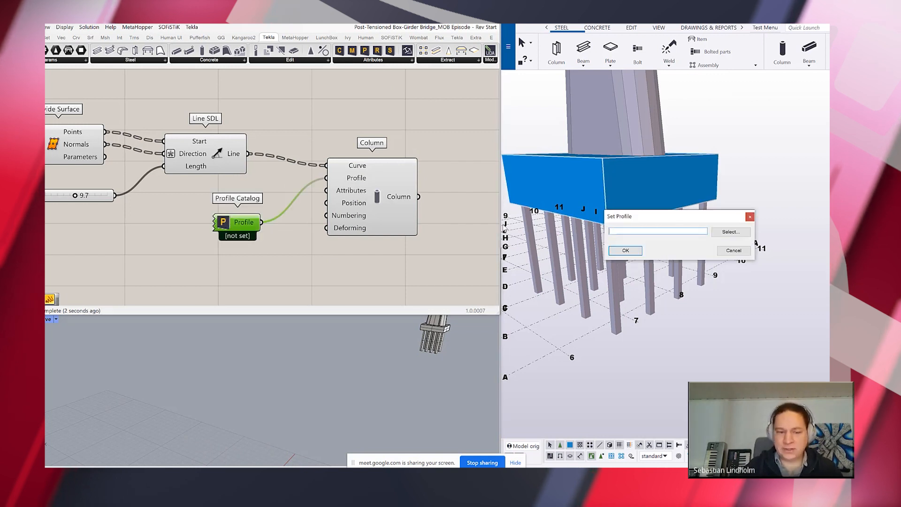
left_click(730, 232)
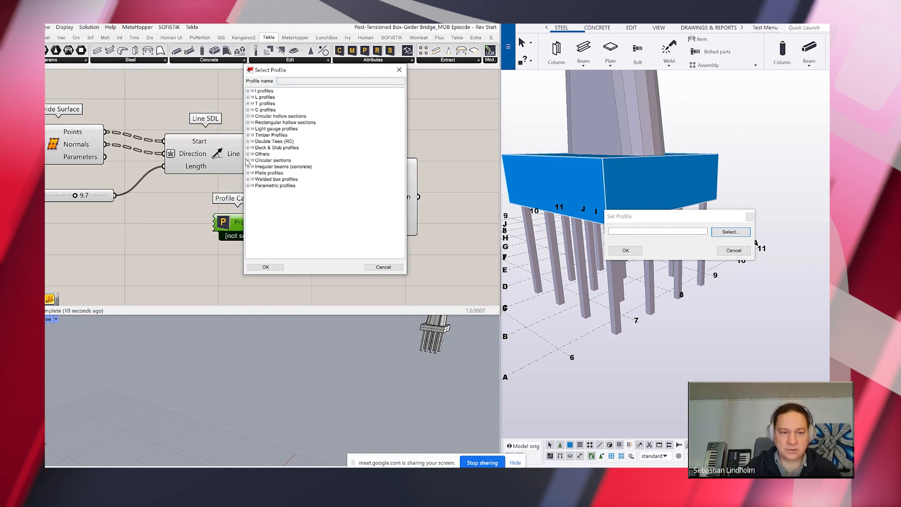
left_click(250, 172)
type("D50")
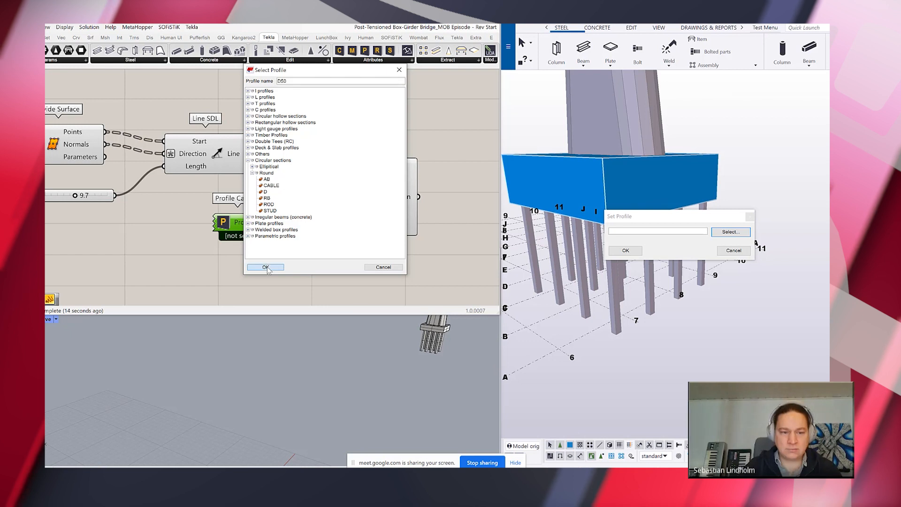
left_click(265, 267)
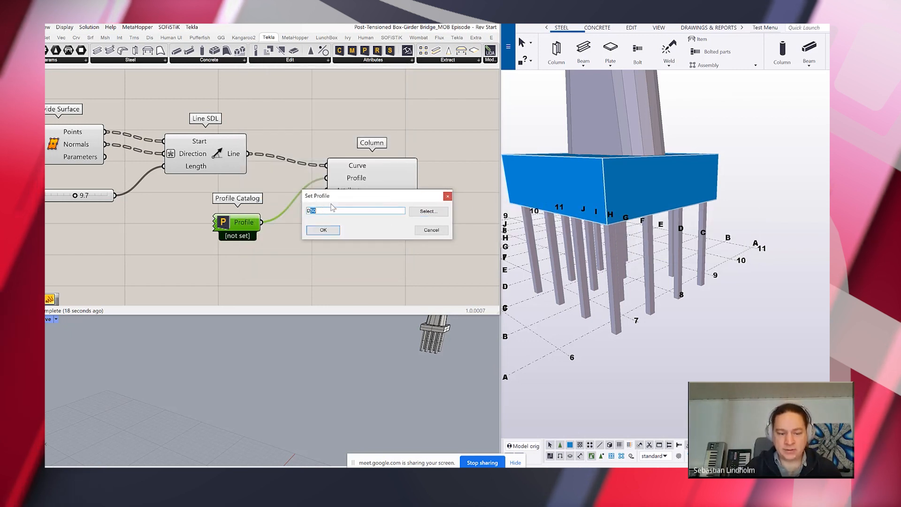
left_click(323, 230)
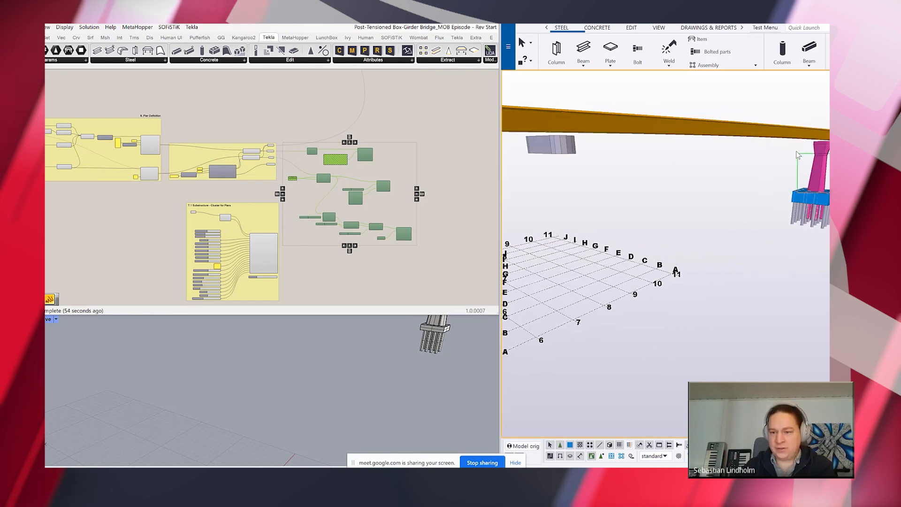
Enable the disabled Piers and Pier foundations groups so both piers appear in Tekla
left_click(551, 145)
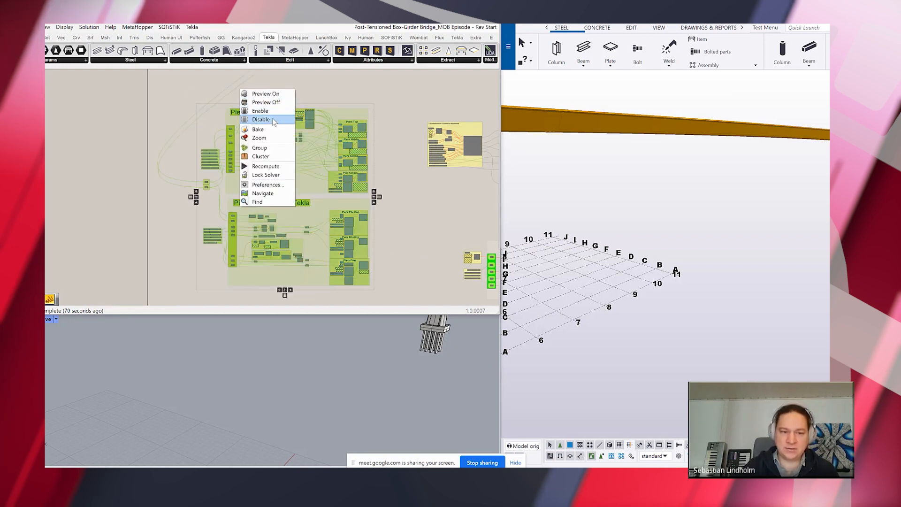
mouse_move(260, 111)
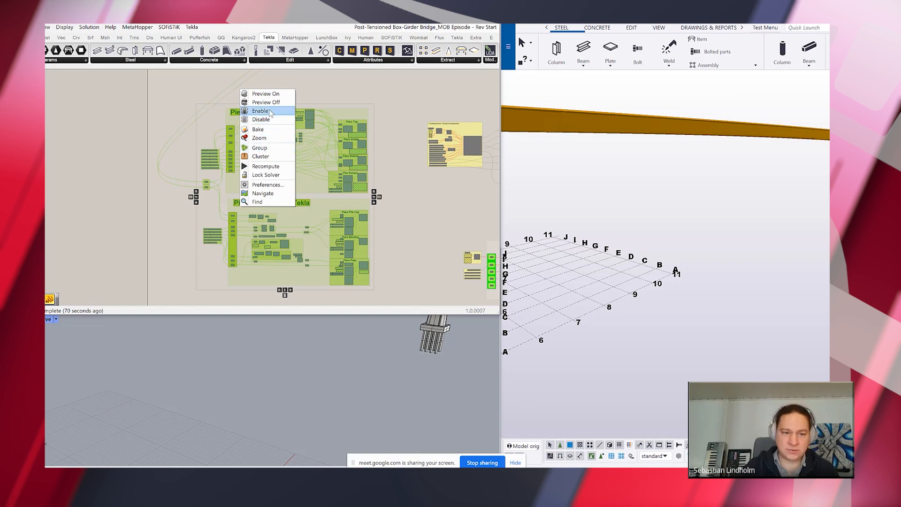
left_click(261, 111)
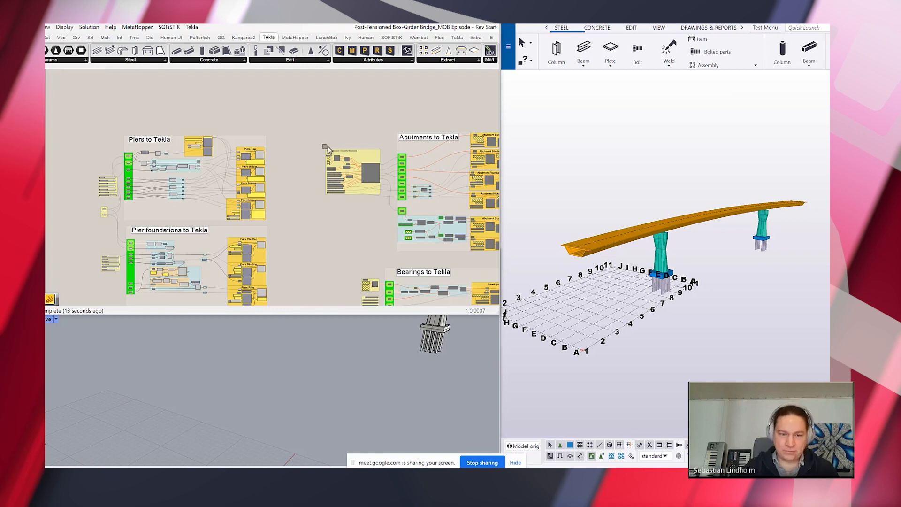
Enable the abutment cluster briefly, then disable the Abutment group so it stops computing
right_click(352, 169)
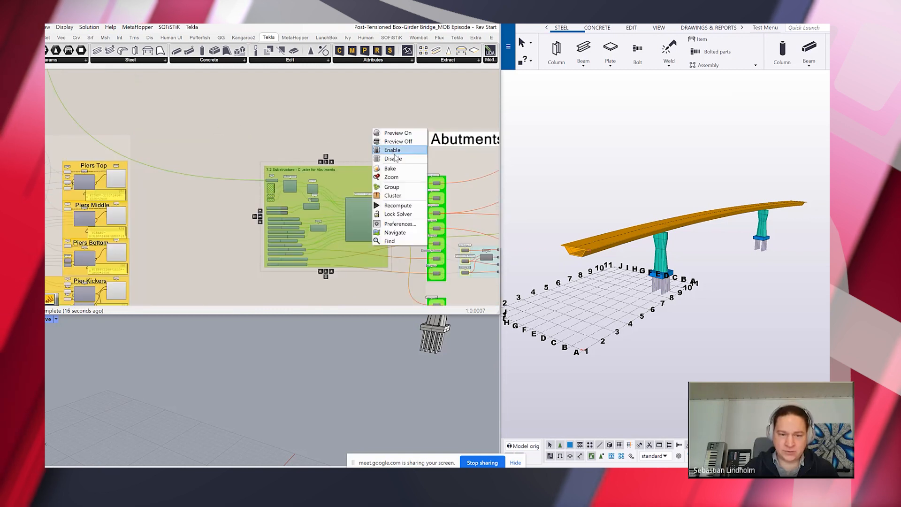
left_click(394, 158)
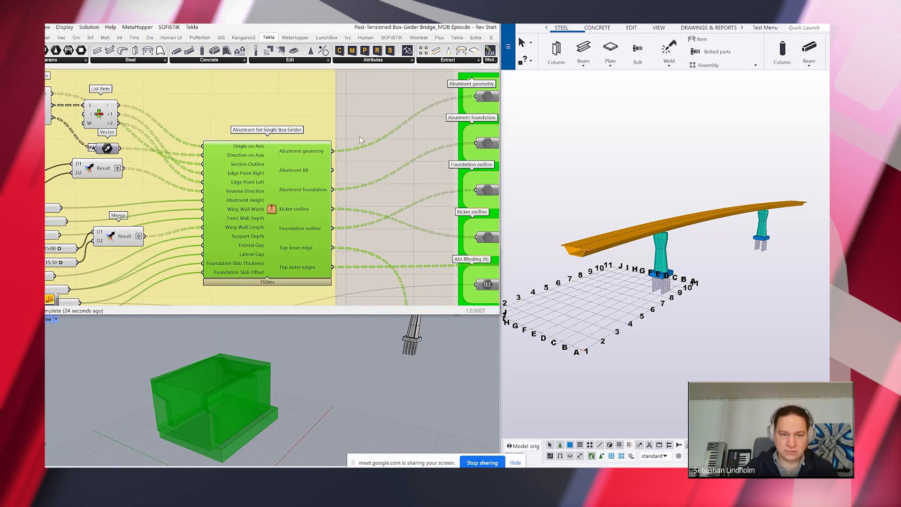
right_click(317, 150)
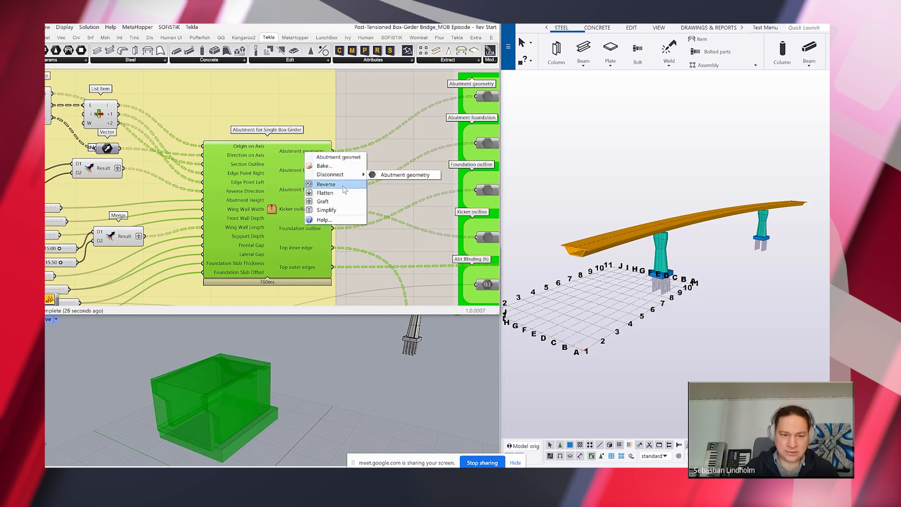
mouse_move(325, 166)
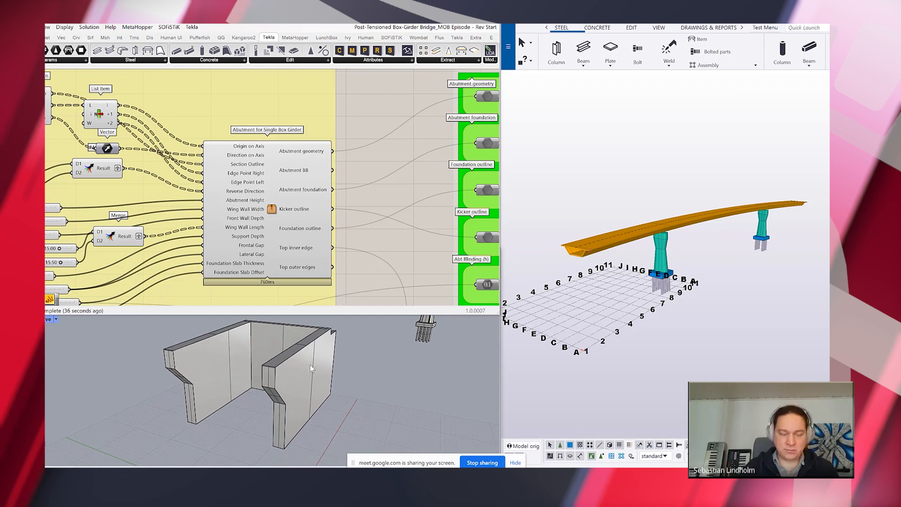
mouse_move(290, 371)
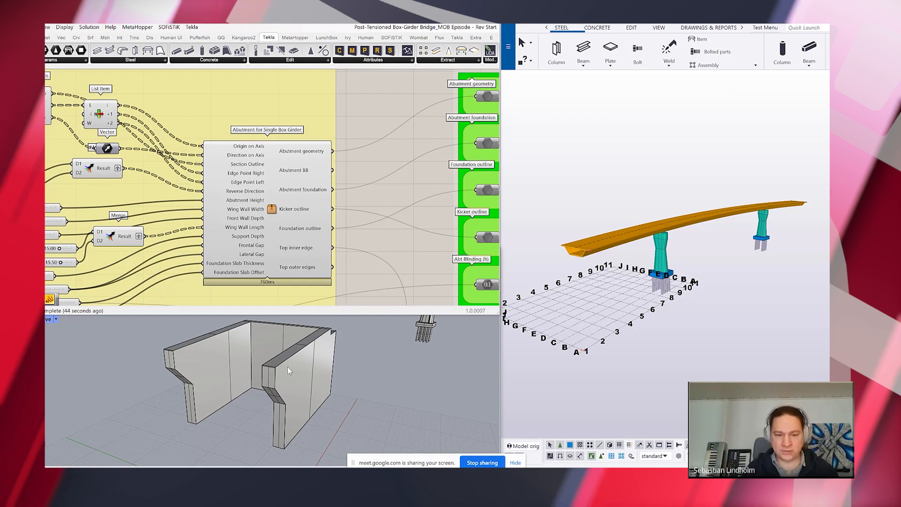
mouse_move(290, 376)
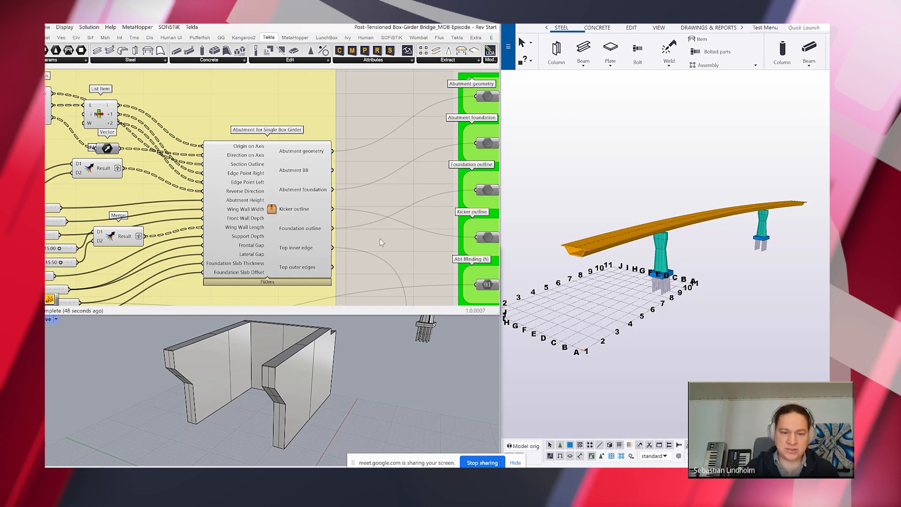
mouse_move(393, 241)
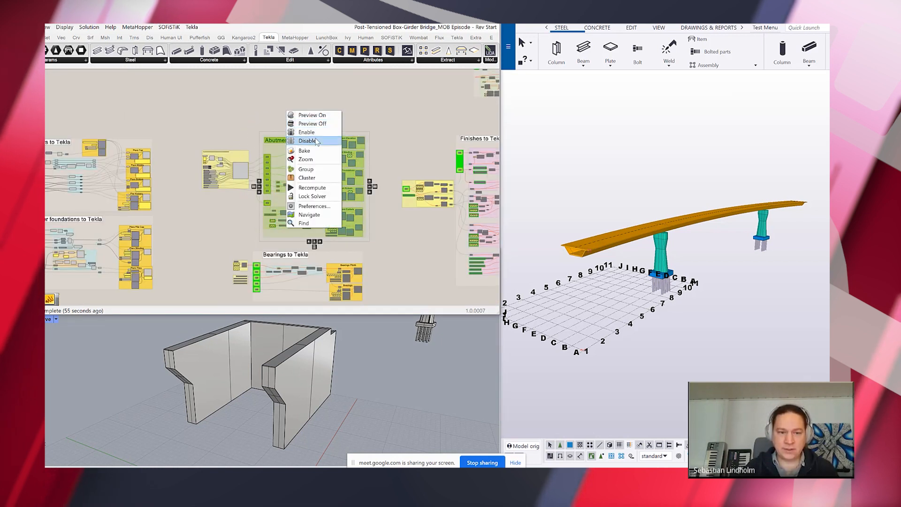
left_click(307, 140)
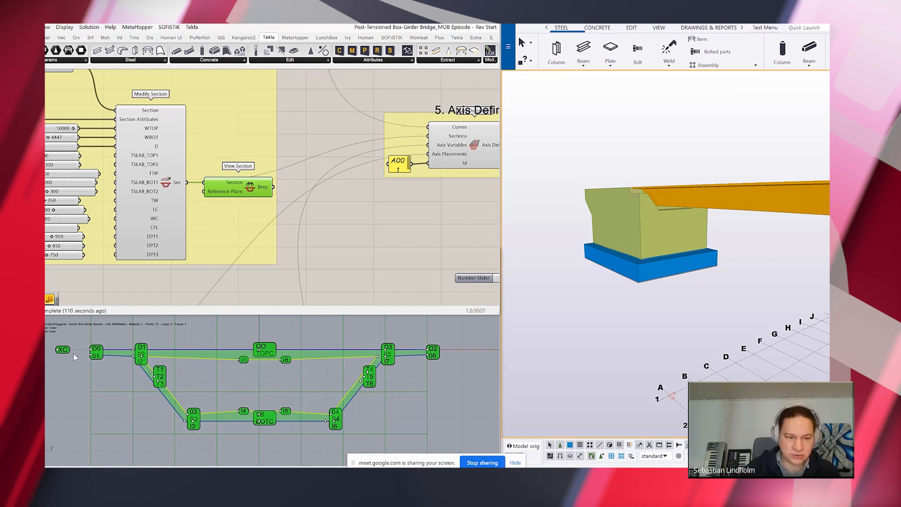
mouse_move(433, 362)
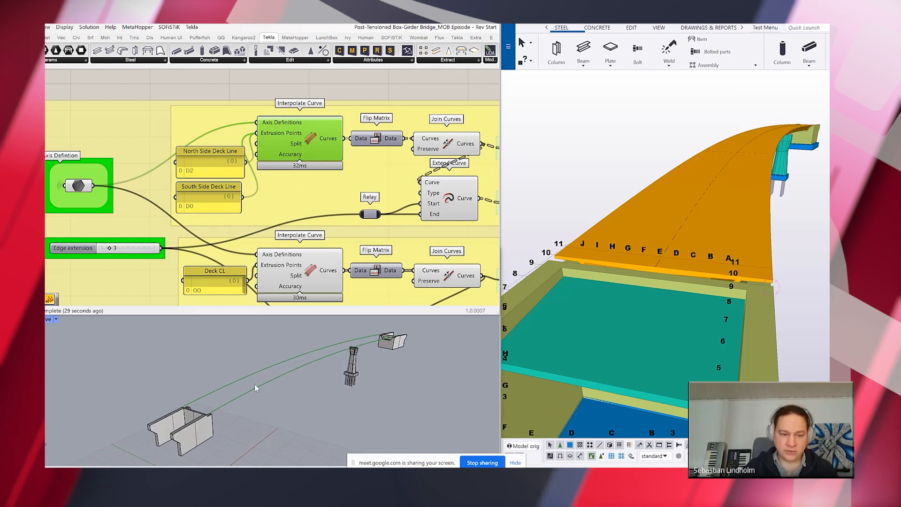
mouse_move(374, 347)
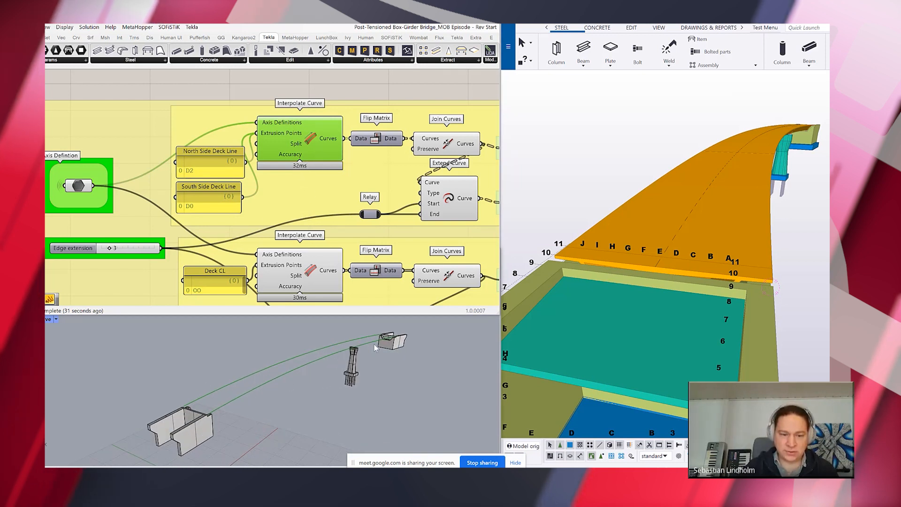
Adjust the Posts Distance Approx. slider to about 4.69 and restore Post (H) to 1.75
scroll("down", 3)
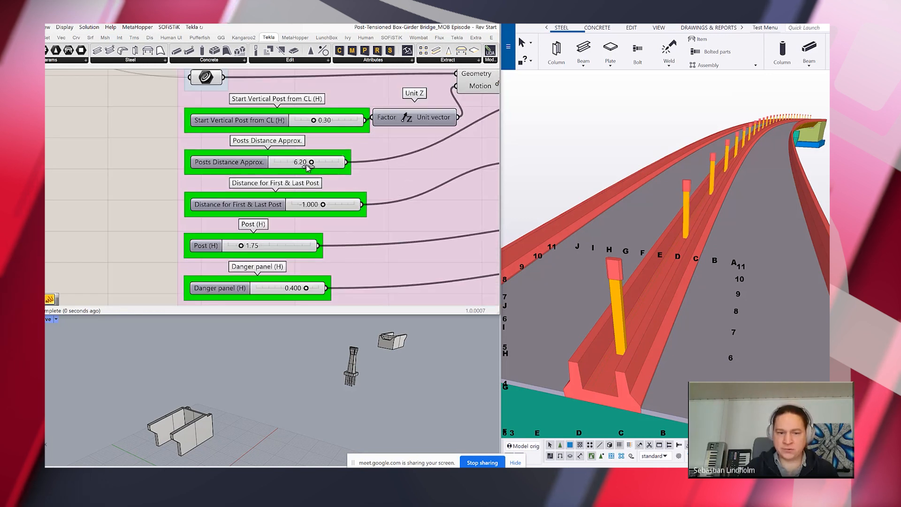
left_click_drag(310, 162, 302, 162)
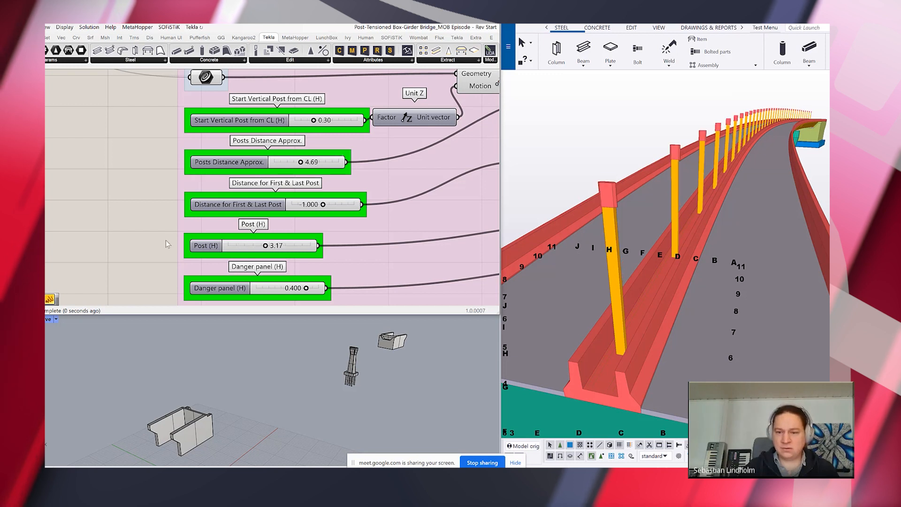
left_click_drag(267, 245, 232, 246)
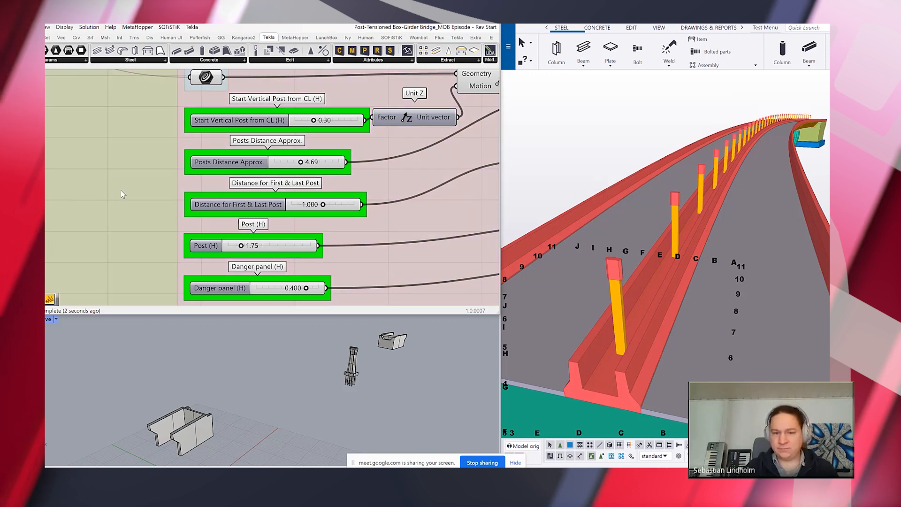
left_click_drag(299, 161, 336, 161)
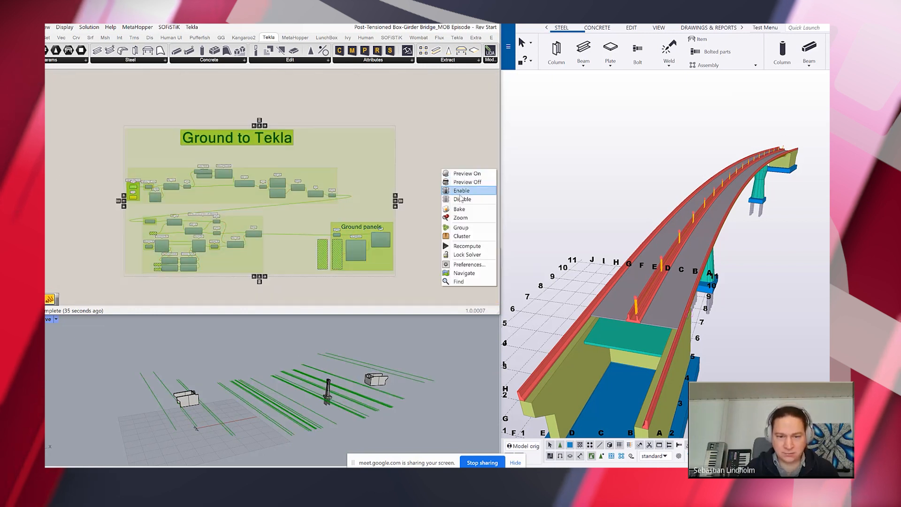
Enable the Ground to Tekla group so the terrain is sent to Tekla
left_click(461, 190)
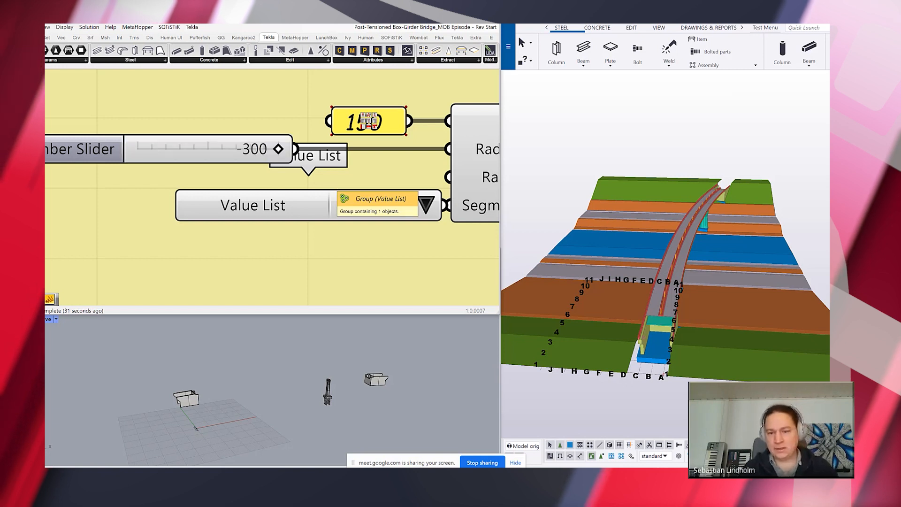
mouse_move(749, 293)
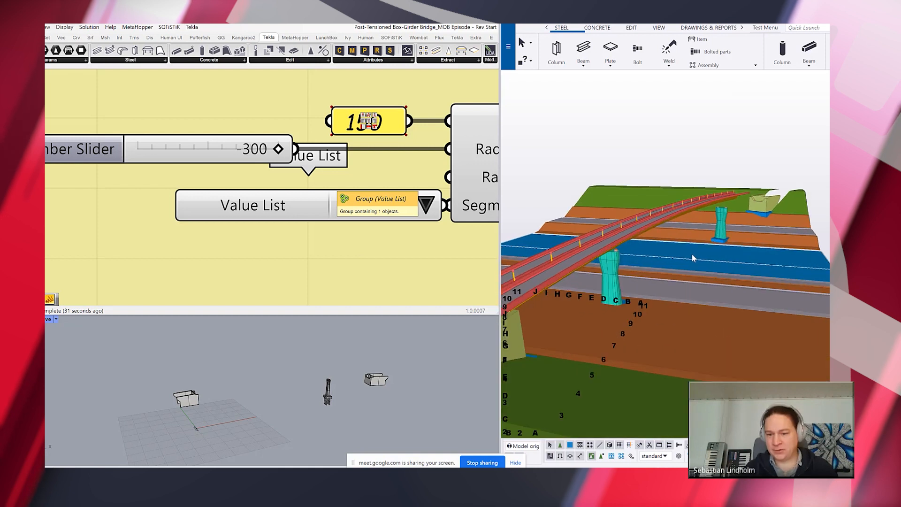
mouse_move(698, 252)
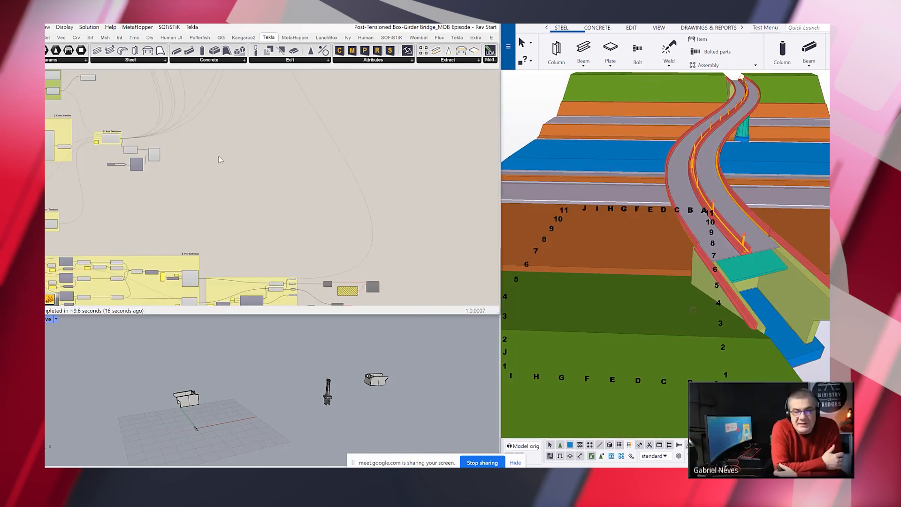
mouse_move(251, 162)
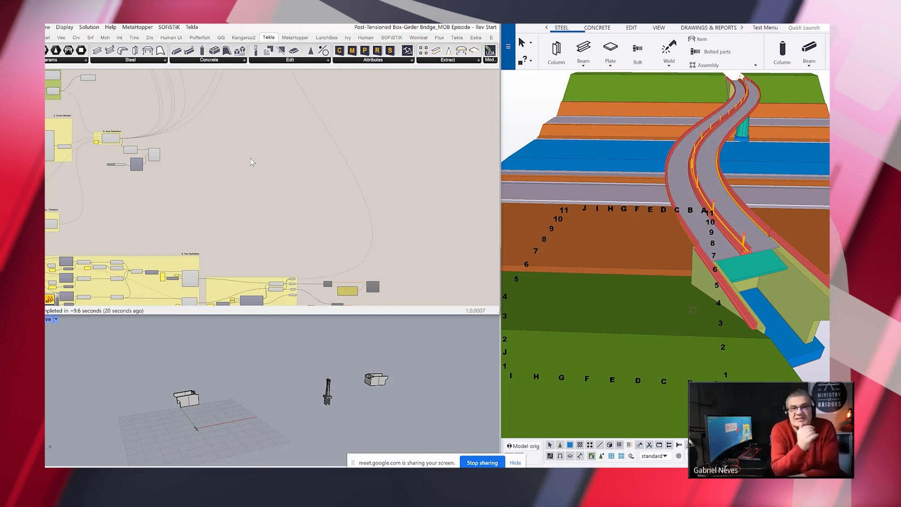
mouse_move(179, 154)
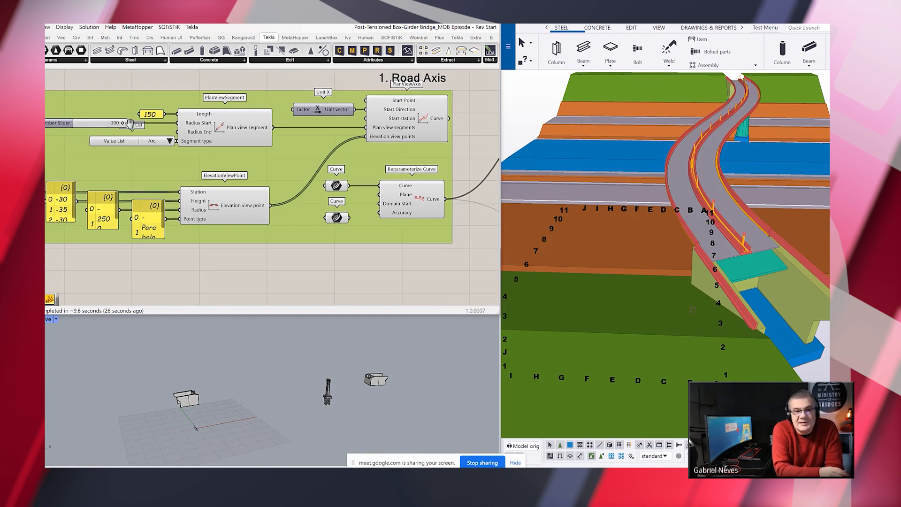
mouse_move(160, 140)
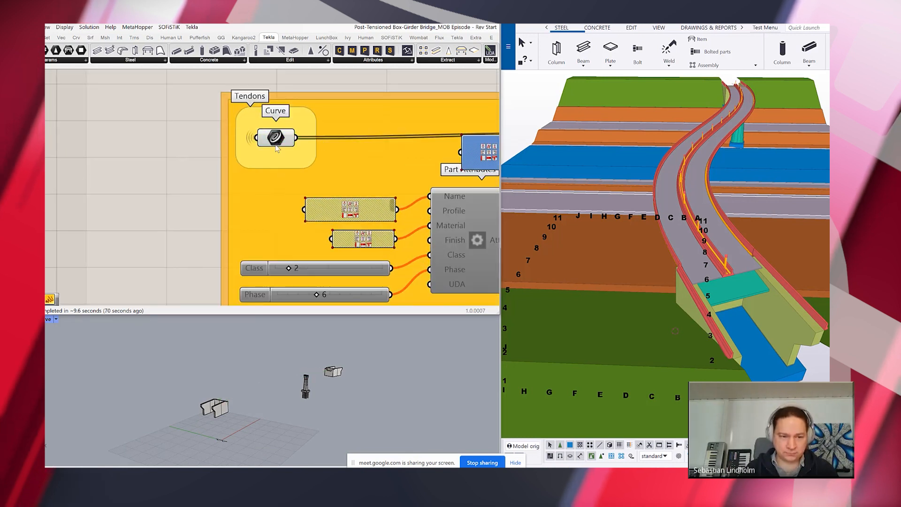
left_click(275, 138)
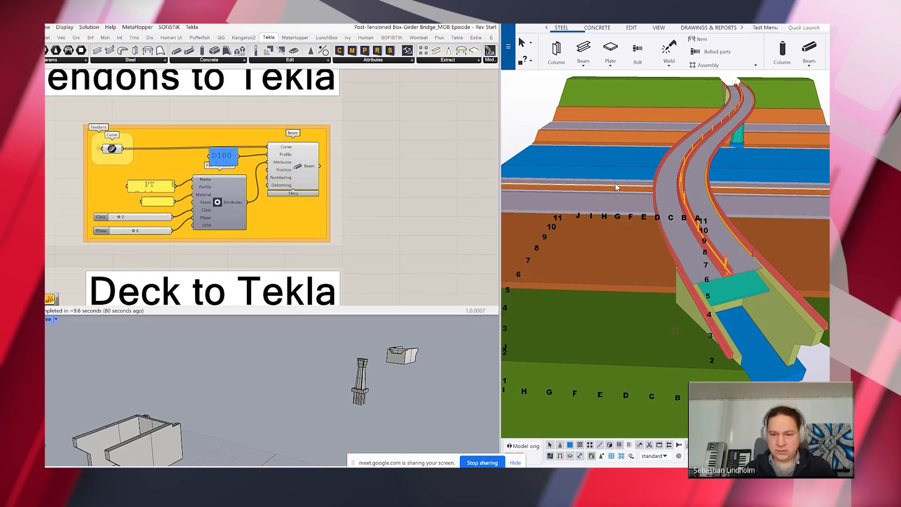
left_click(293, 166)
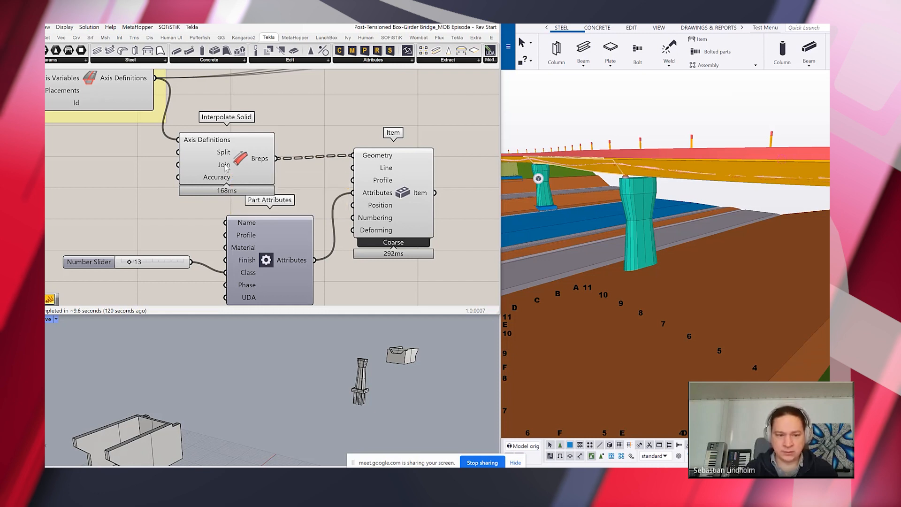
Set the Split input of Interpolate Solid to False via Set Boolean
right_click(258, 158)
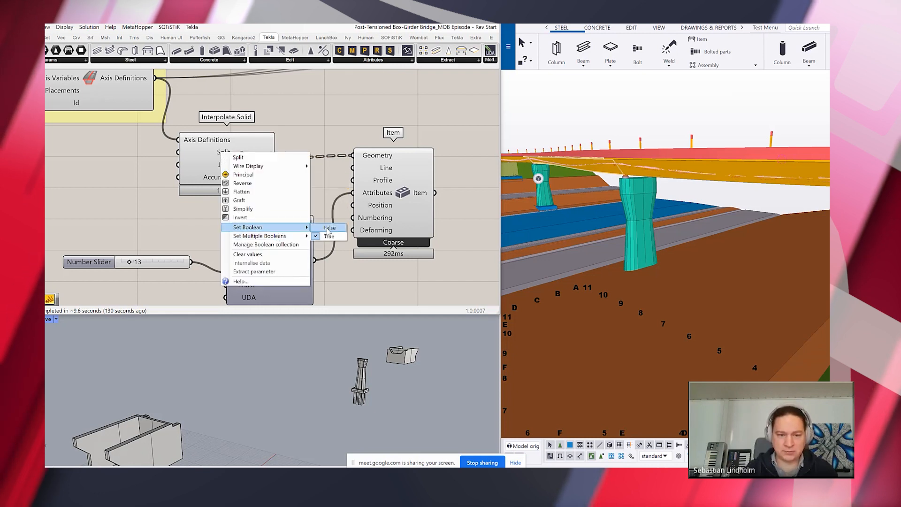
left_click(329, 228)
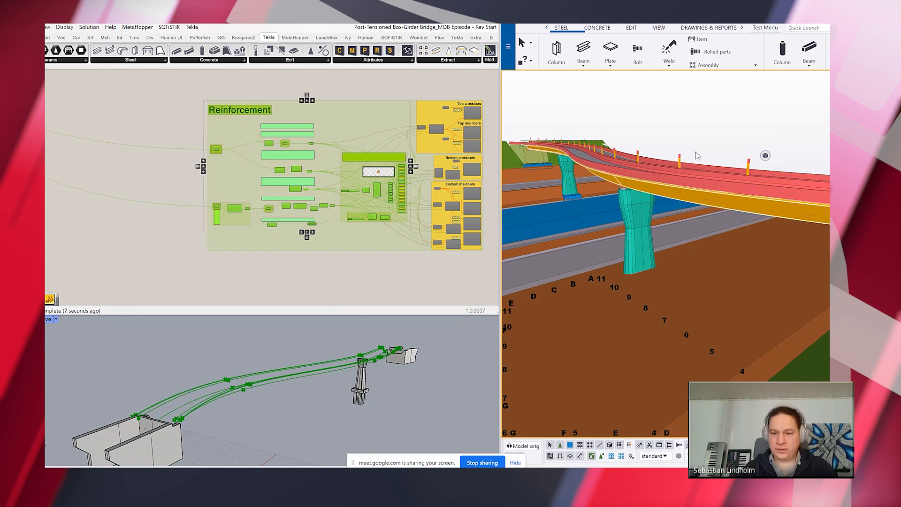
Show only the selected box-girder deck, hiding terrain, piers and barriers
right_click(695, 155)
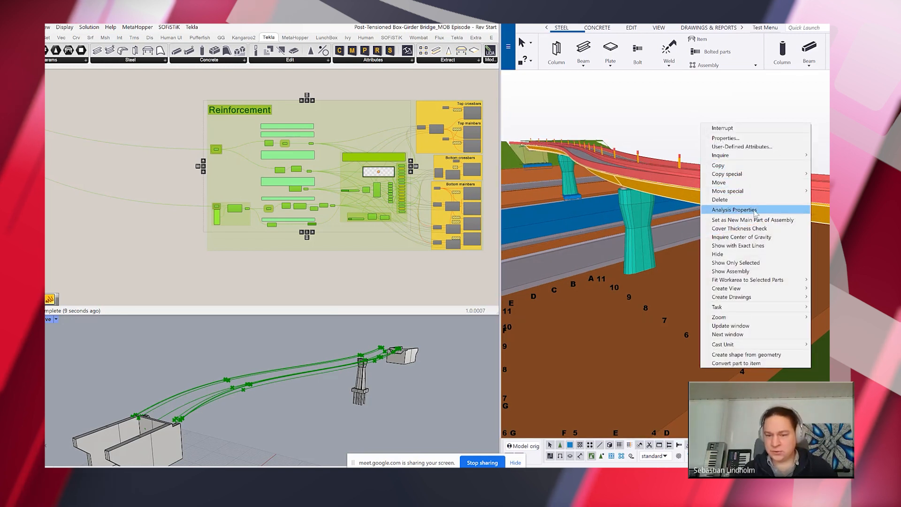
mouse_move(742, 191)
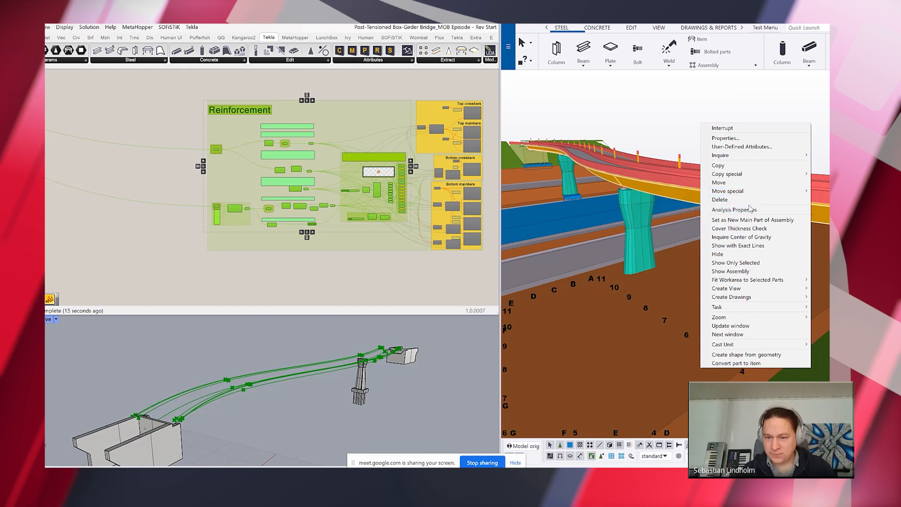
mouse_move(736, 263)
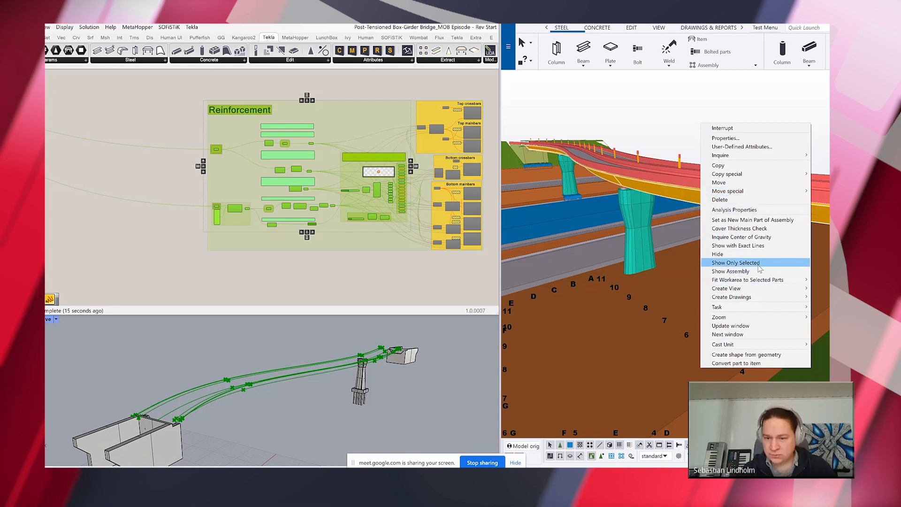
left_click(735, 262)
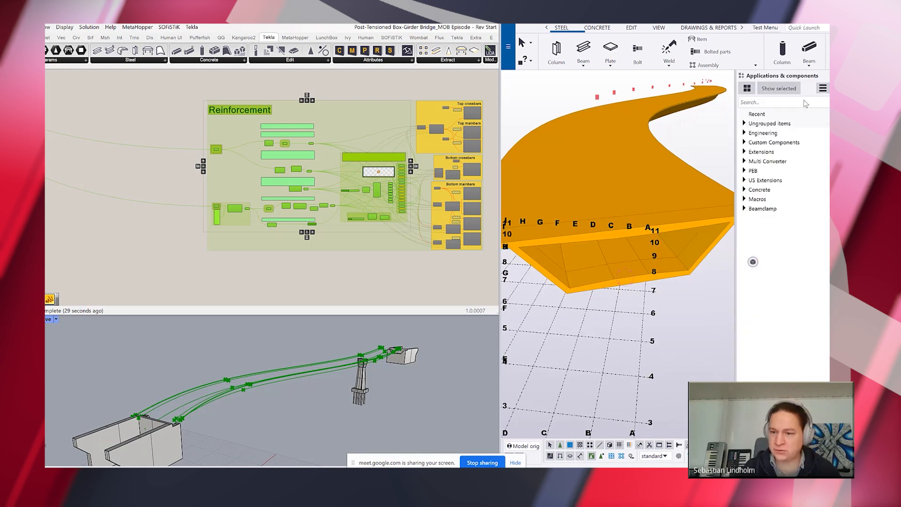
Search the applications catalog for 'cip' to reach CIP_MainBars and its Main bars dialog
type("cip_")
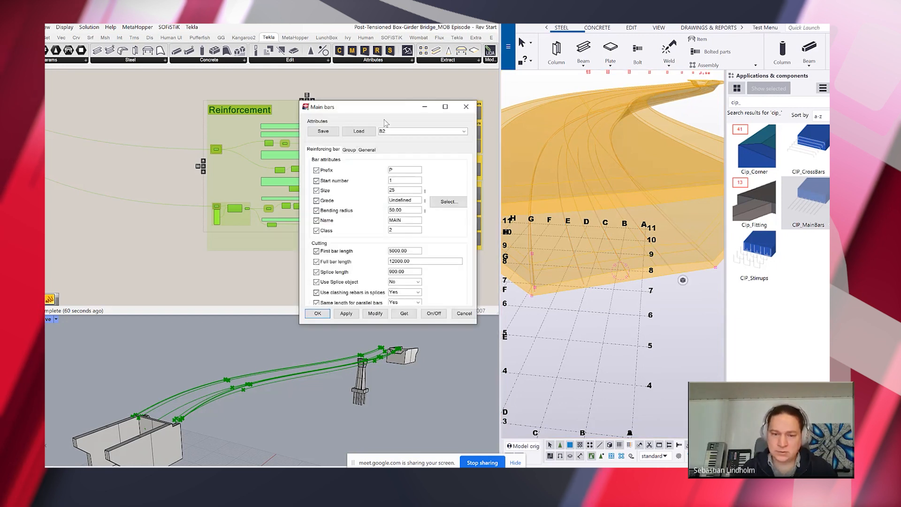
Switch the Main bars dialog to the Group settings to set 15 bars along the deck
left_click(349, 149)
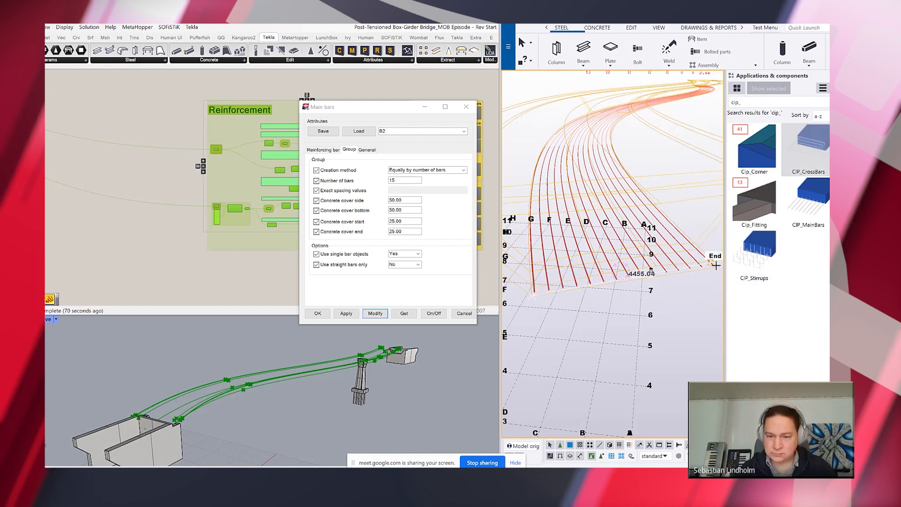
mouse_move(527, 296)
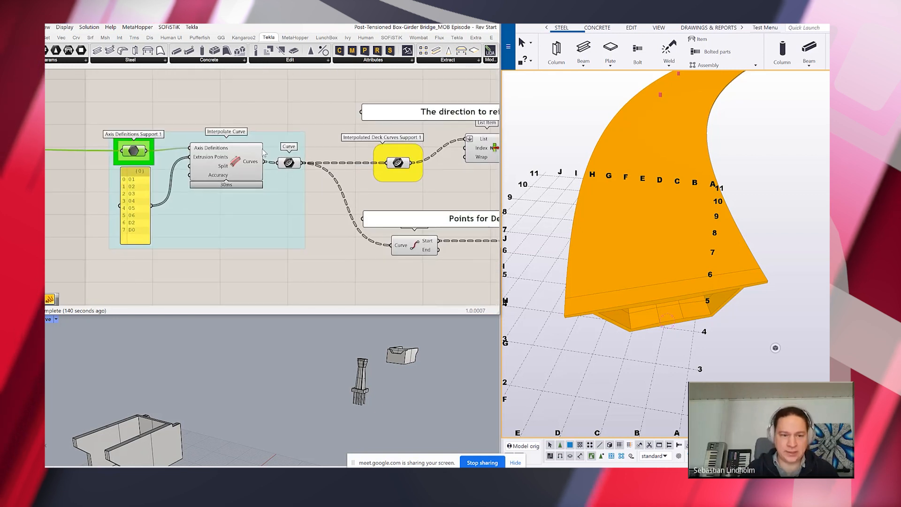
Preview the interpolated deck curves and move the Point index from 12 to 7 at the deck end corner
left_click(226, 164)
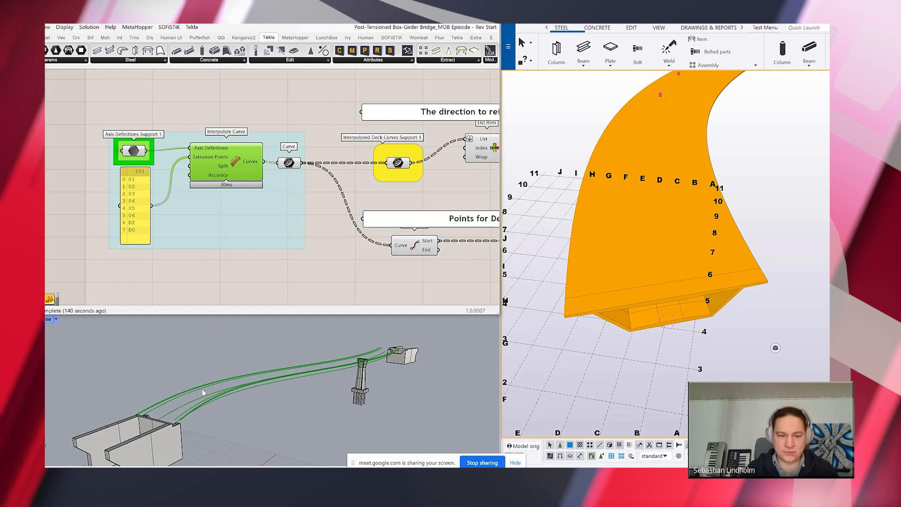
mouse_move(322, 293)
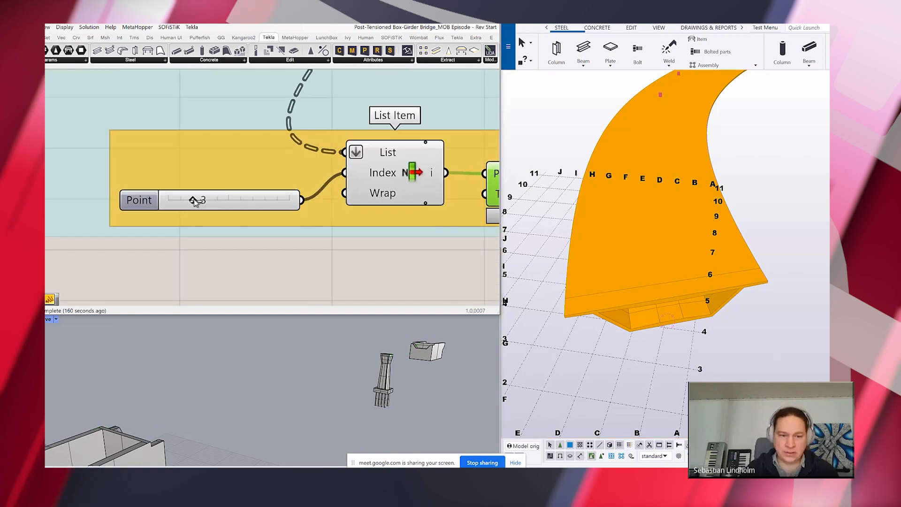
left_click_drag(194, 200, 208, 200)
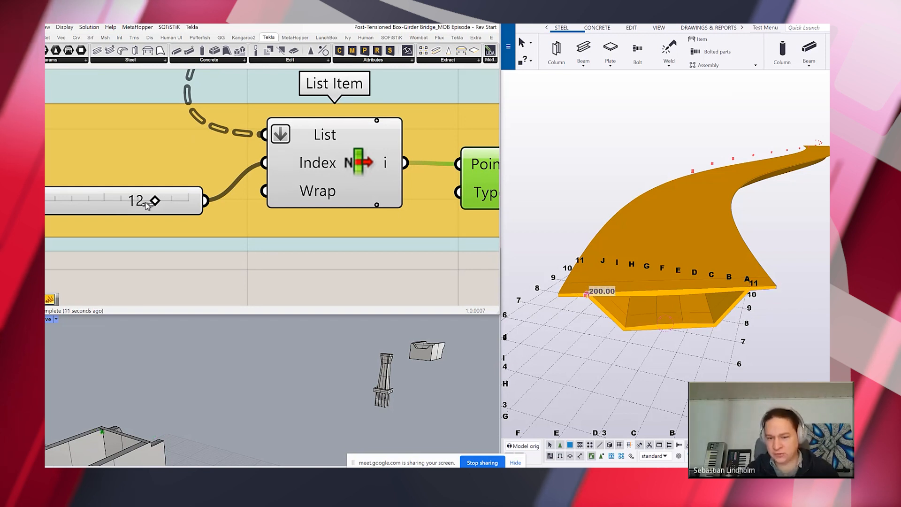
left_click_drag(154, 200, 102, 200)
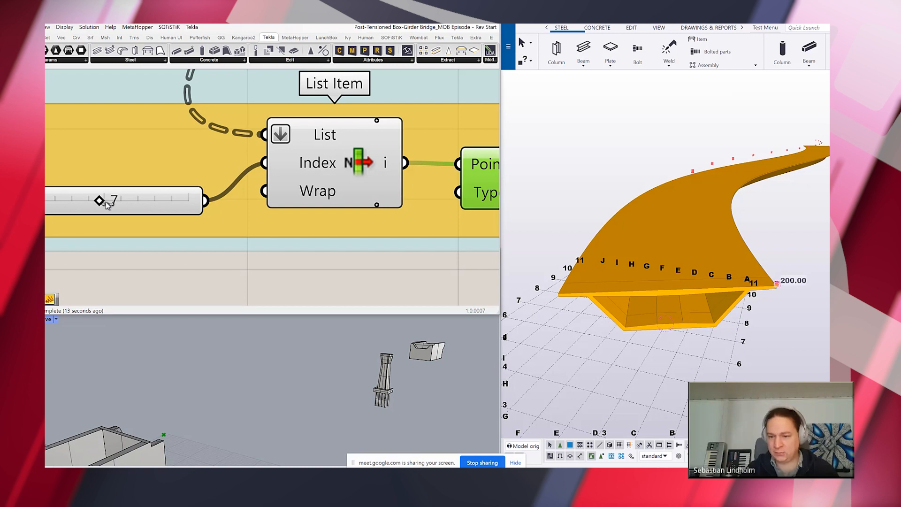
left_click_drag(103, 201, 121, 201)
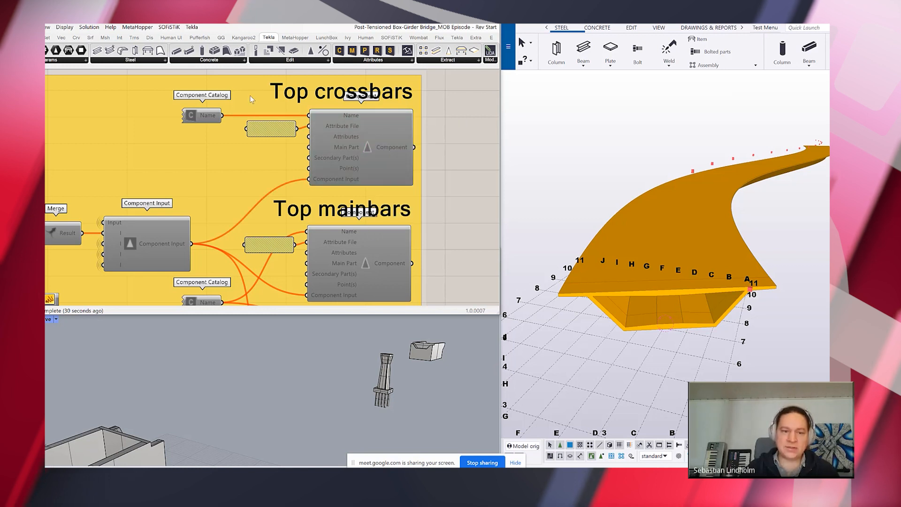
Enable the Top crossbars group and confirm CIP_CrossBars as its catalog component with T1 attributes
right_click(362, 98)
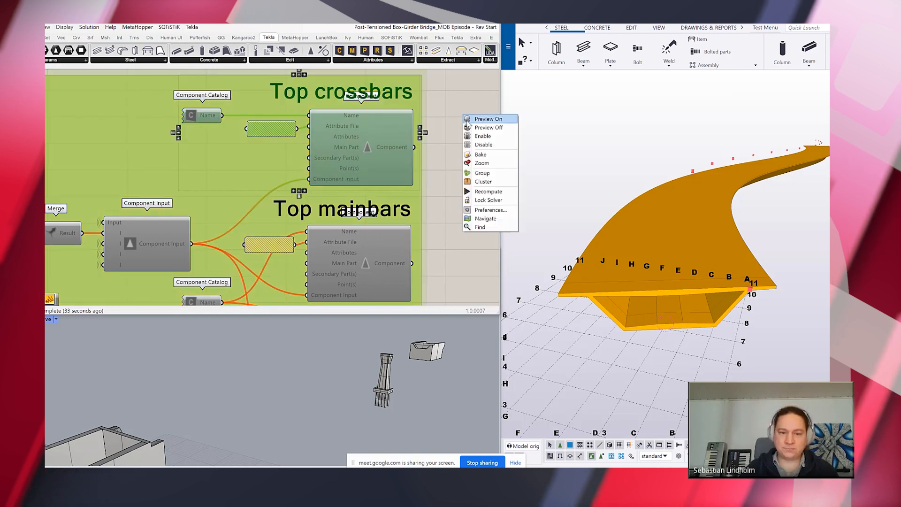
left_click(487, 119)
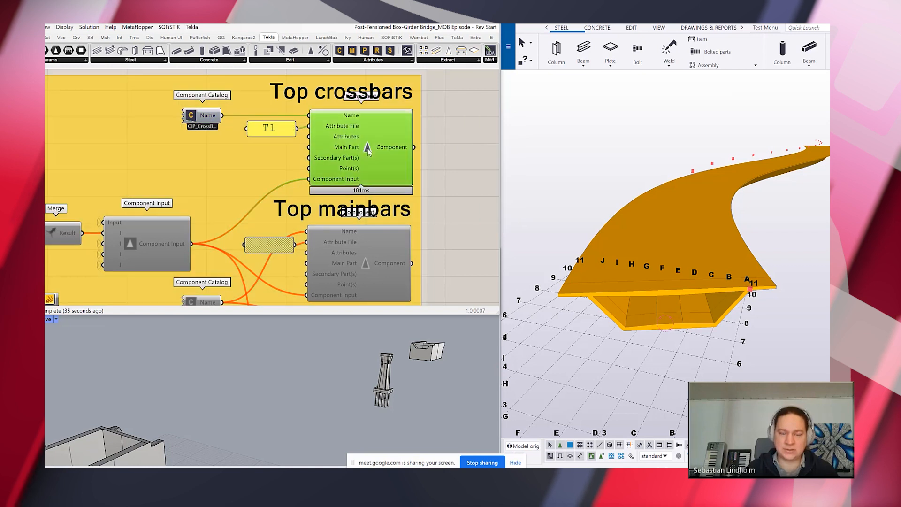
mouse_move(368, 149)
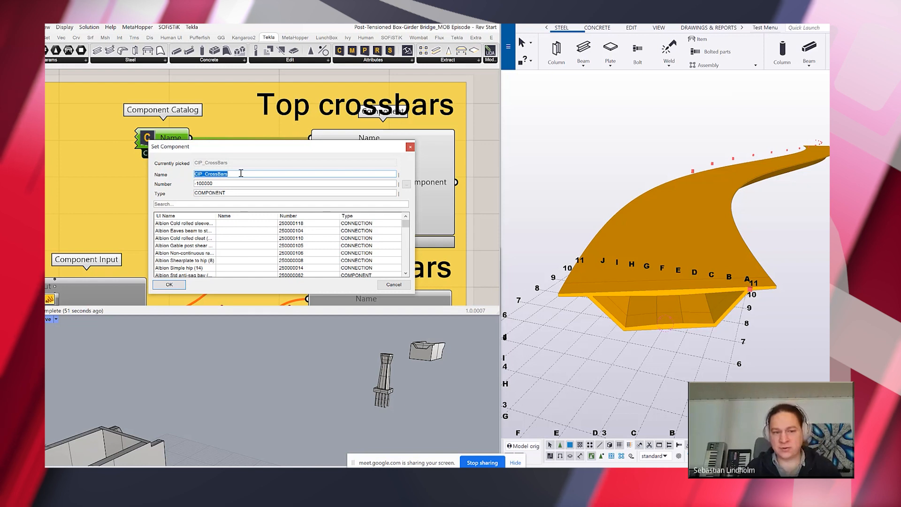
left_click(168, 284)
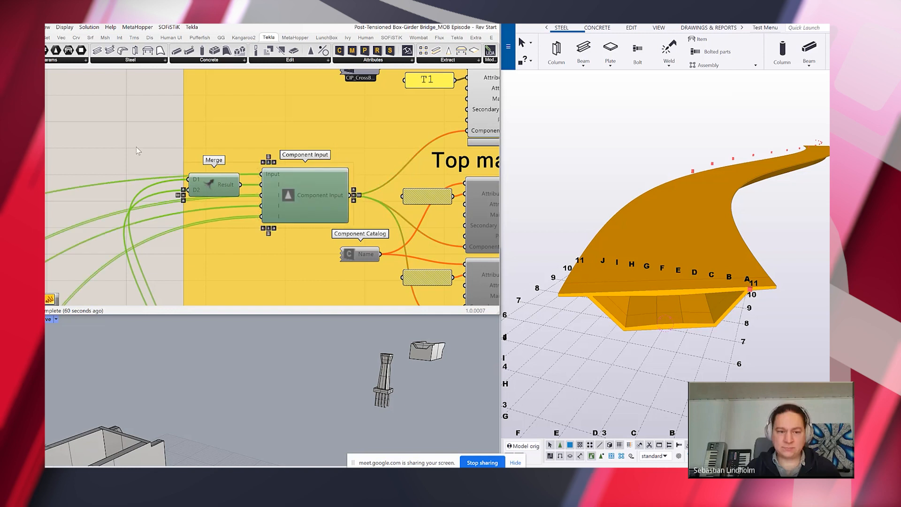
Enable the Merge and Component Input group so the bottom crossbars feed Tekla
right_click(138, 151)
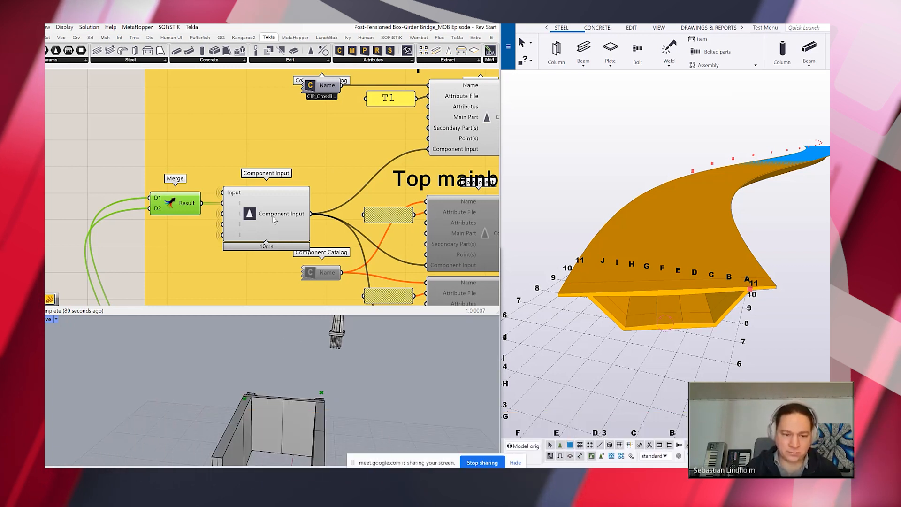
mouse_move(274, 213)
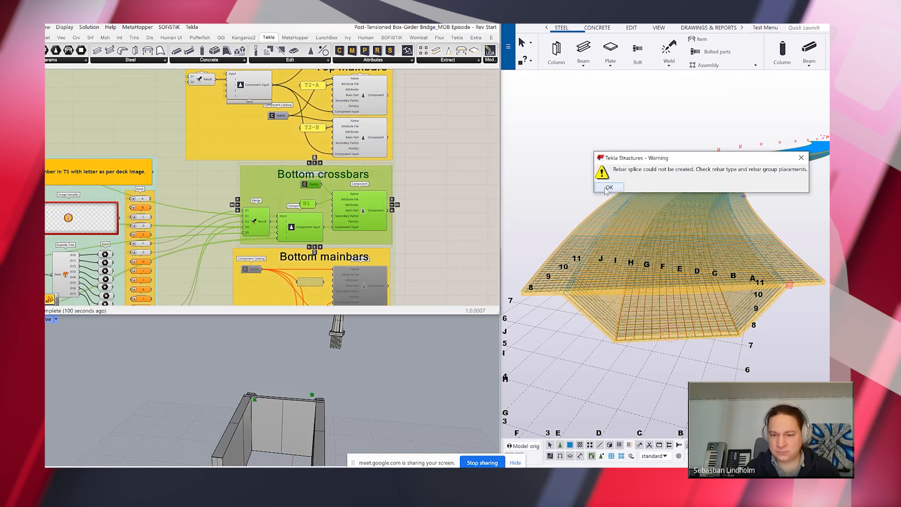
Dismiss the Tekla rebar splice warnings while the full curved bridge and deck mesh recompute
left_click(608, 187)
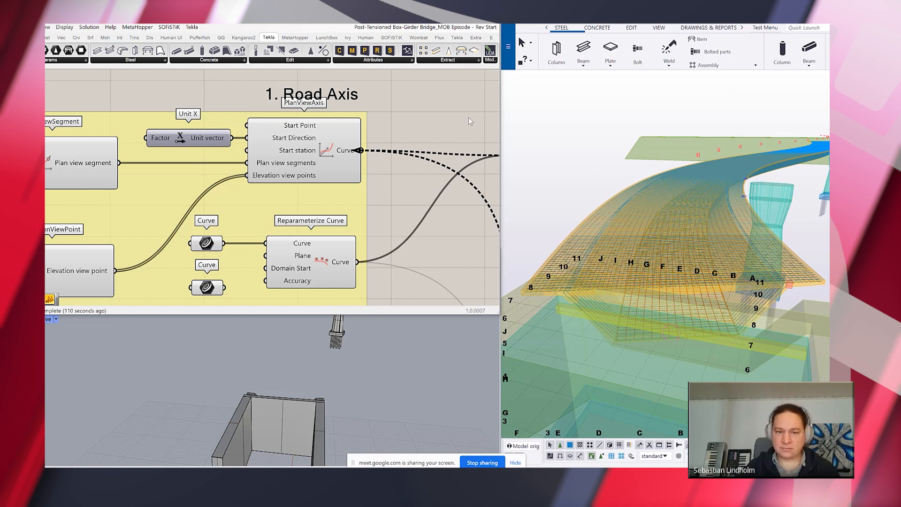
mouse_move(428, 133)
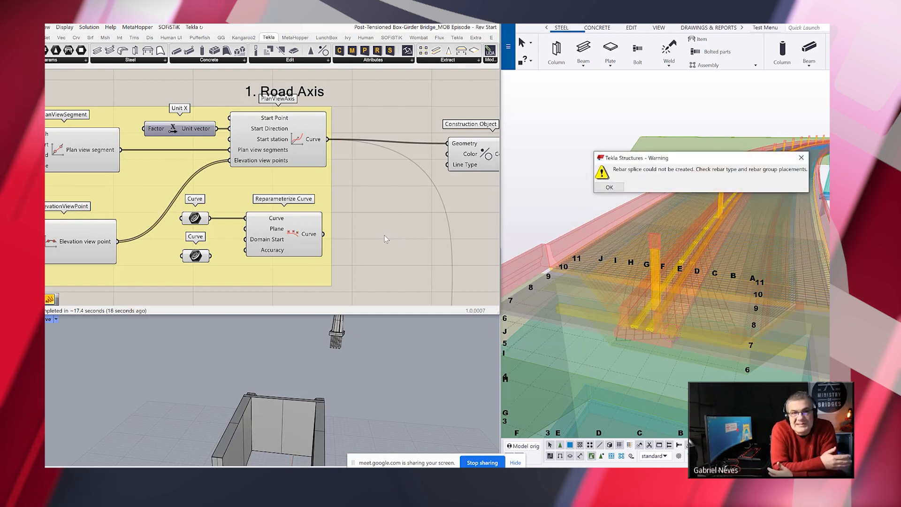
left_click(609, 187)
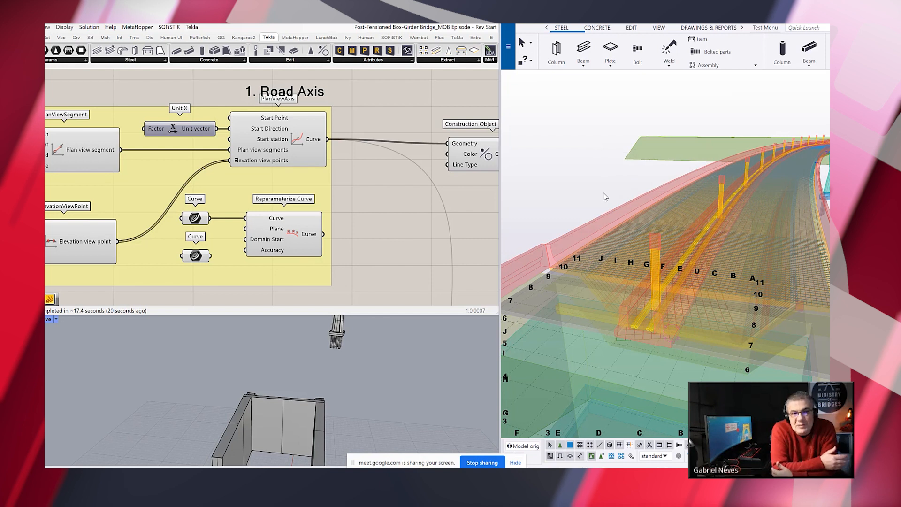
mouse_move(459, 203)
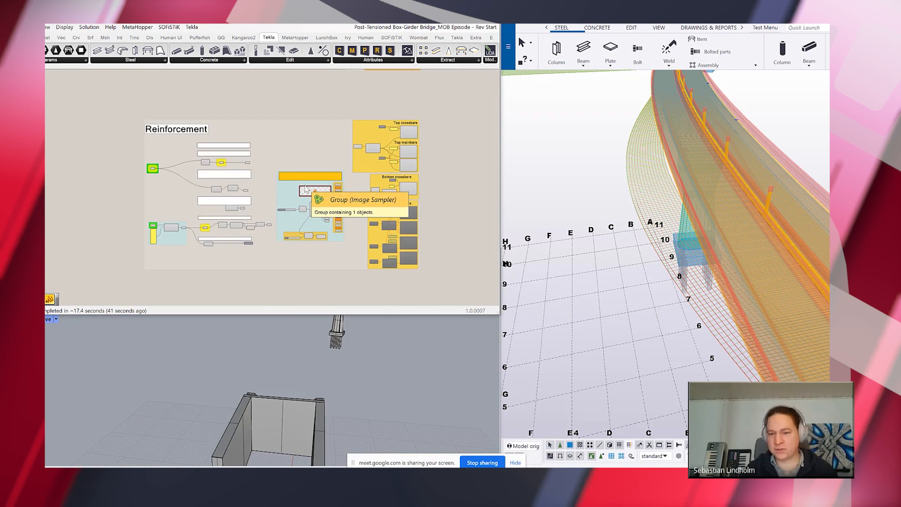
mouse_move(660, 184)
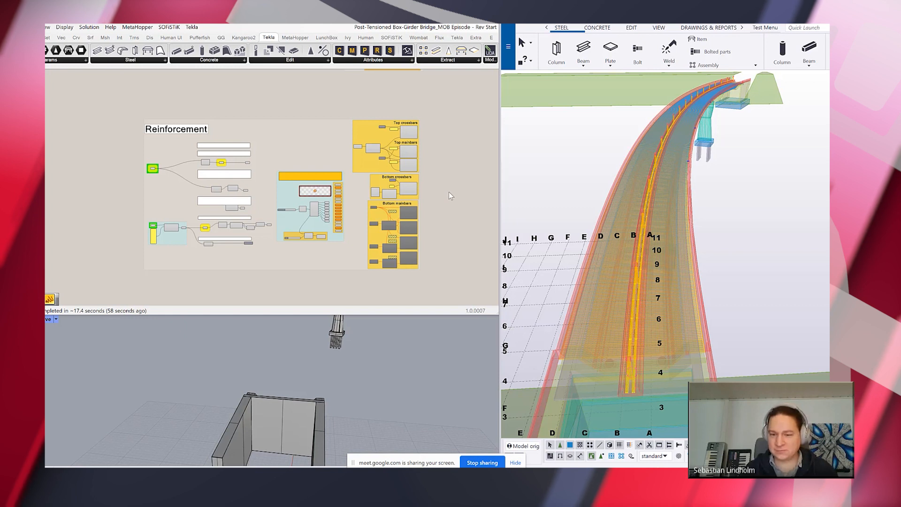
mouse_move(660, 223)
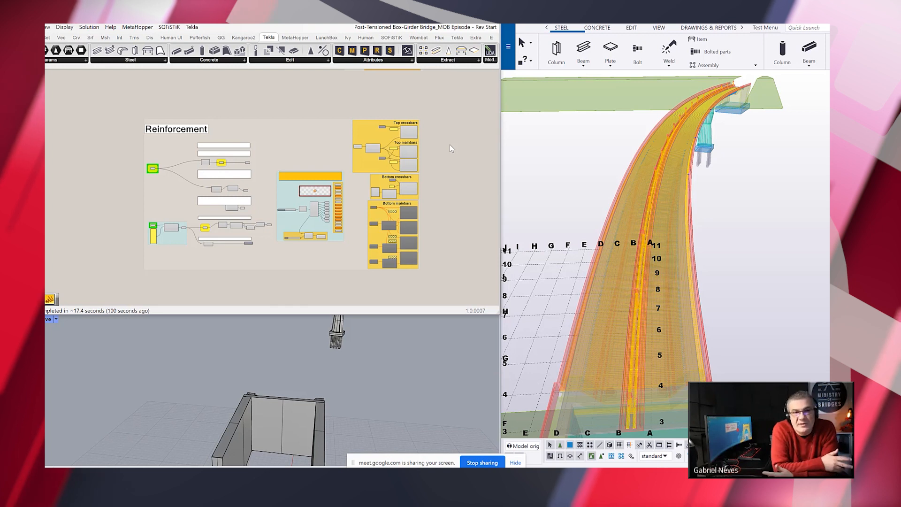
mouse_move(437, 164)
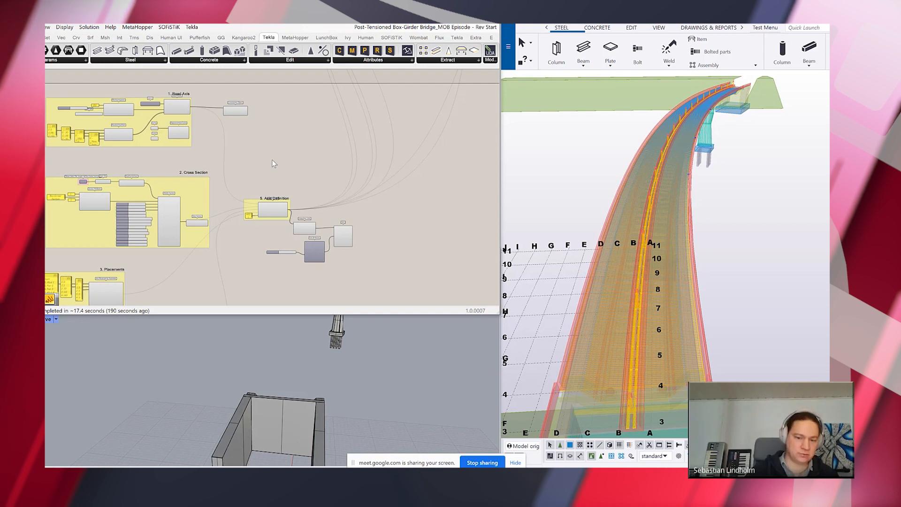
mouse_move(254, 164)
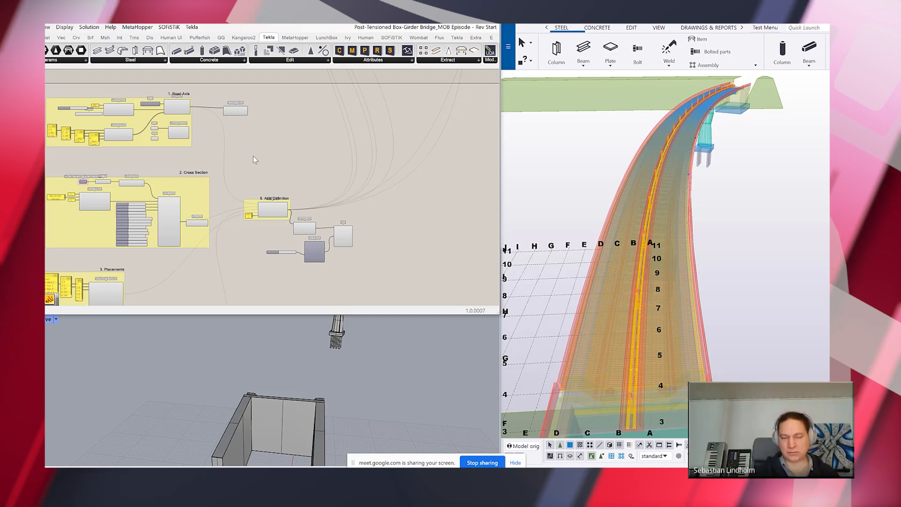
mouse_move(63, 86)
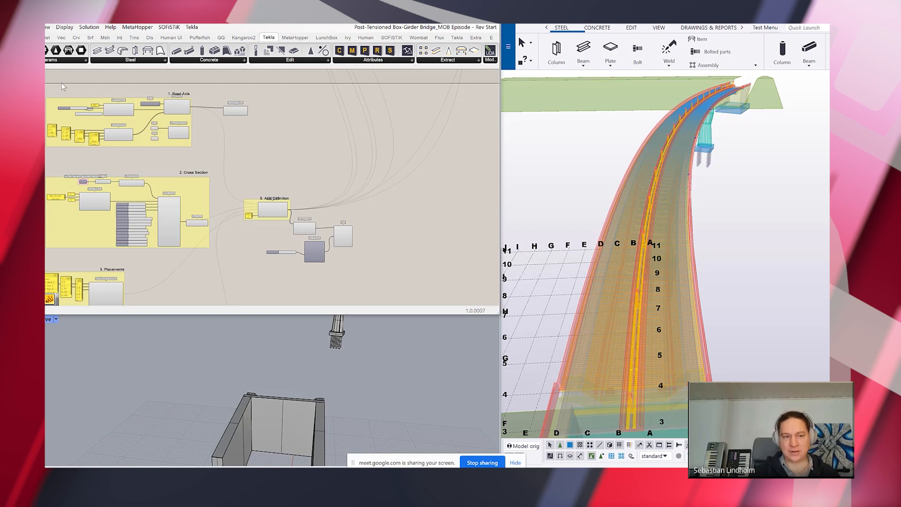